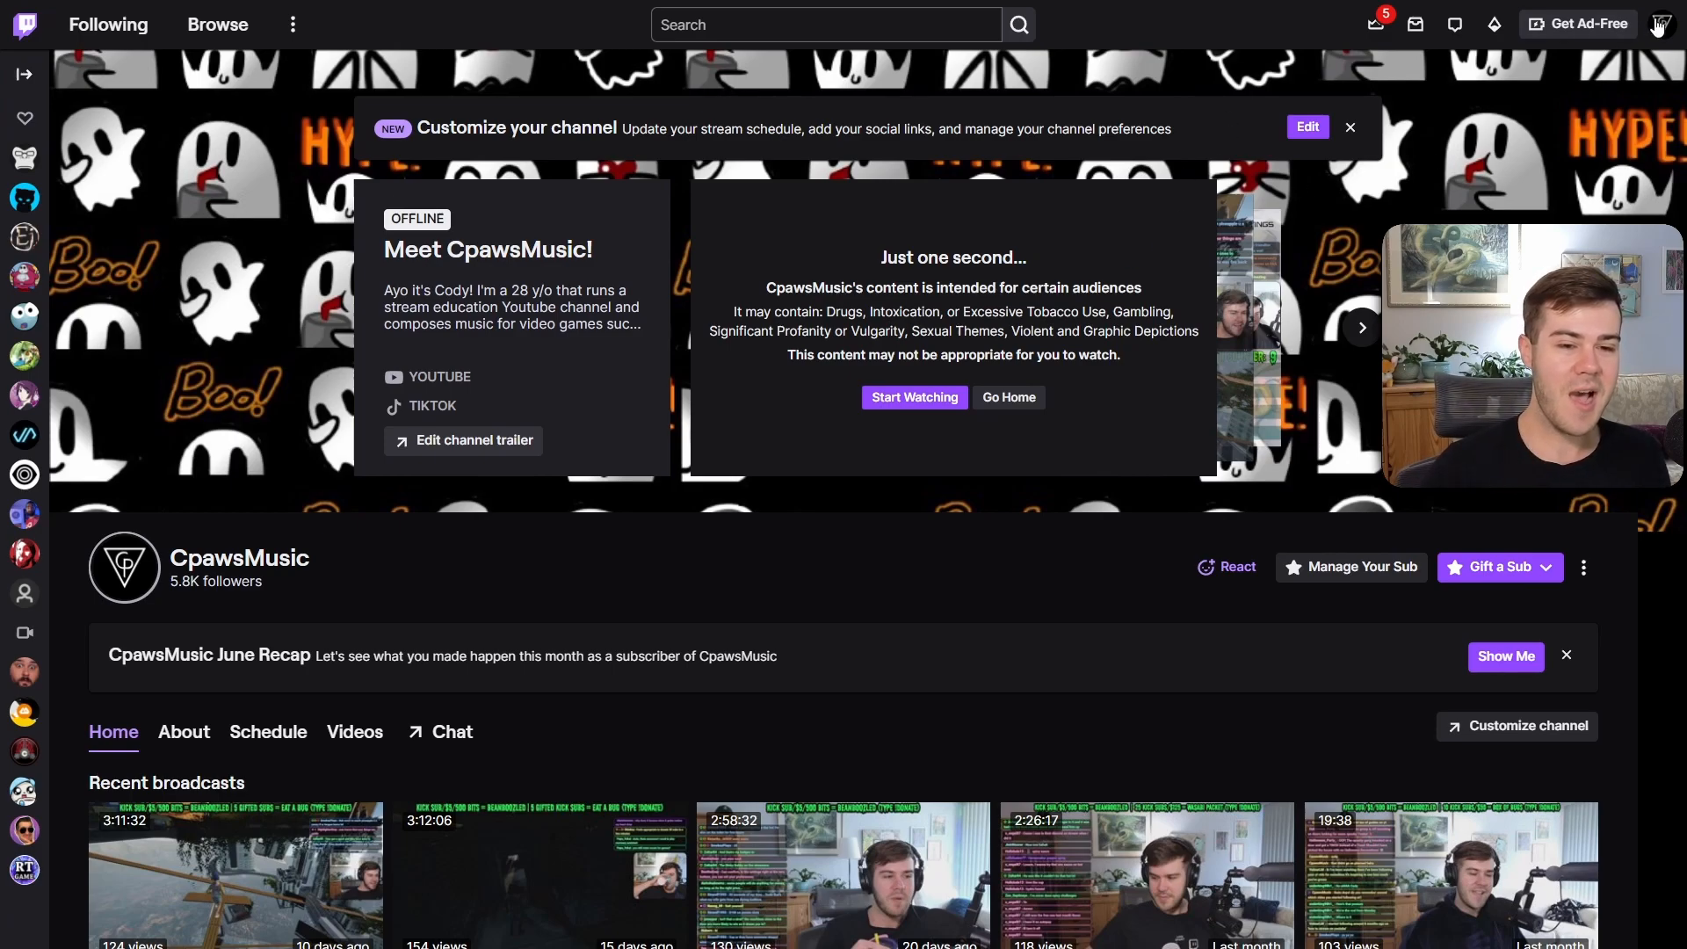
Step: From the Creator Dashboard Alerts page, create a new alert box named 'Alerts'
{"action": "left_click", "coordinate": [1659, 24]}
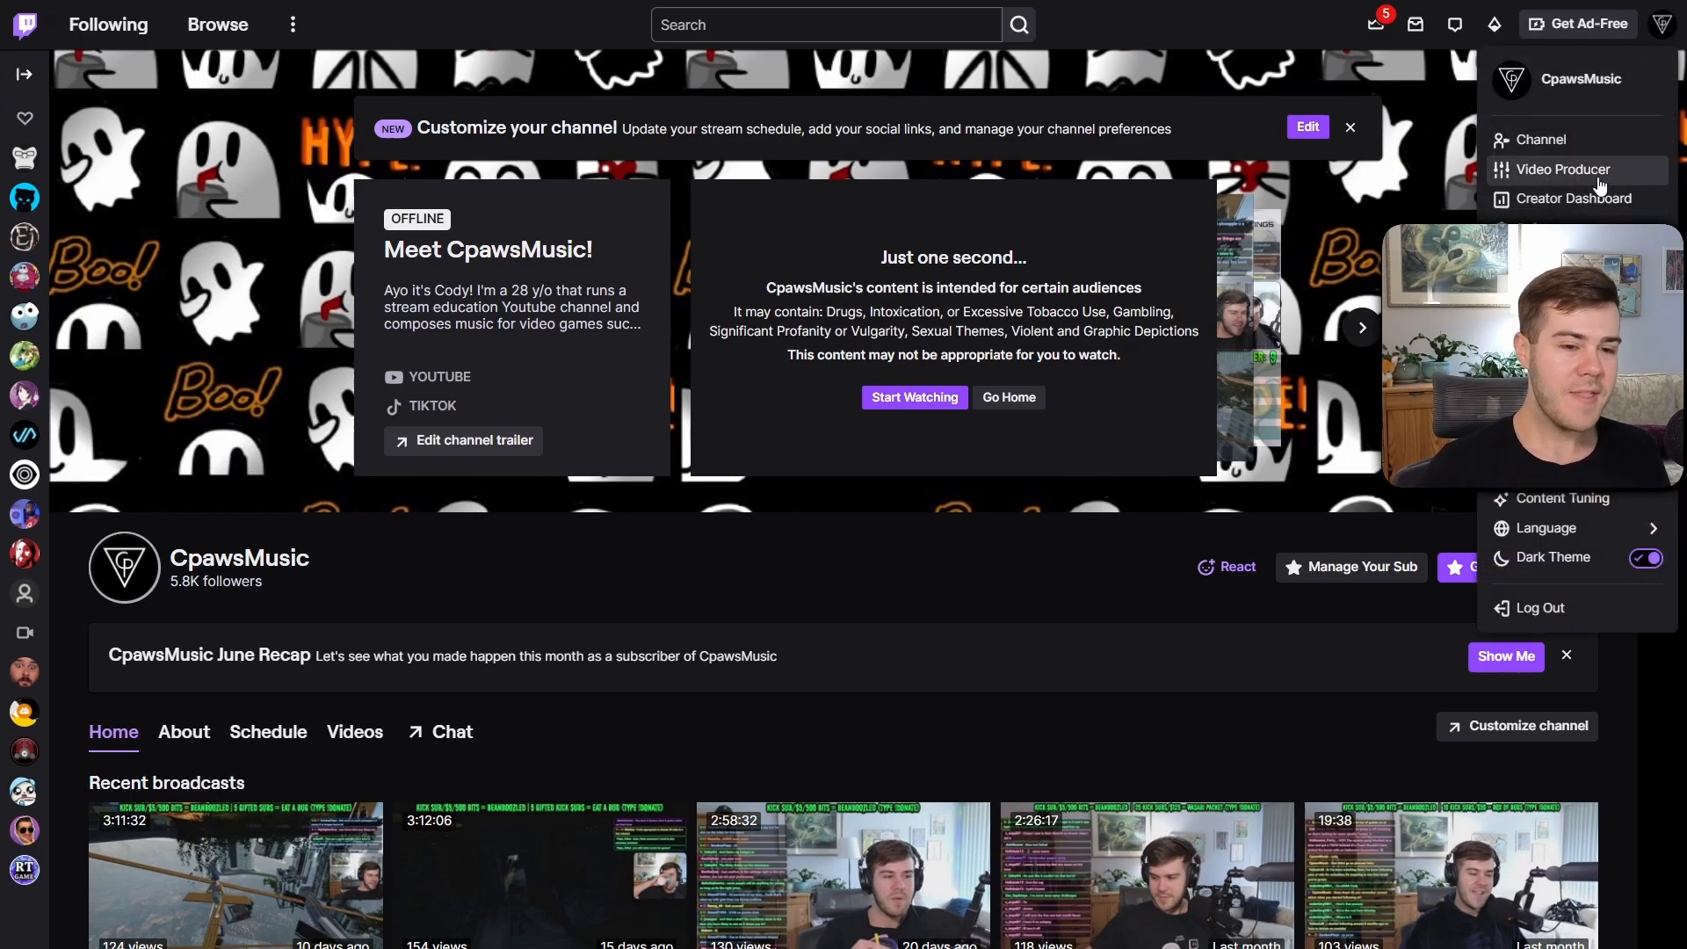
{"action": "left_click", "coordinate": [1574, 198]}
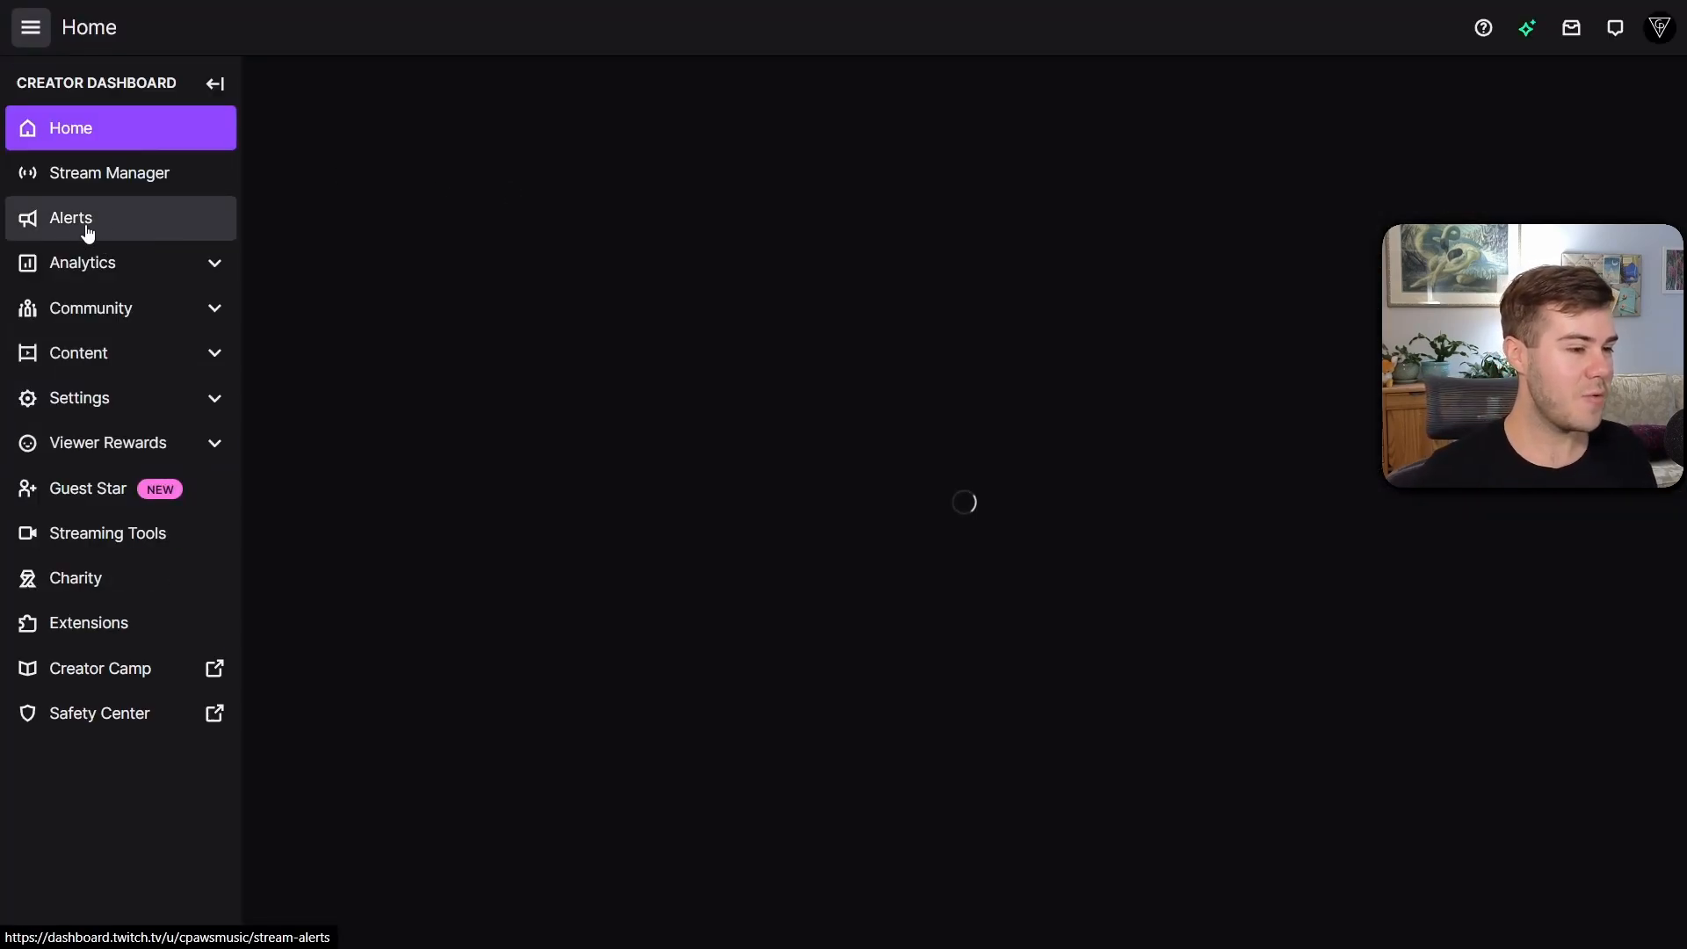
{"action": "left_click", "coordinate": [71, 217]}
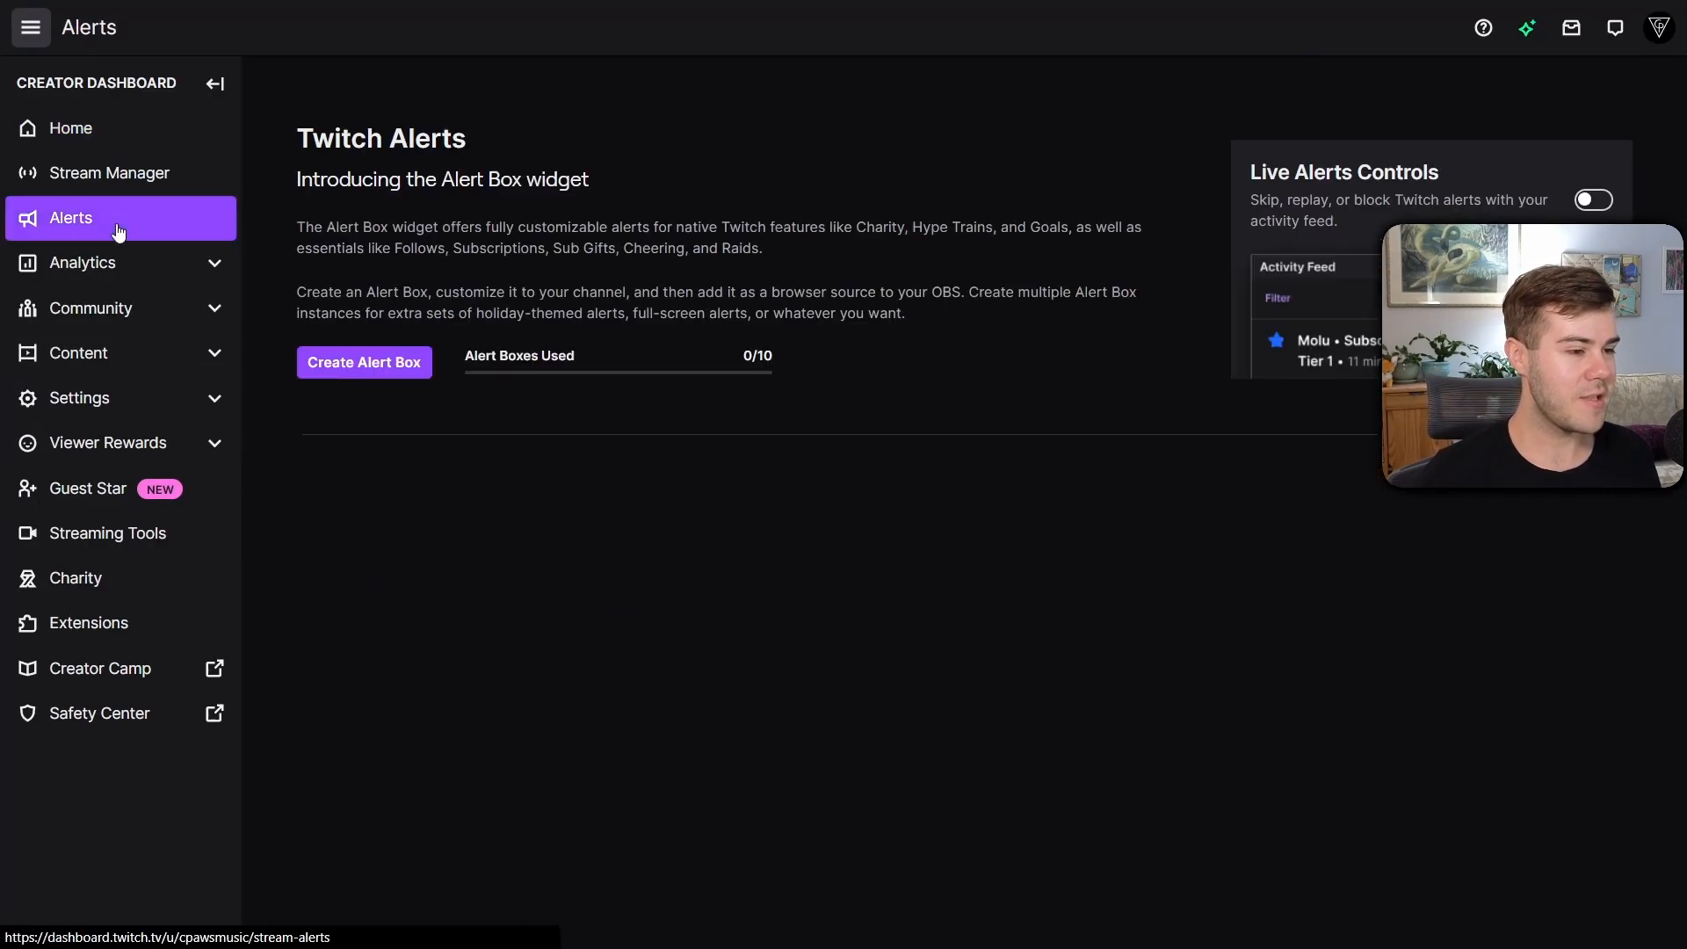
{"action": "left_click", "coordinate": [363, 361]}
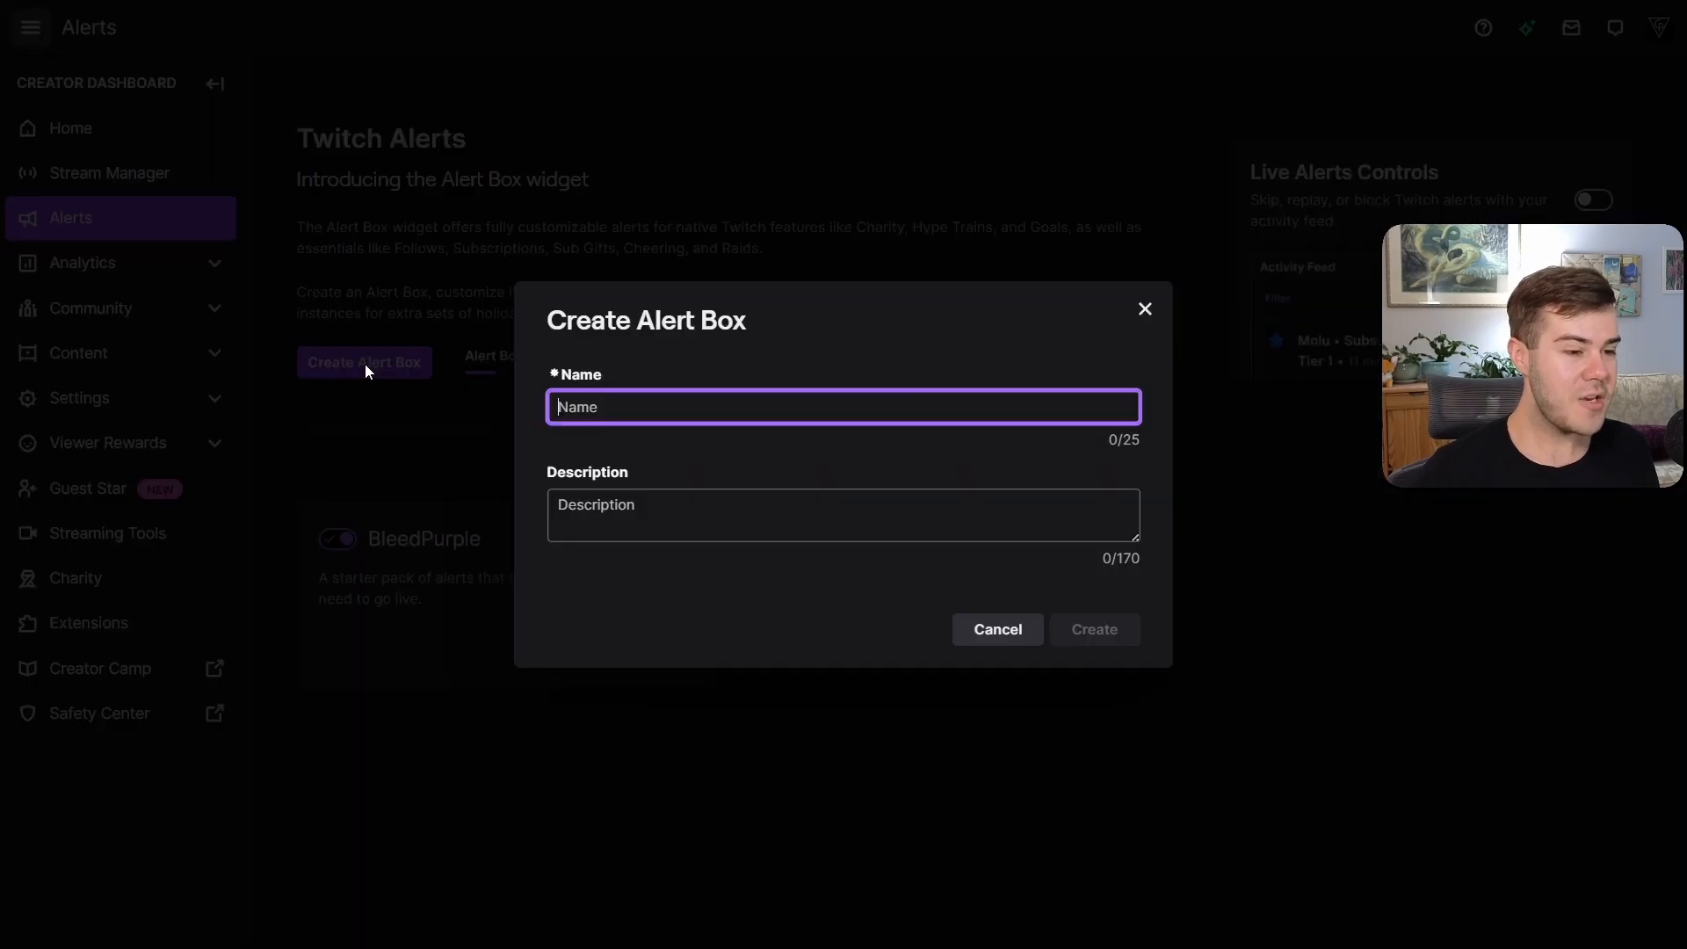
{"action": "type", "text": "Alerts"}
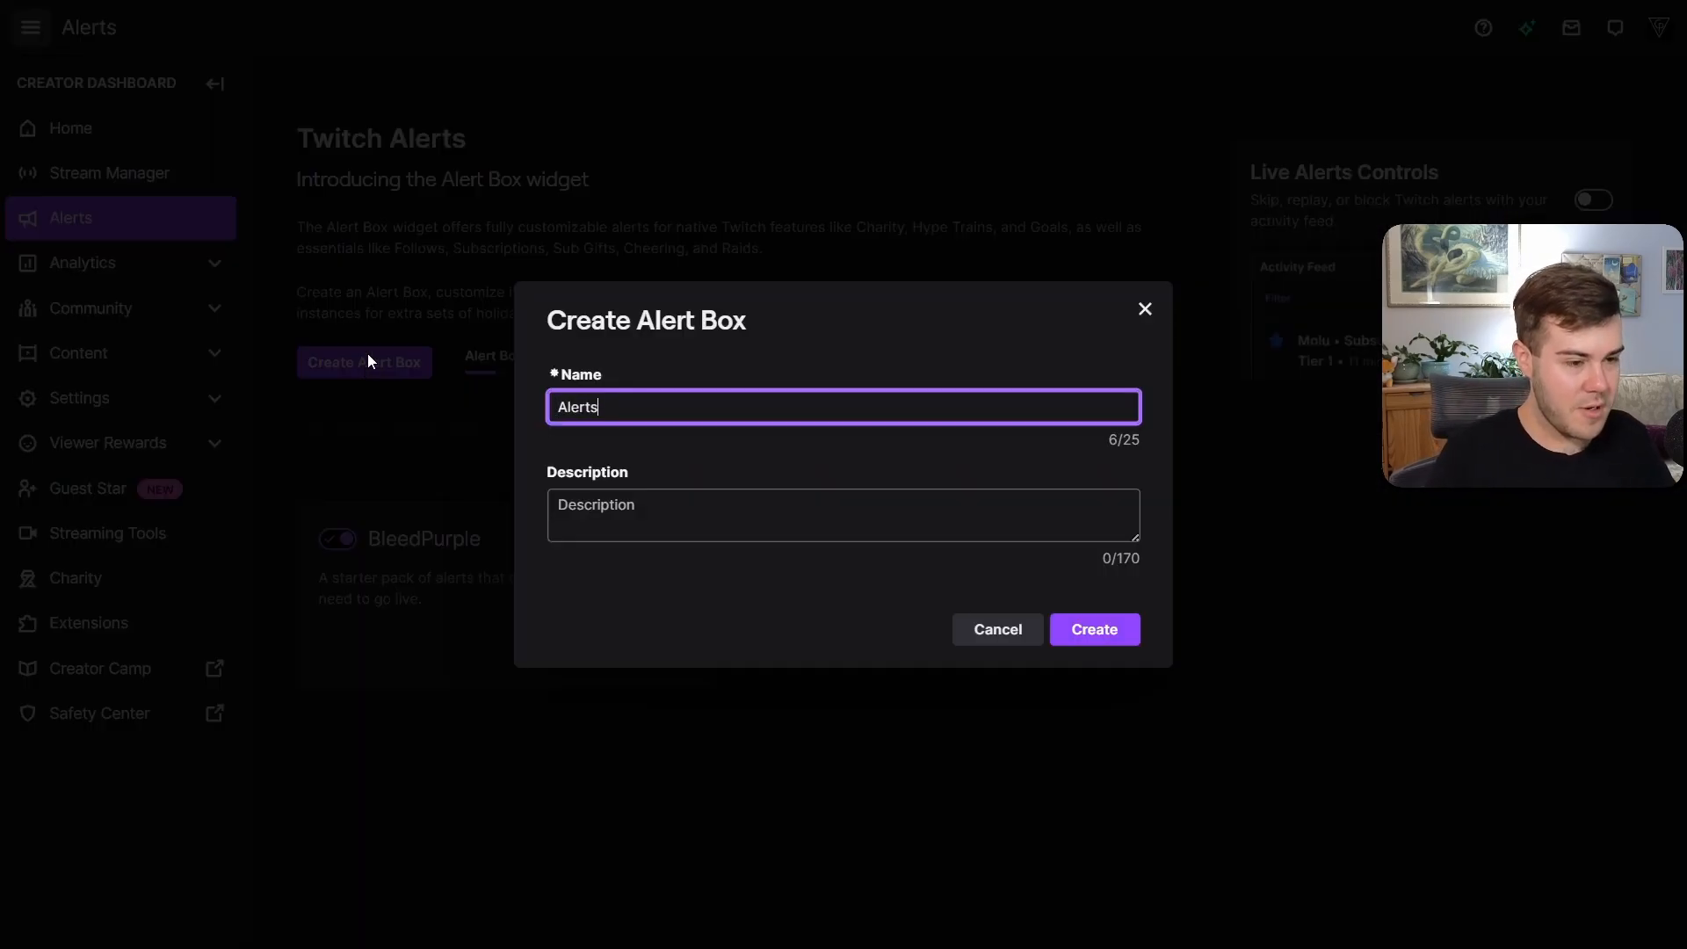
{"action": "left_click", "coordinate": [1092, 629]}
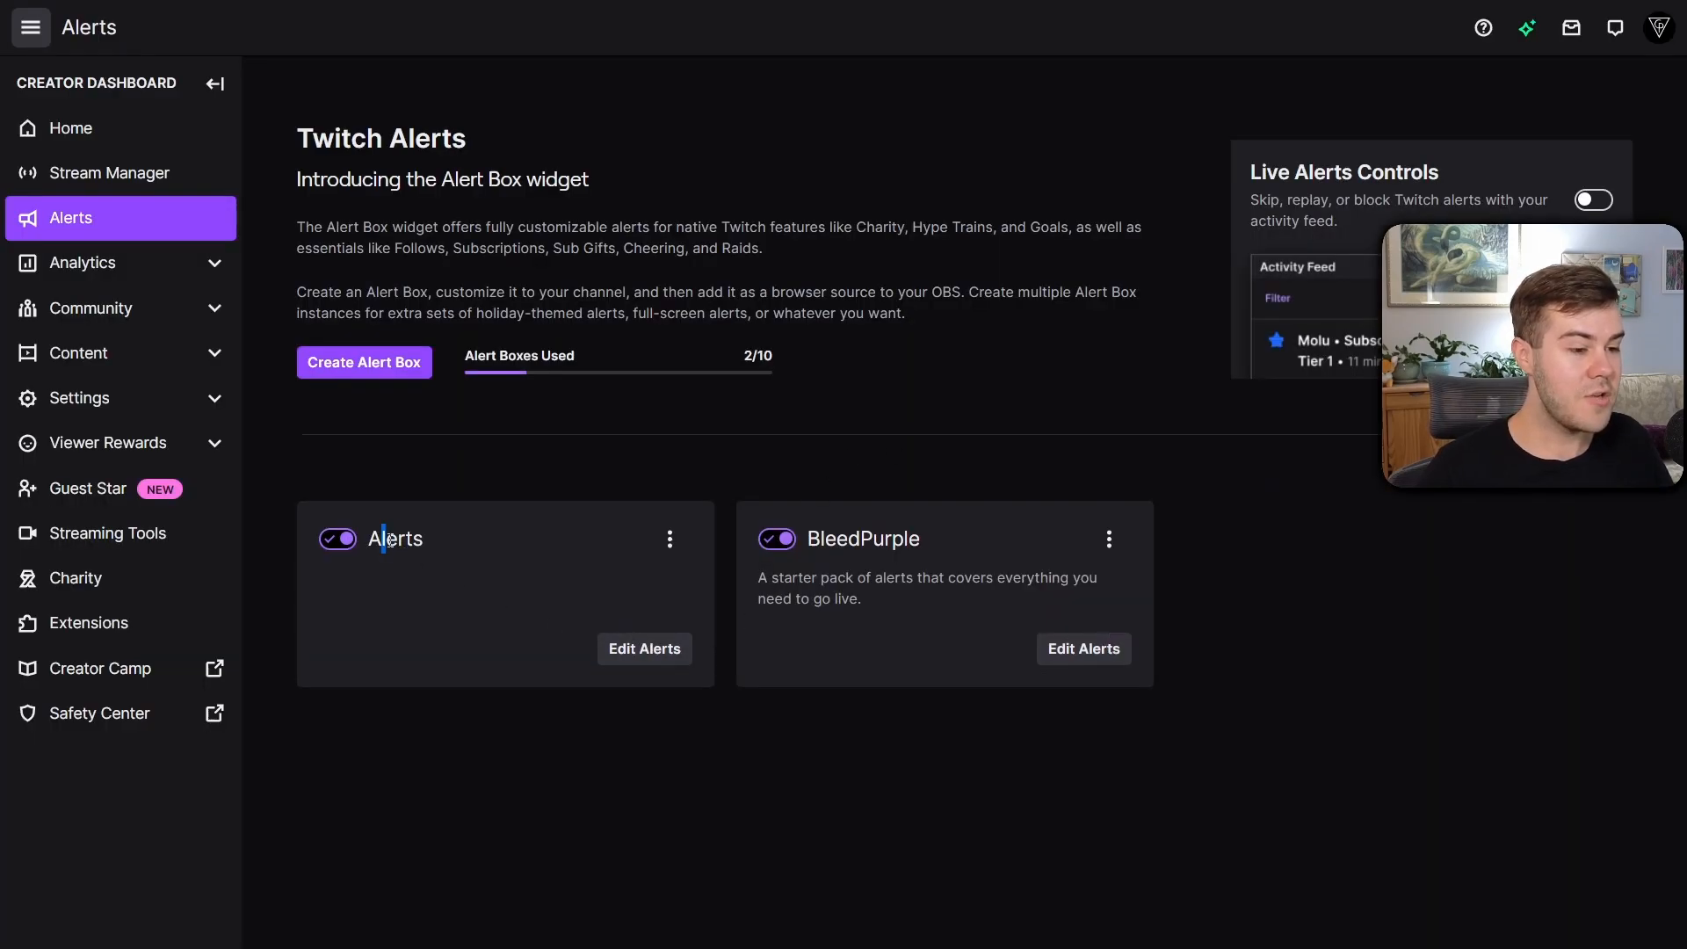
{"action": "double_click", "coordinate": [395, 538]}
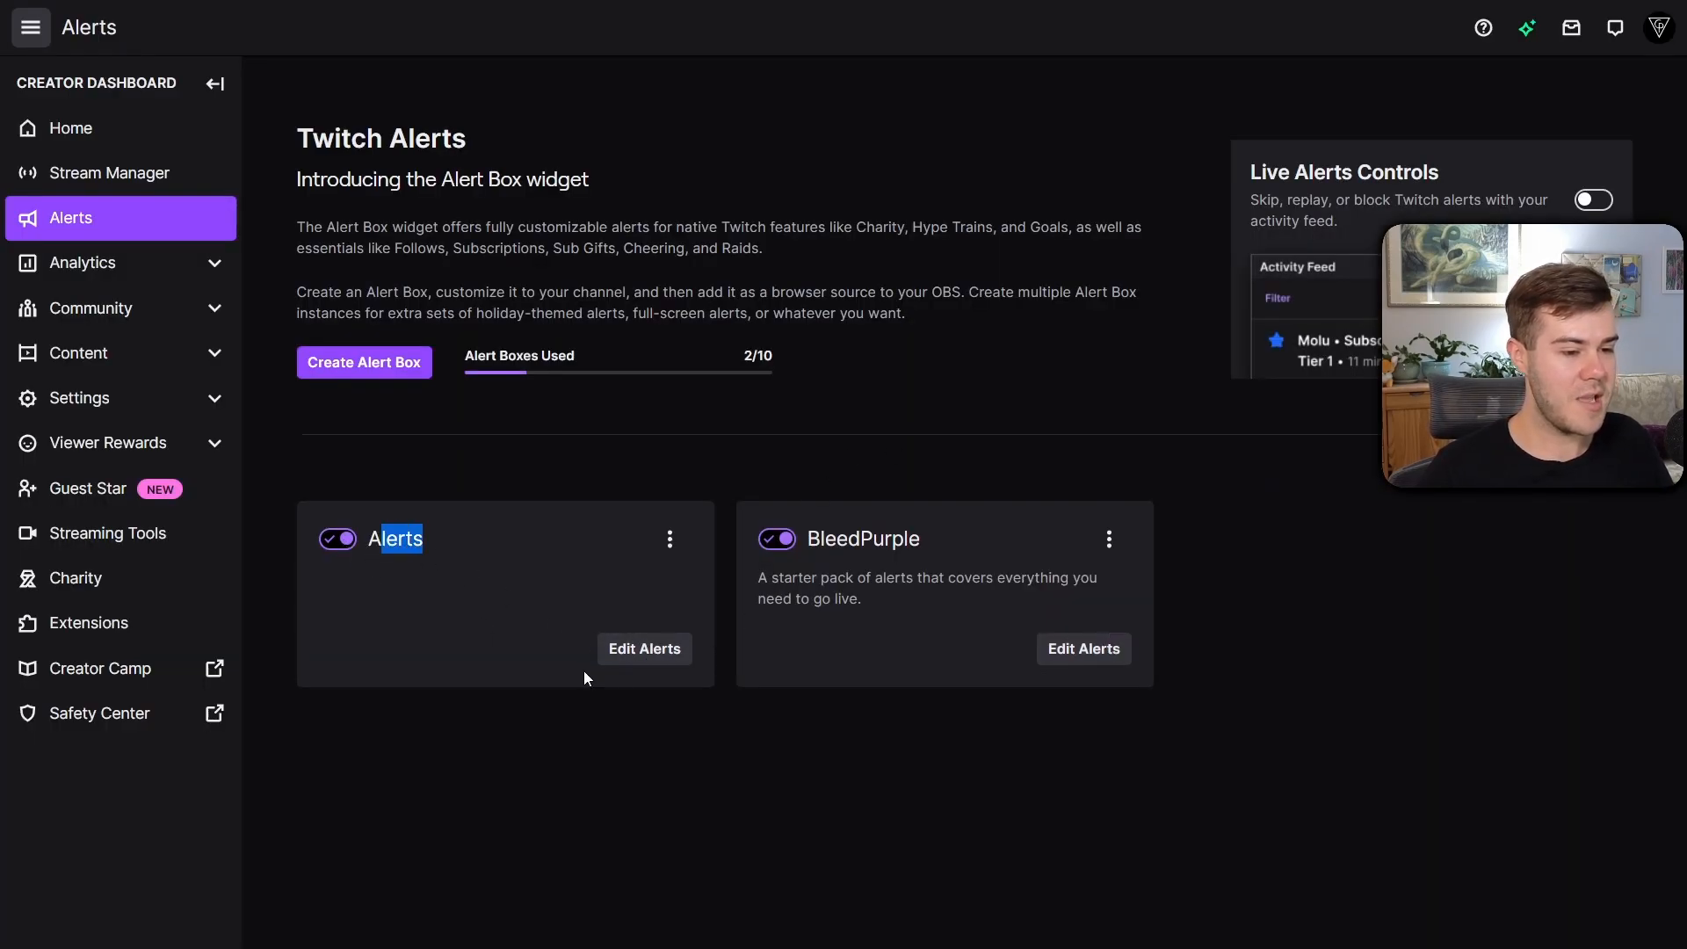
Step: Edit the Alerts box and browse its Charity and Subscriptions variant categories
{"action": "left_click", "coordinate": [643, 648]}
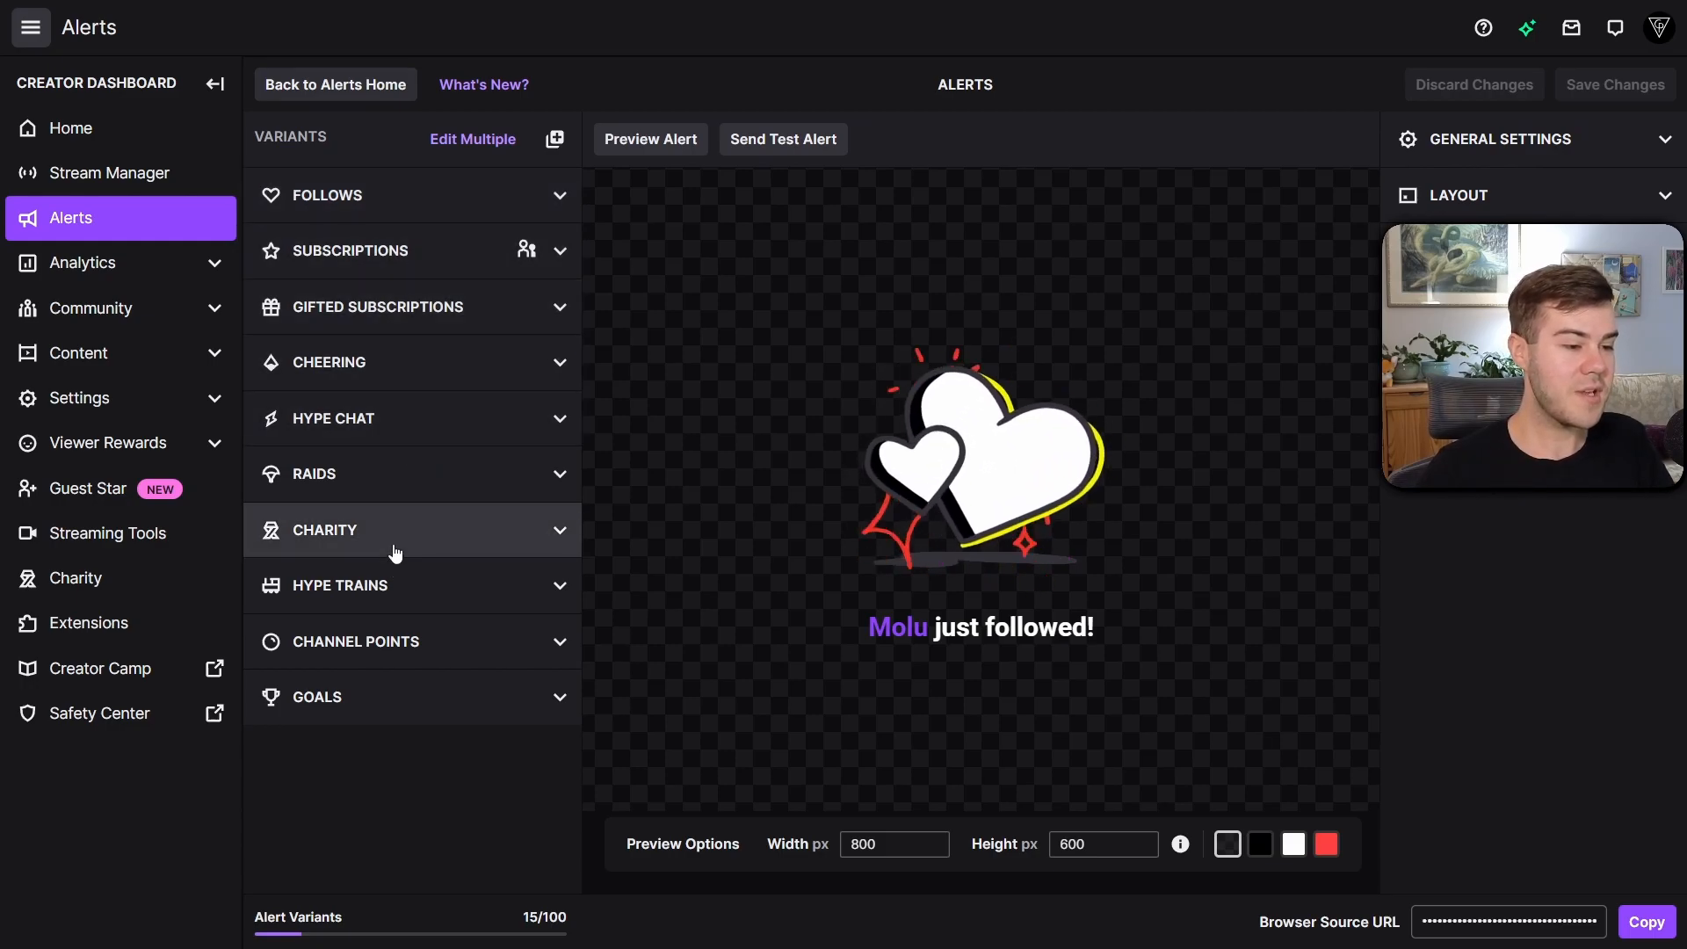
{"action": "mouse_move", "coordinate": [376, 418]}
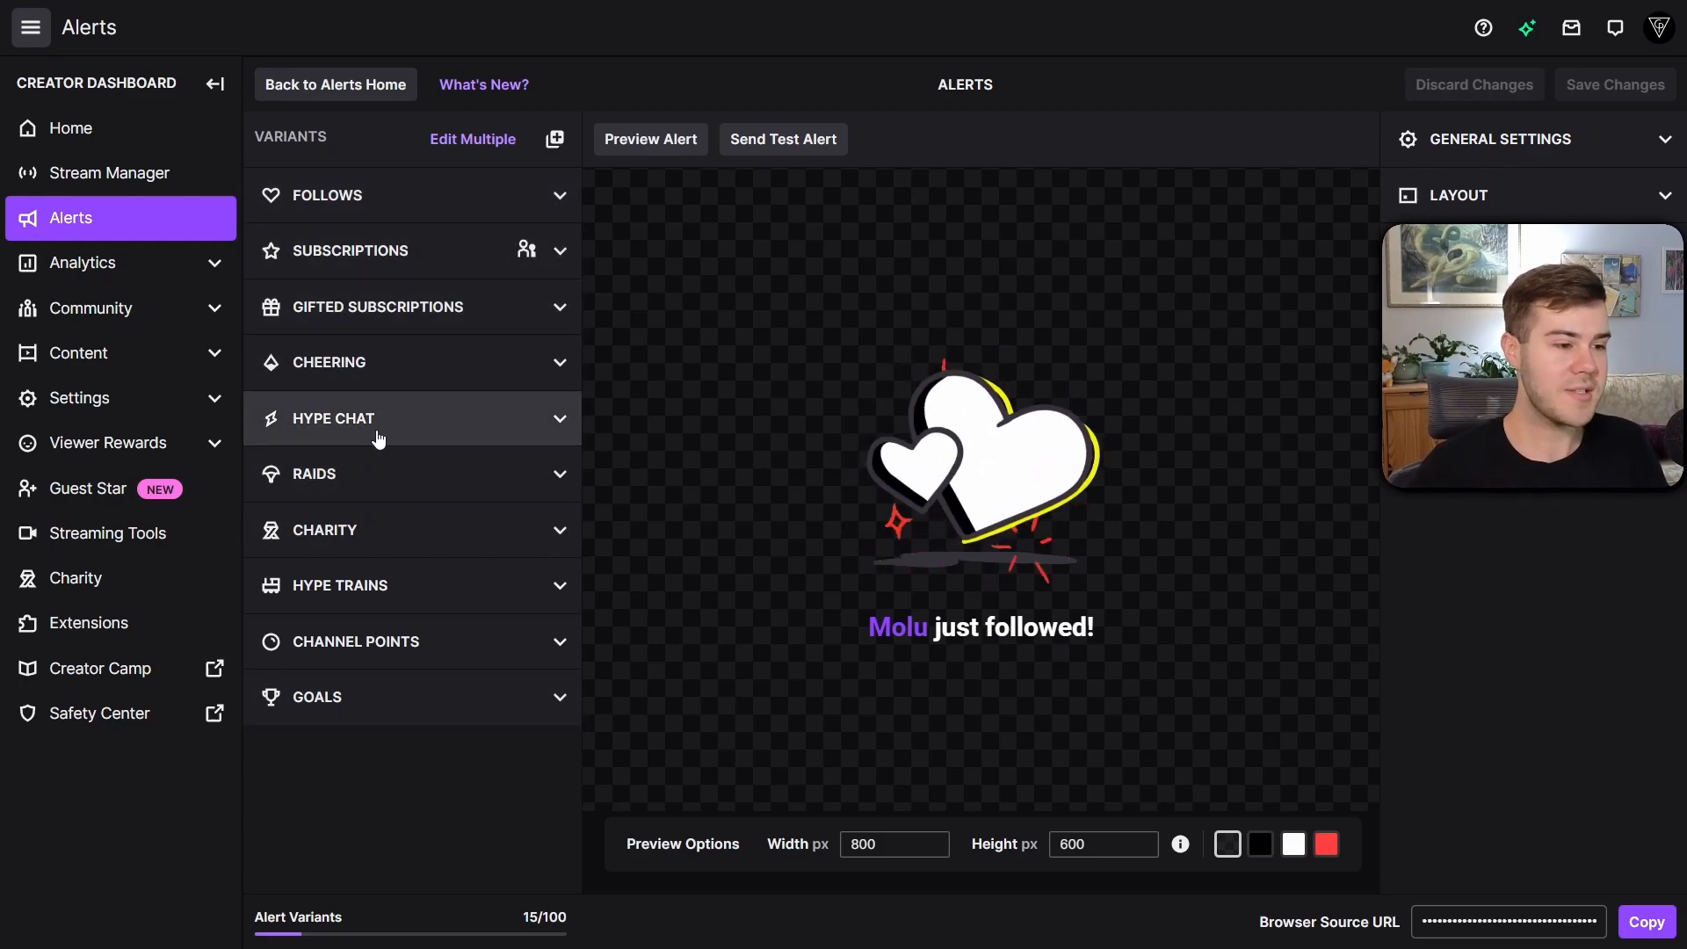
{"action": "left_click", "coordinate": [325, 529]}
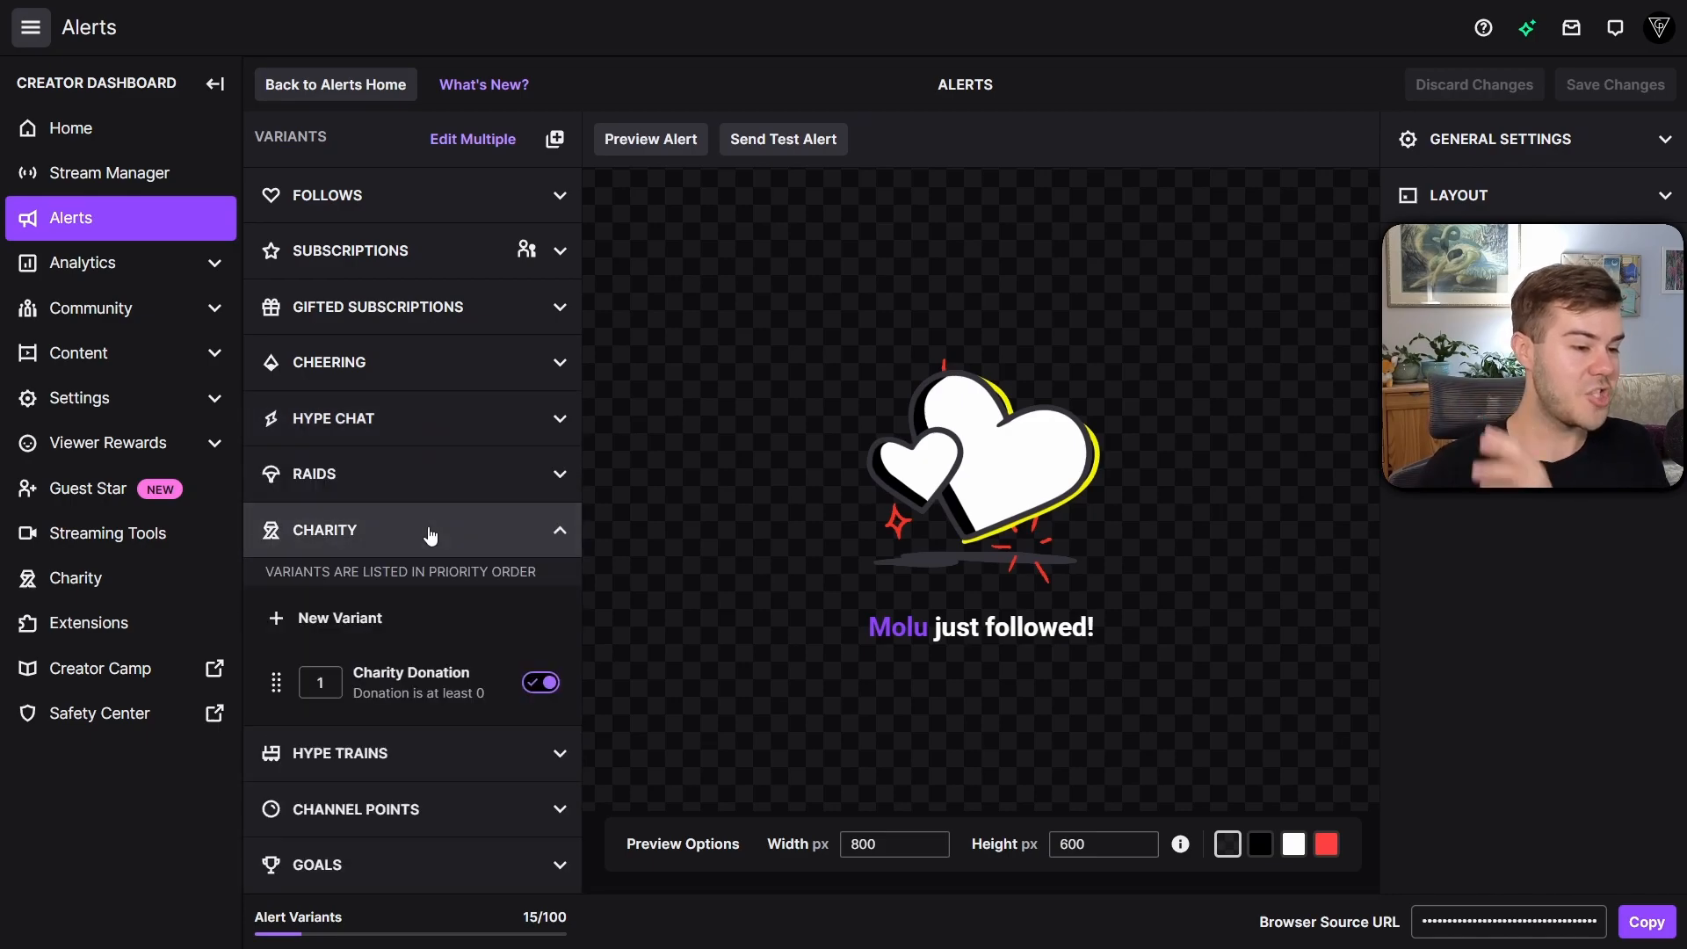
{"action": "left_click", "coordinate": [411, 529]}
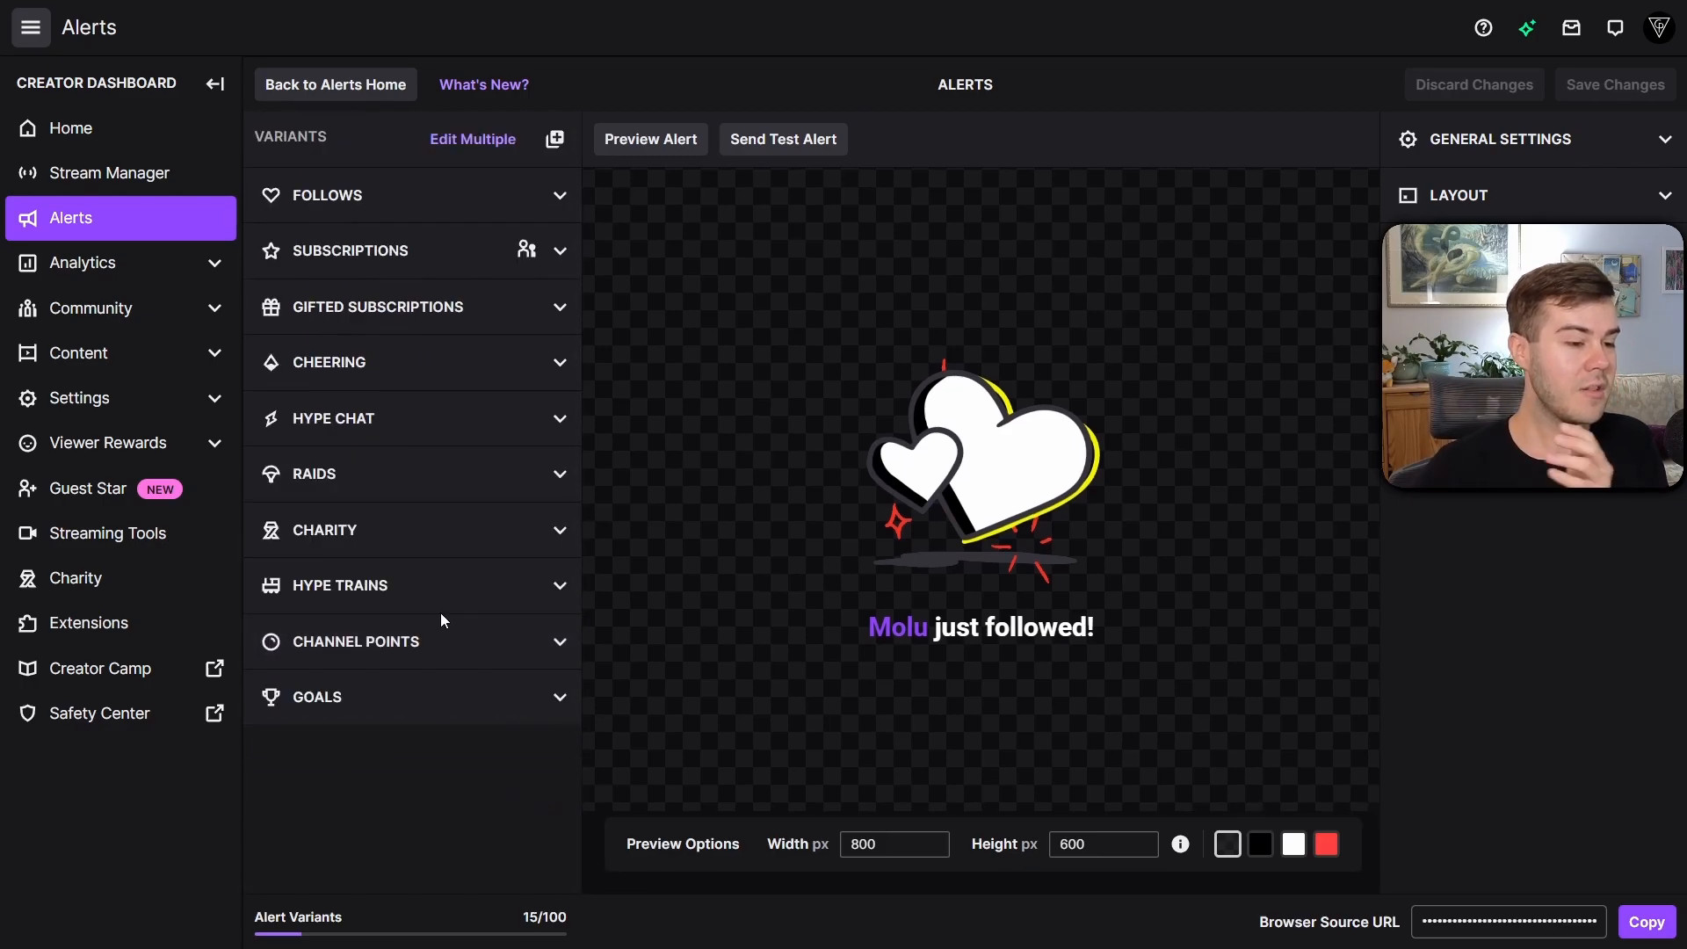
{"action": "mouse_move", "coordinate": [420, 417]}
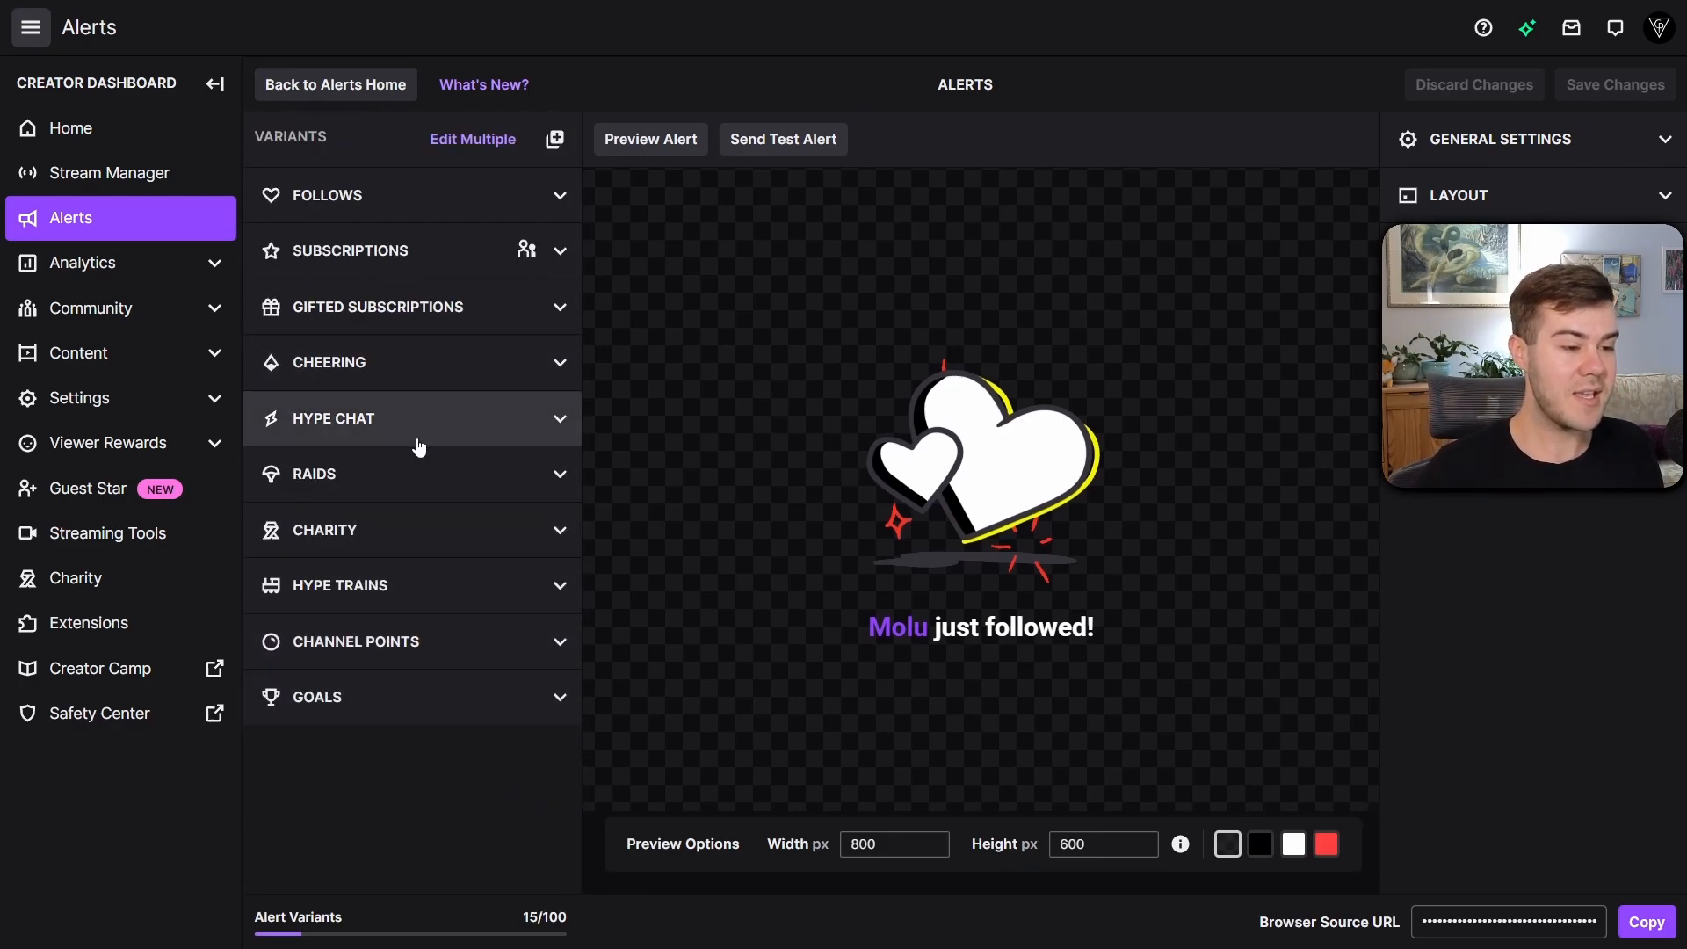
{"action": "left_click", "coordinate": [358, 641]}
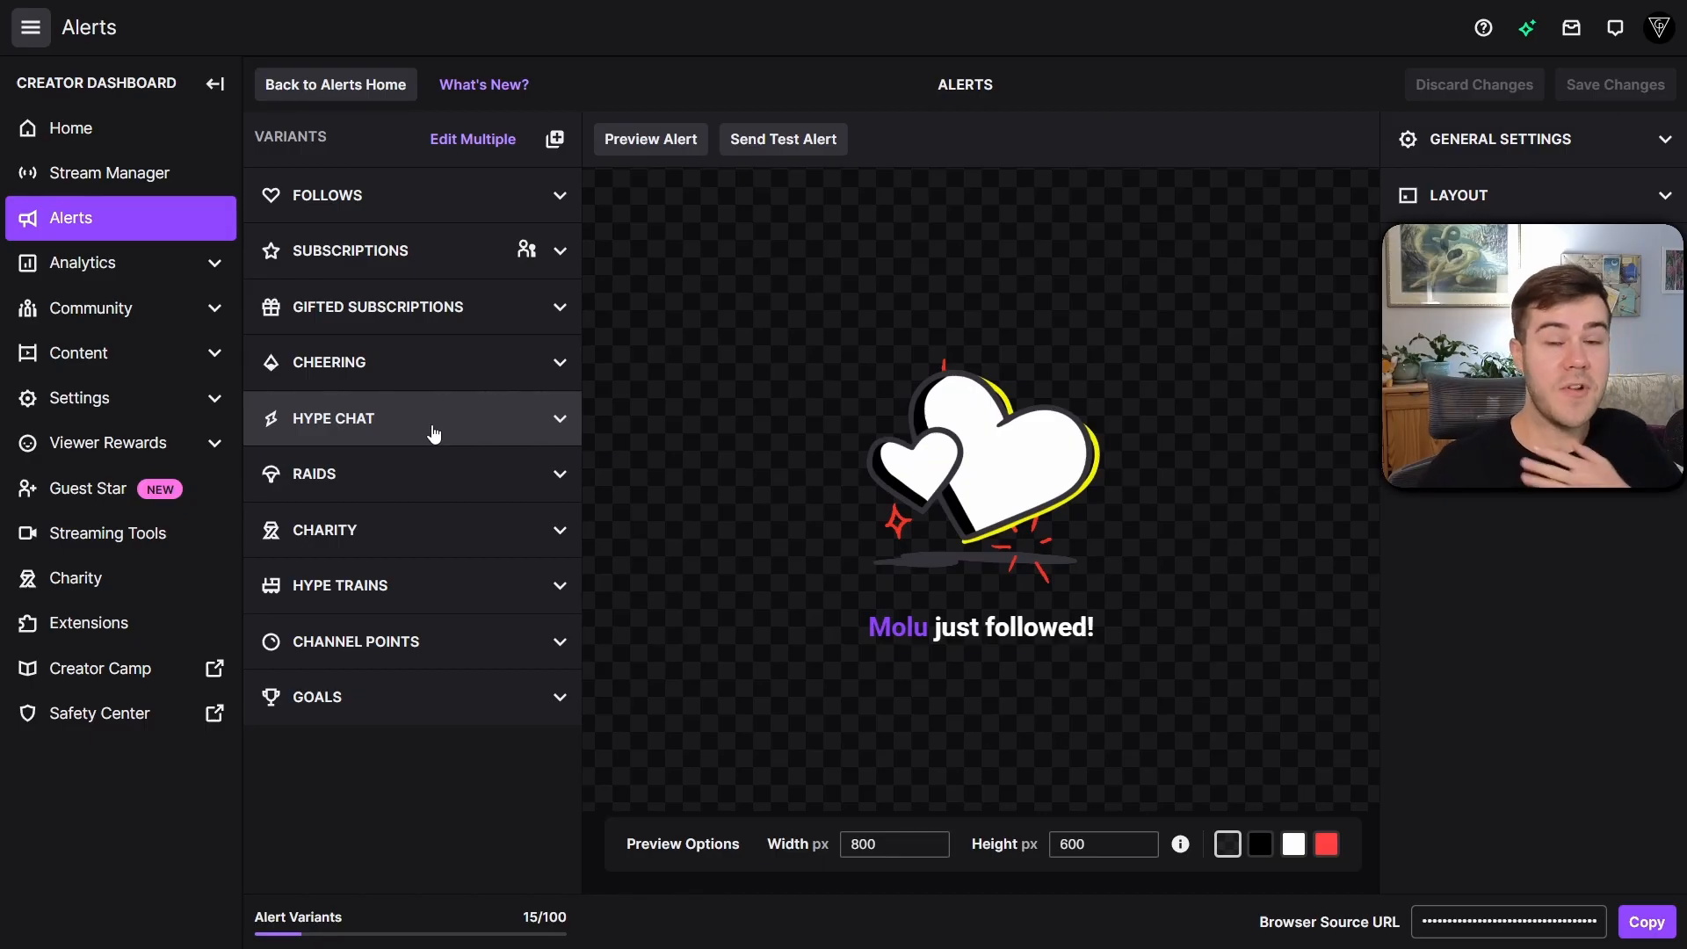
{"action": "mouse_move", "coordinate": [555, 209]}
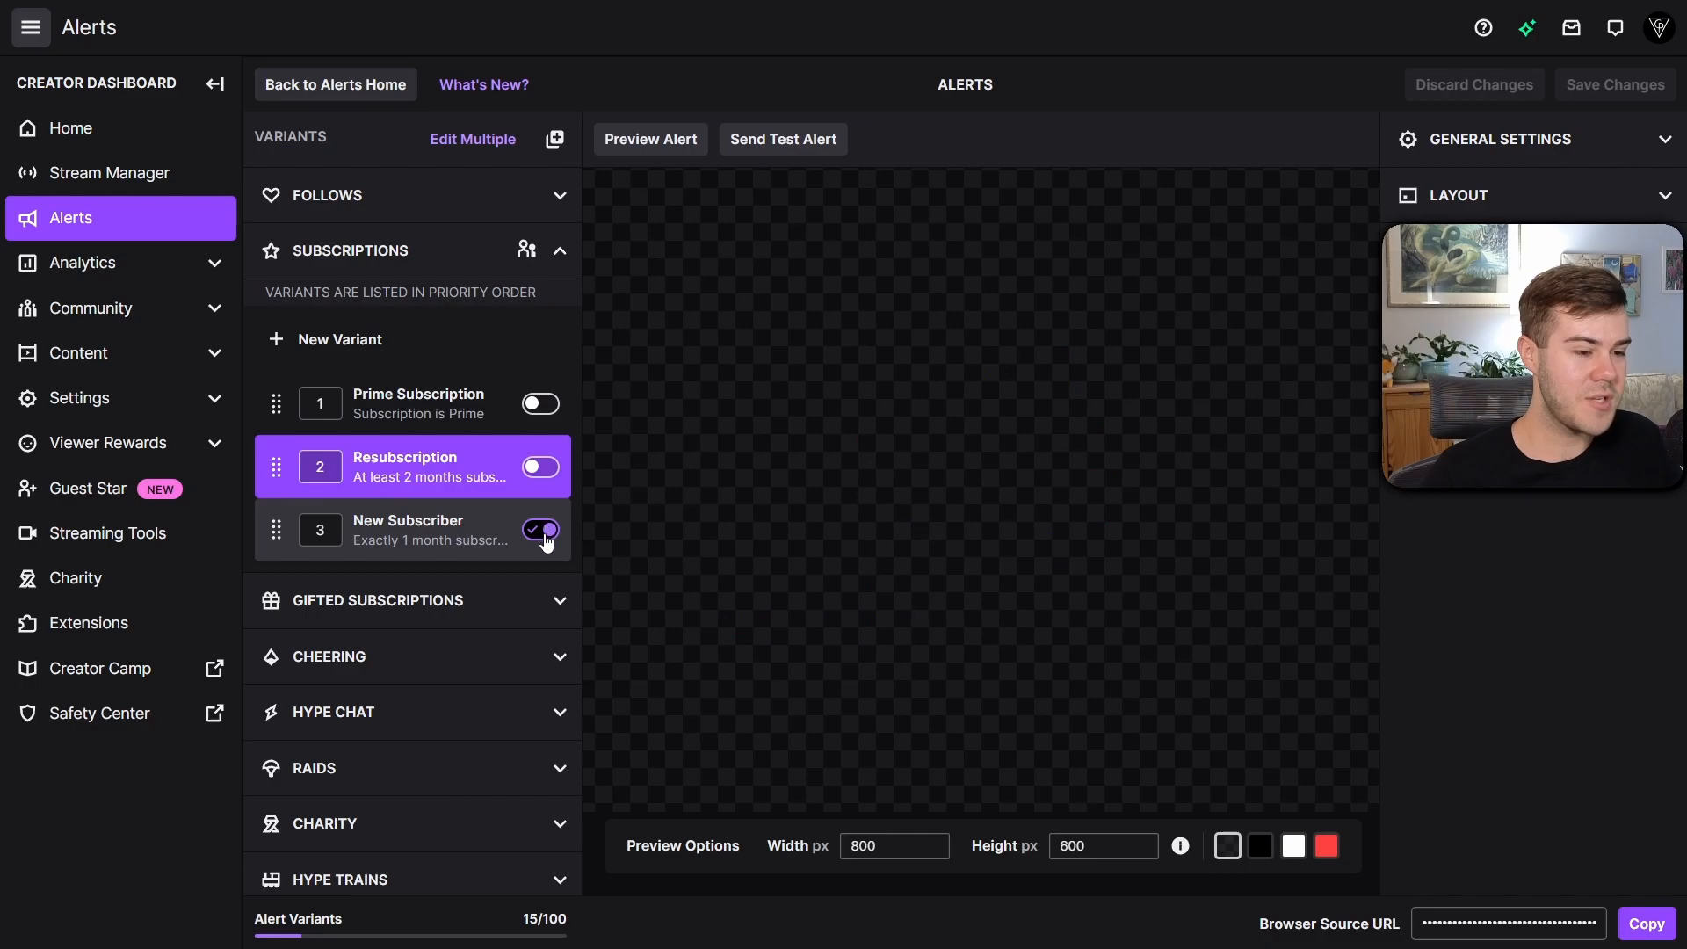
Step: Collapse Subscriptions and open the Custom Point Redemption channel-points variant's visual and sound settings
{"action": "left_click", "coordinate": [412, 306]}
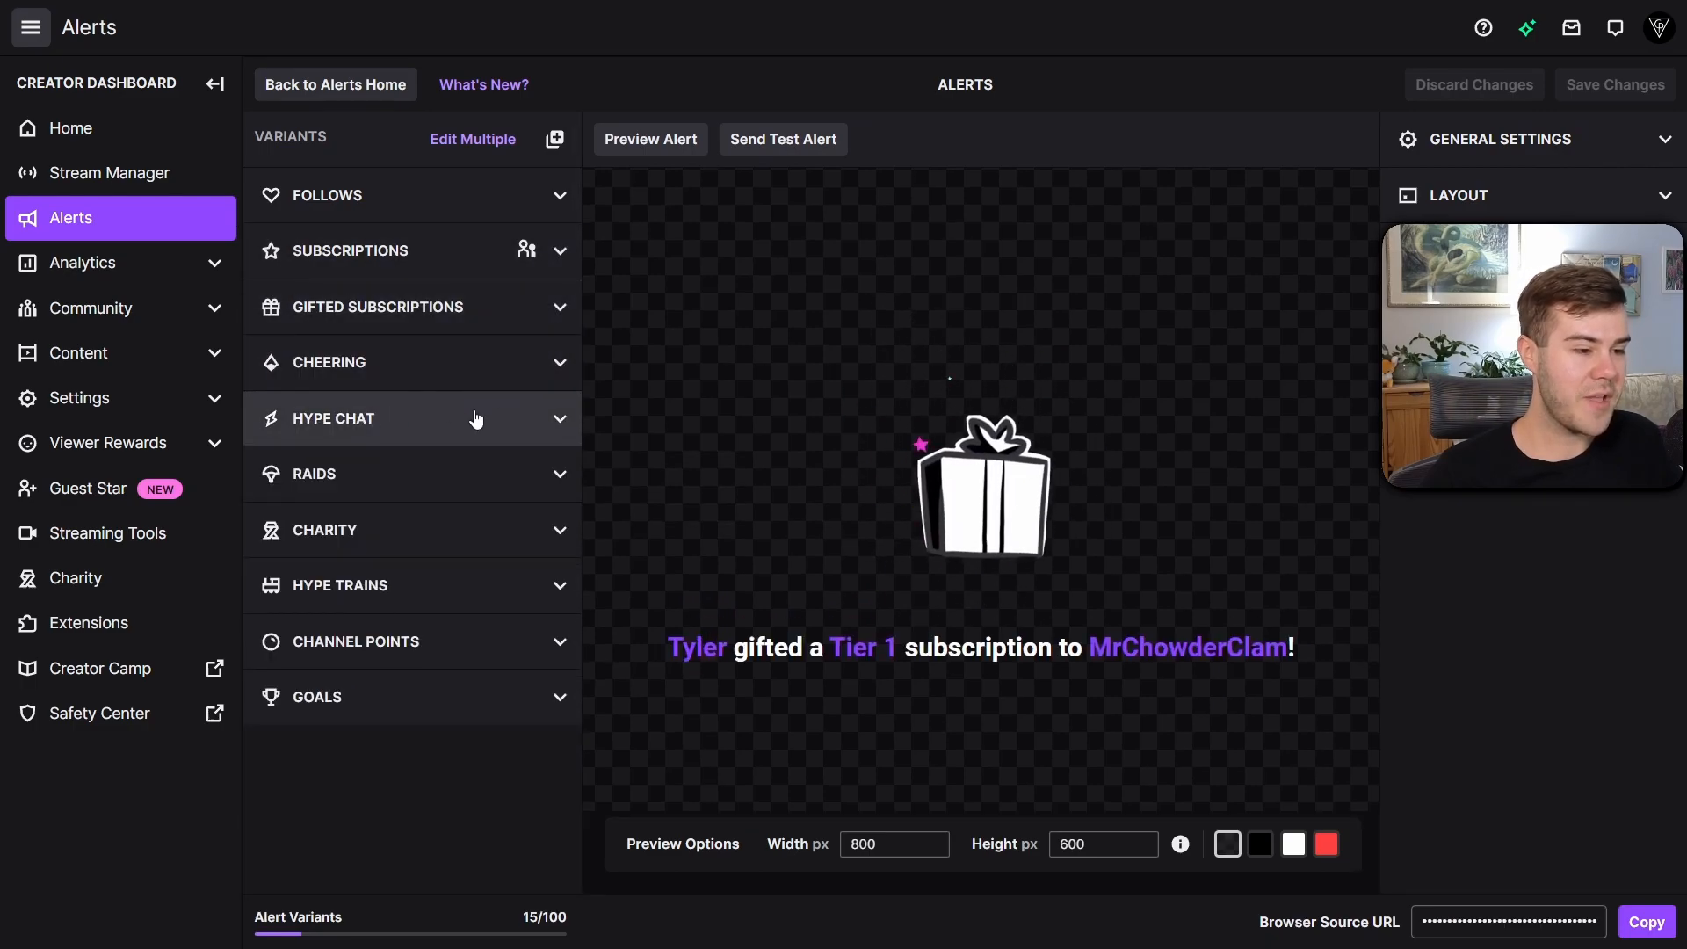
{"action": "mouse_move", "coordinate": [452, 474]}
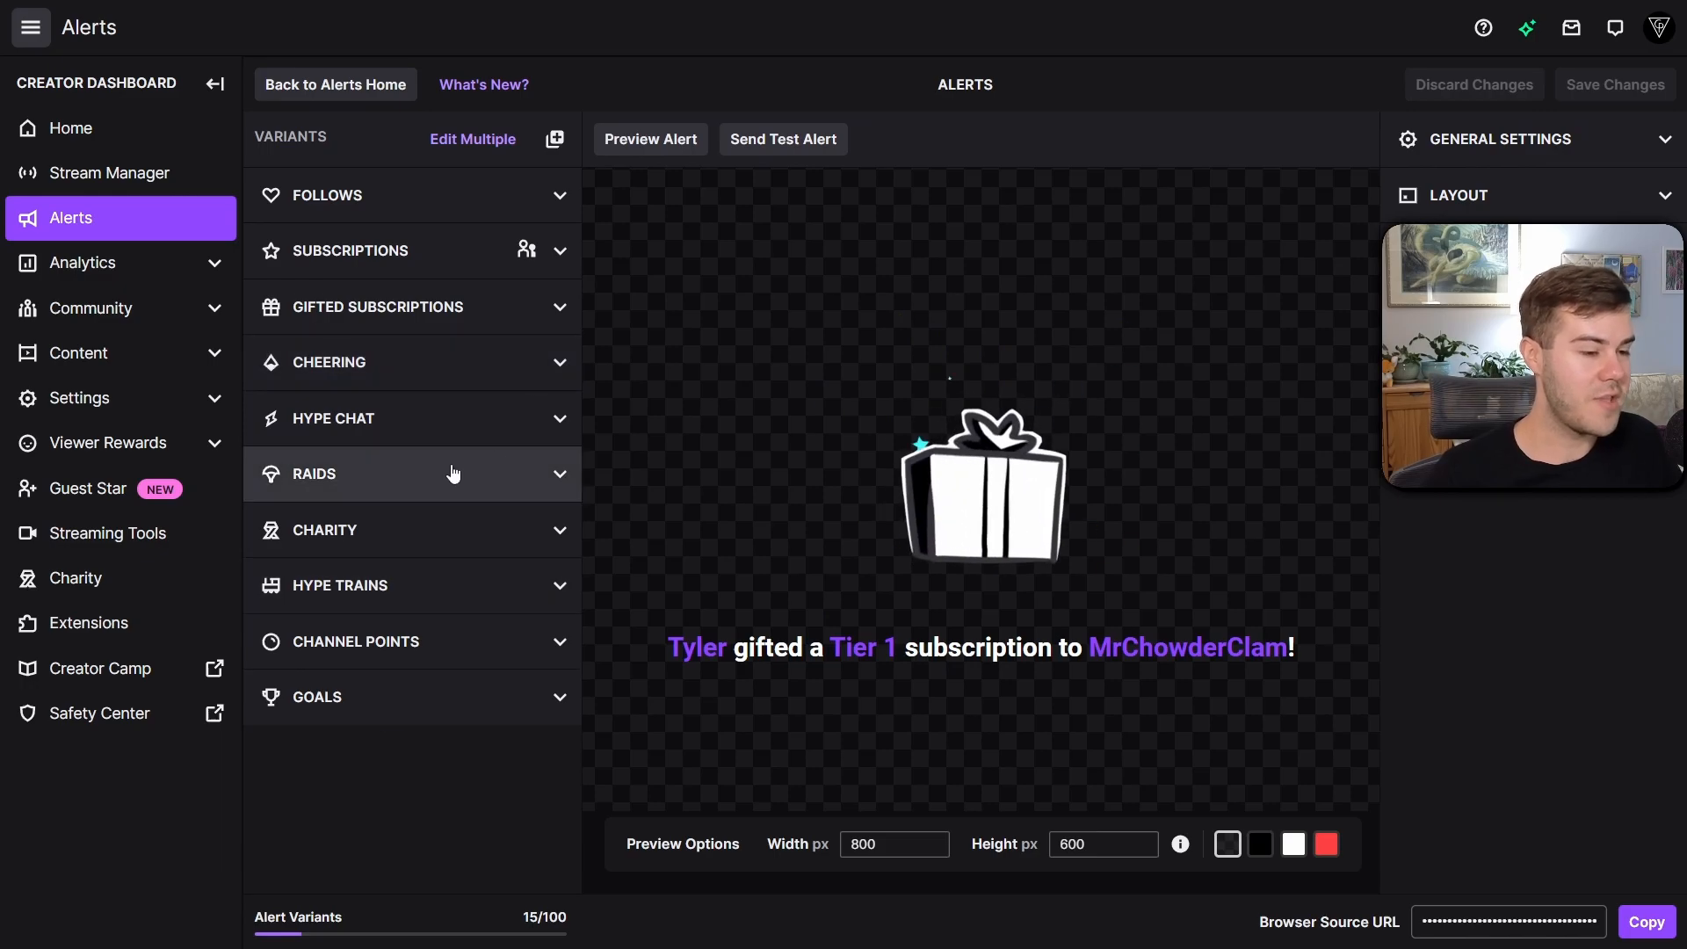
{"action": "left_click", "coordinate": [411, 474]}
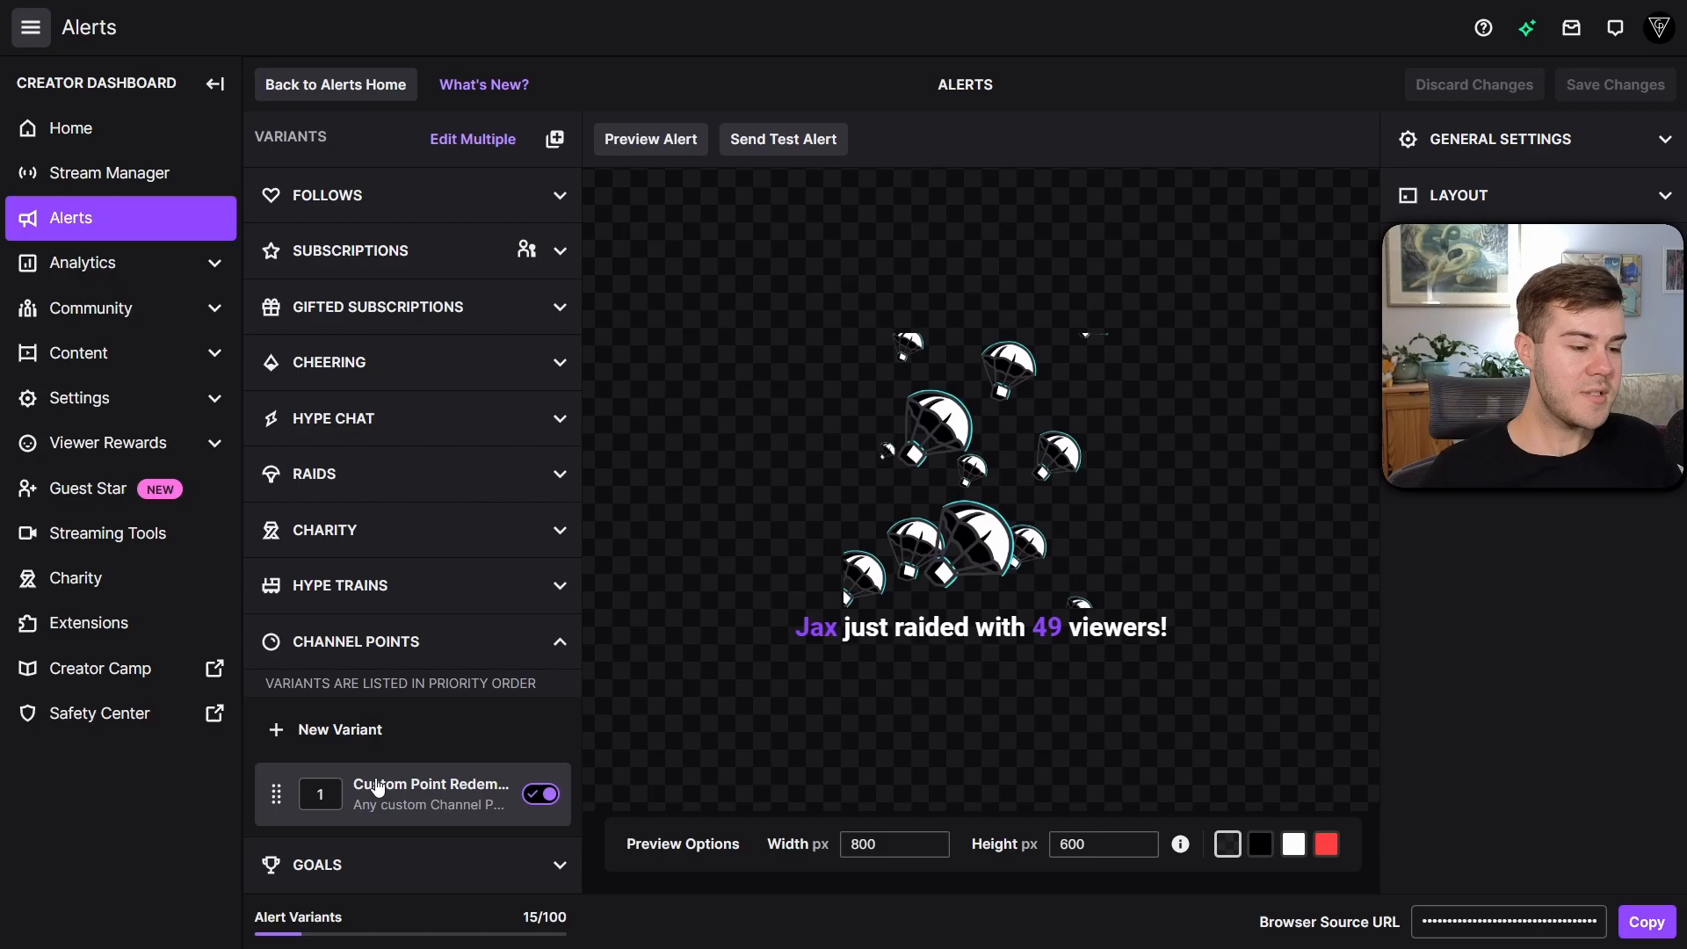
{"action": "left_click", "coordinate": [430, 794]}
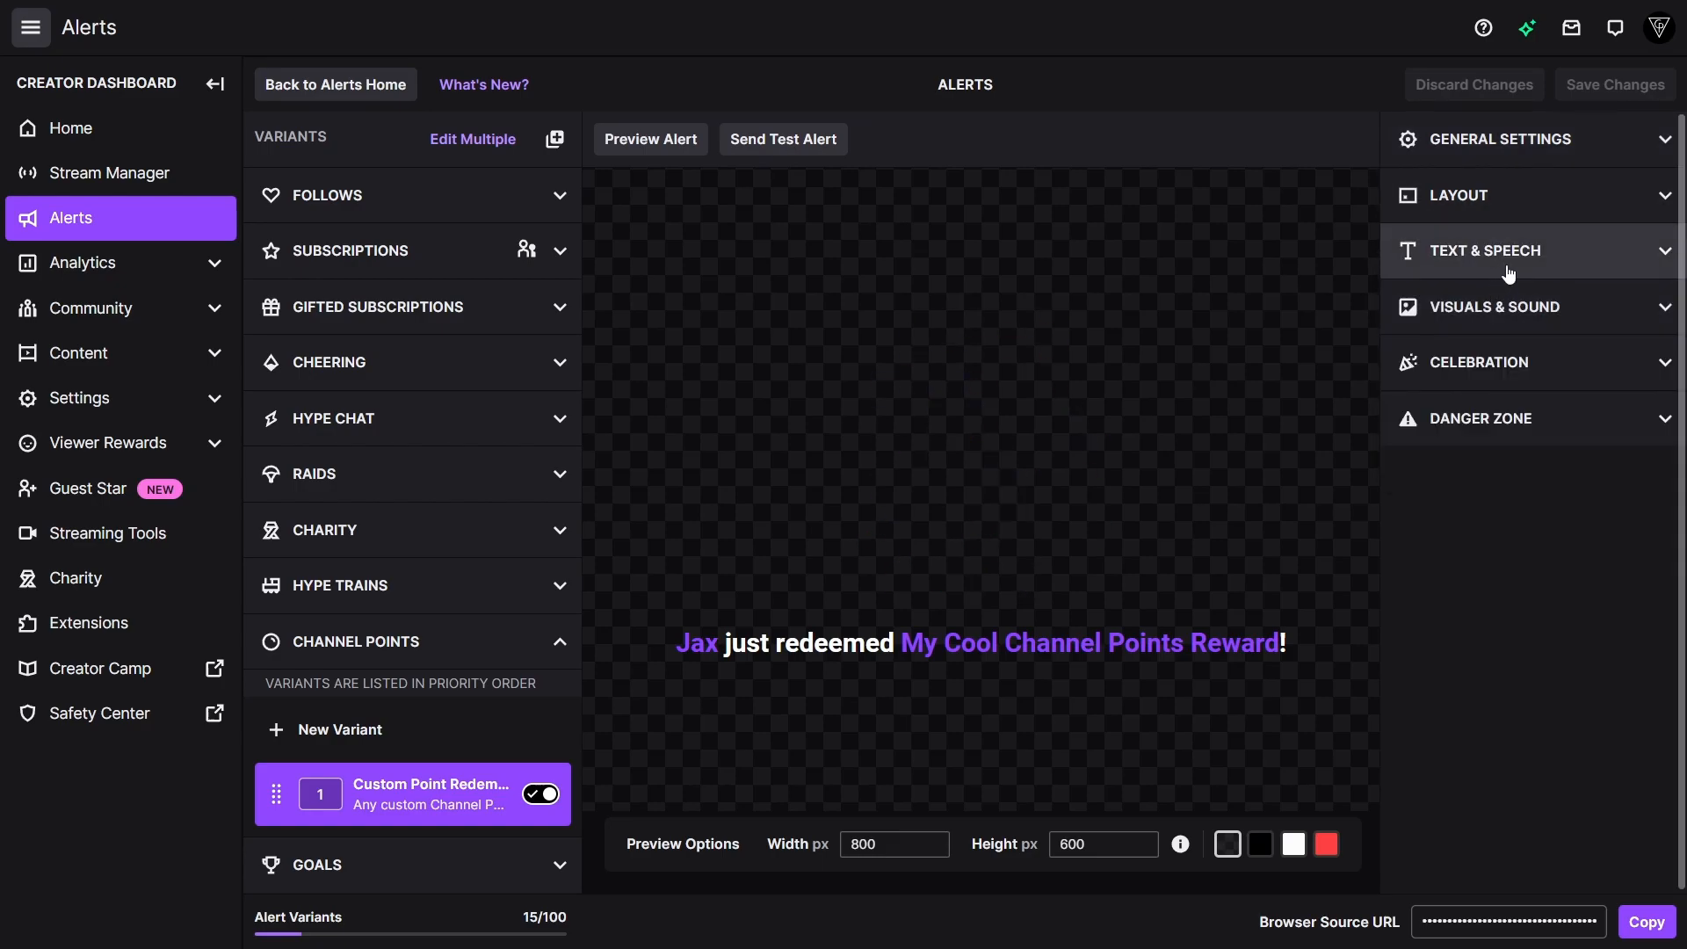
{"action": "left_click", "coordinate": [1494, 306]}
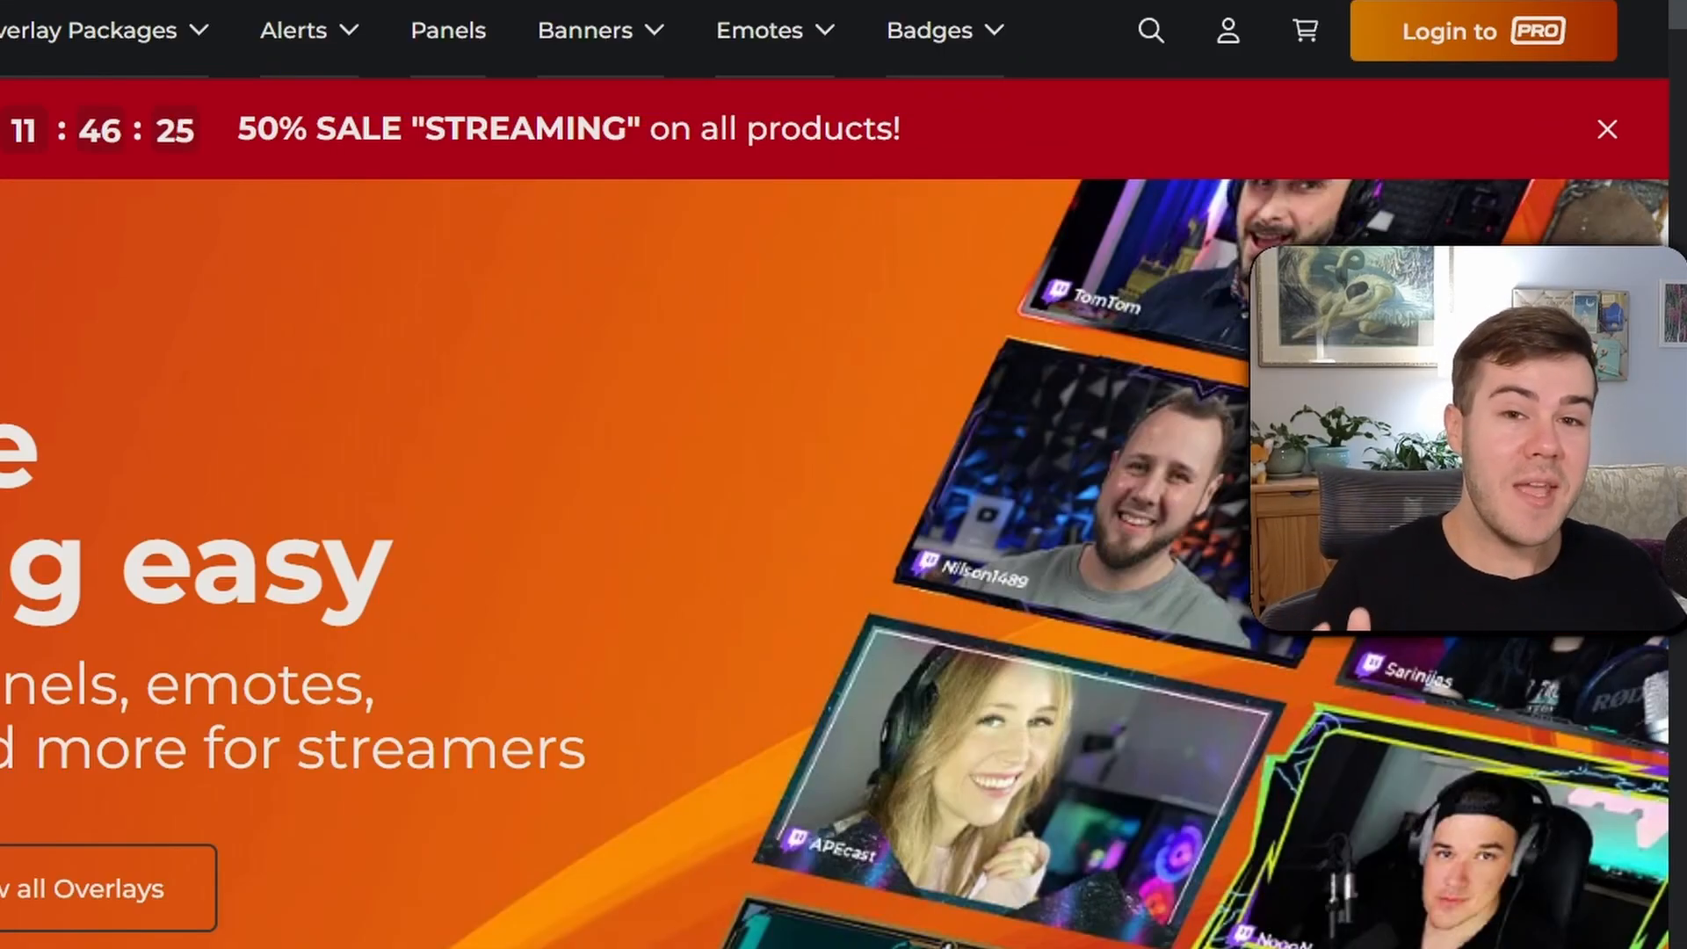
Step: Scroll the Own3d homepage to the Stream Design Bestseller overlay packages
{"action": "scroll", "scroll_direction": "down", "scroll_amount": 3}
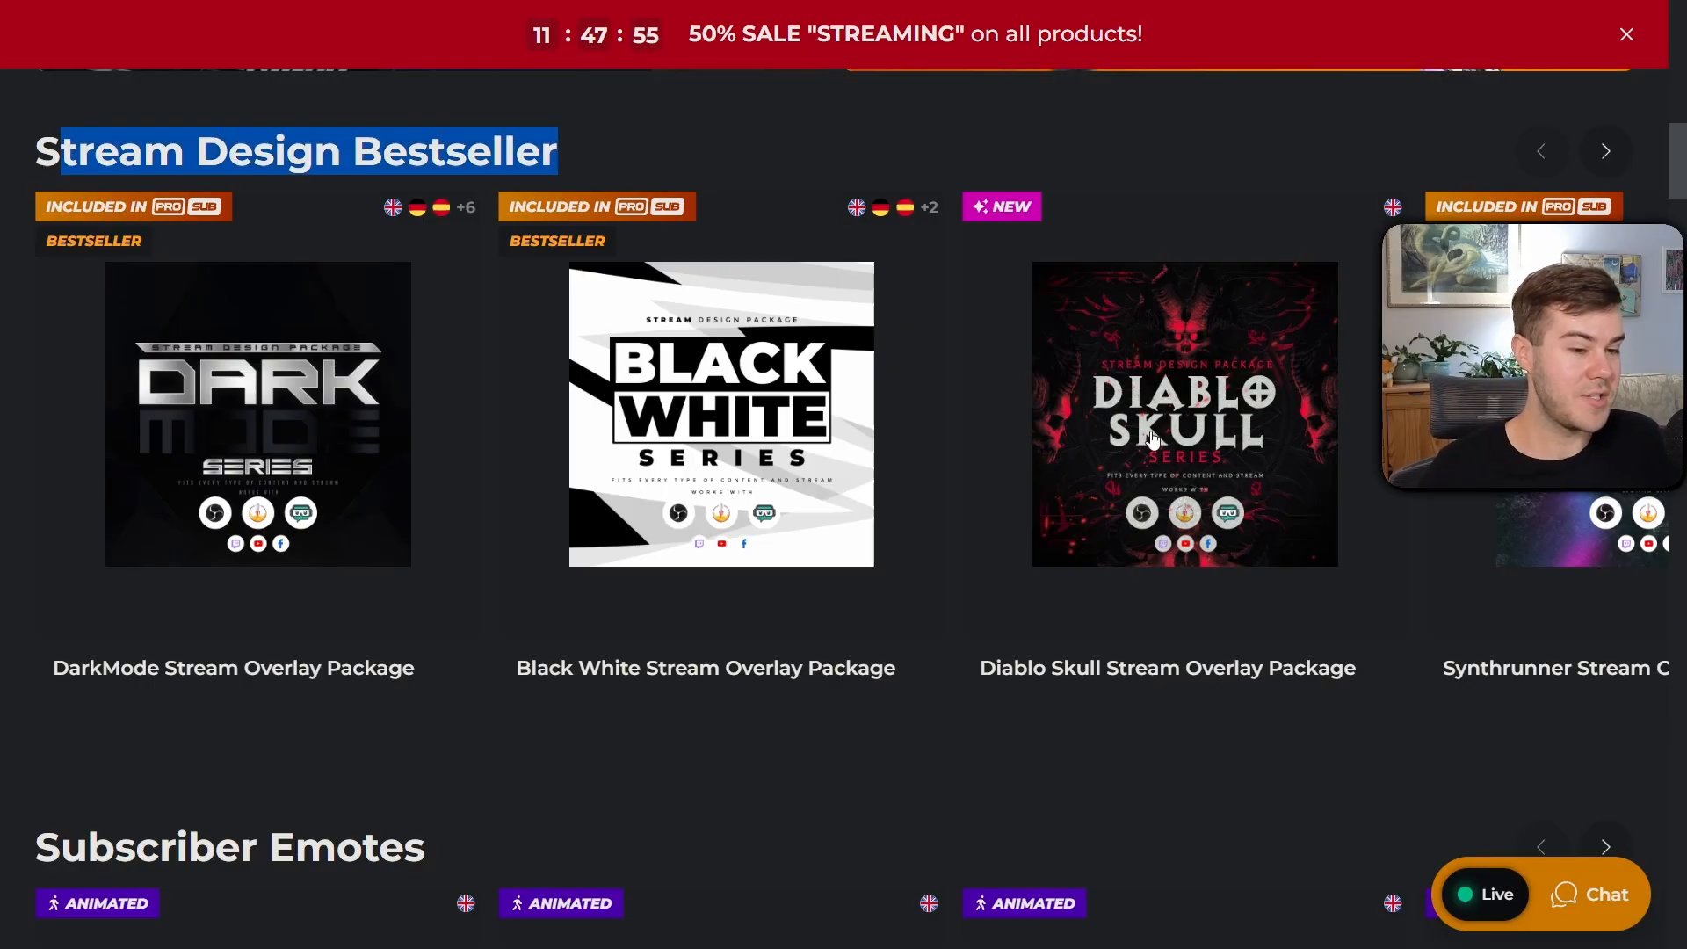
{"action": "left_click", "coordinate": [1183, 413]}
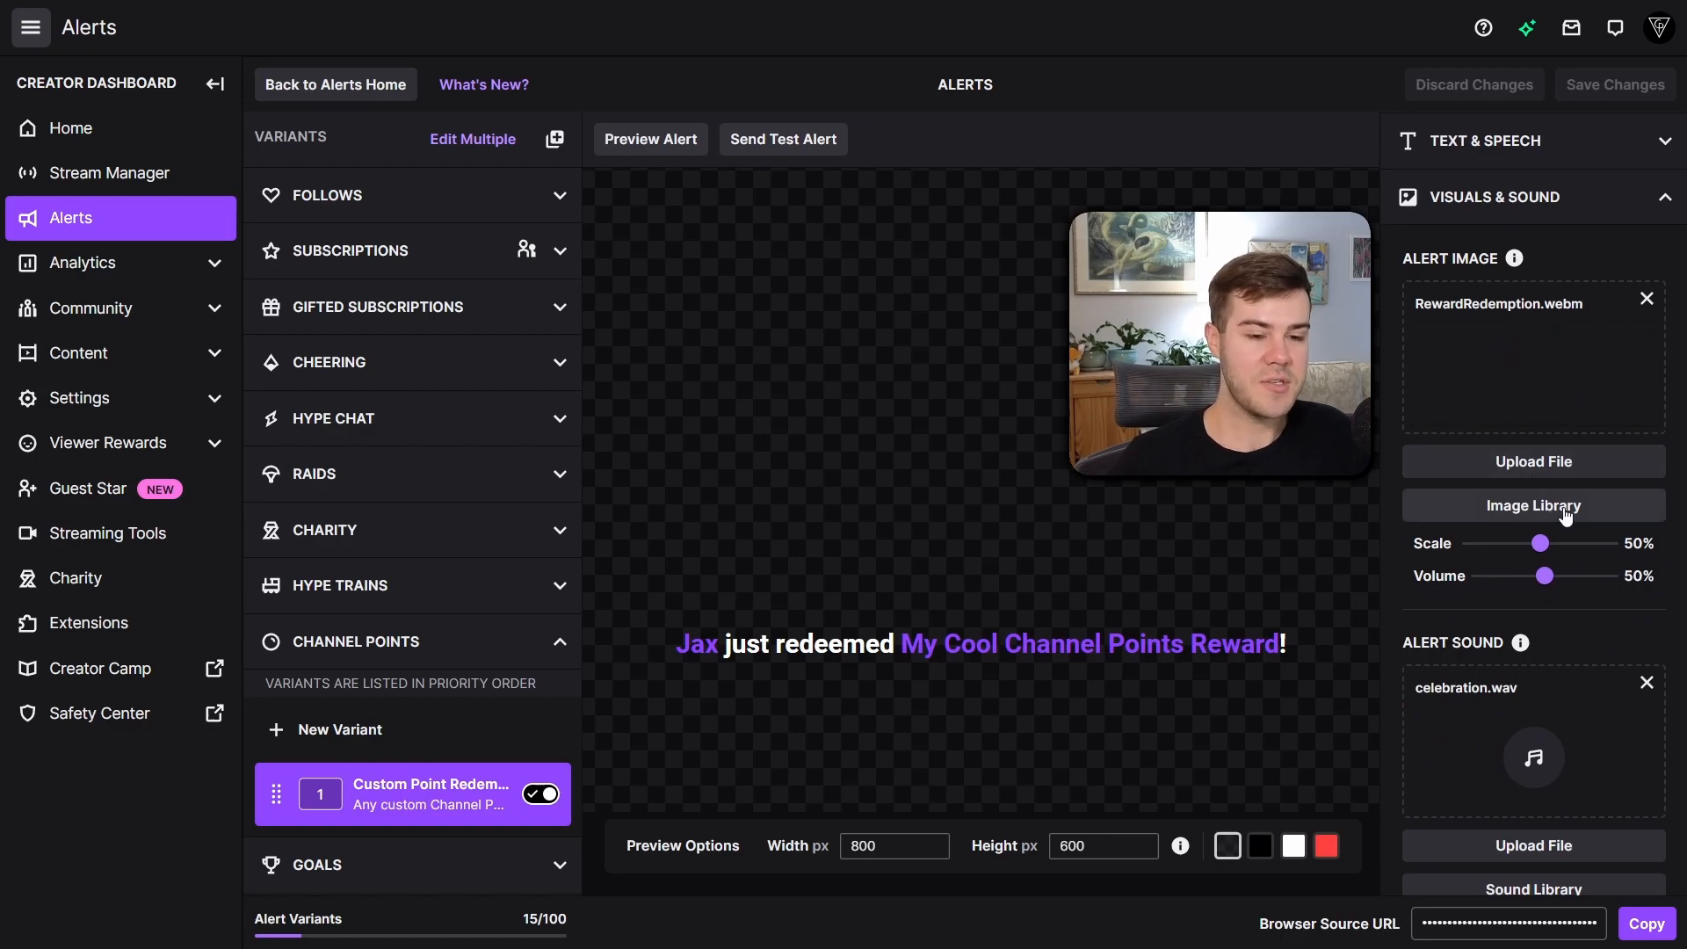
Step: Replace RewardRedemption.webm with the dinosaur keycap animation from the Image Library
{"action": "left_click", "coordinate": [1532, 506]}
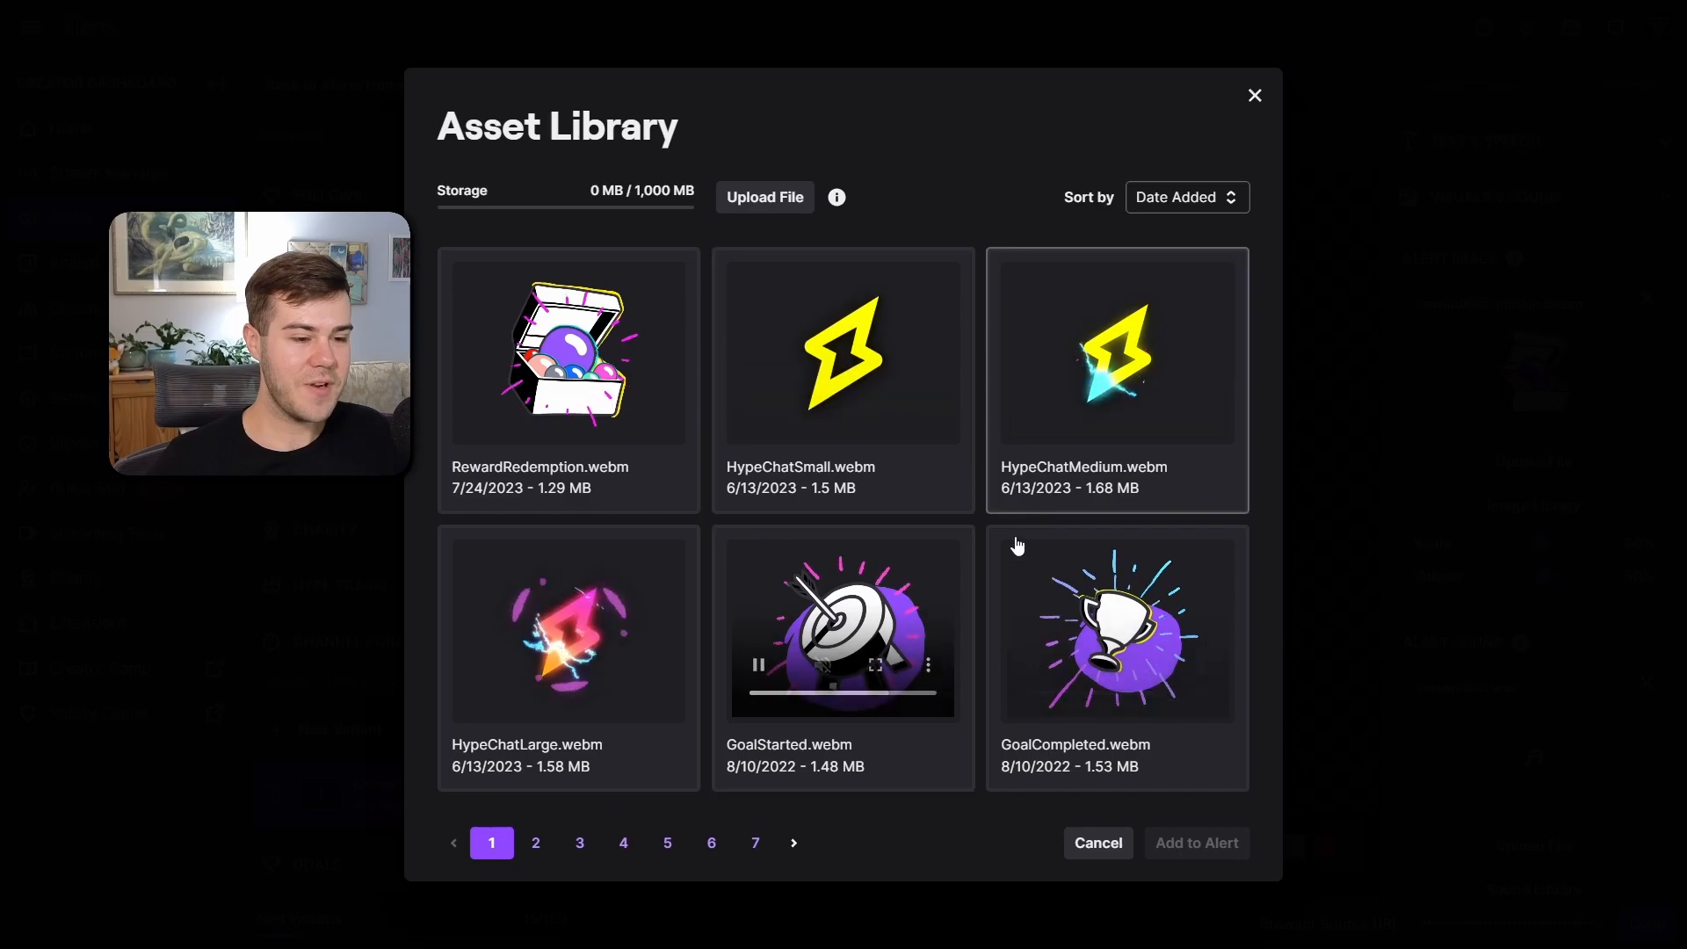
{"action": "left_click", "coordinate": [754, 842]}
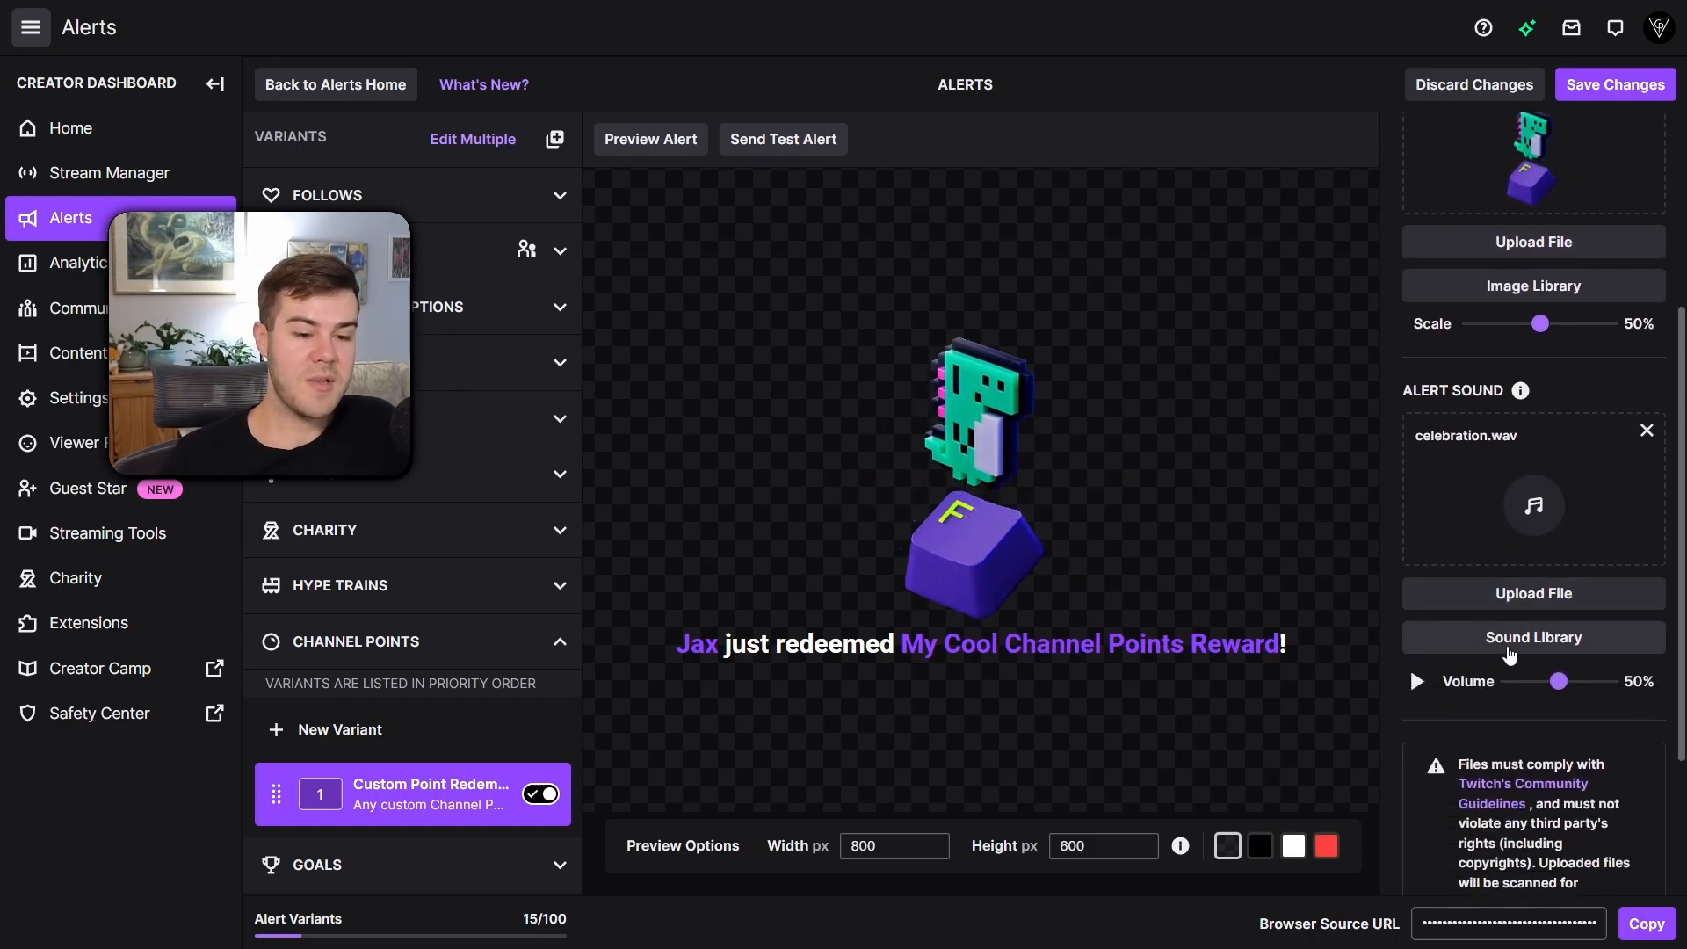
{"action": "left_click_drag", "start_coordinate": [1540, 322], "coordinate": [1563, 323]}
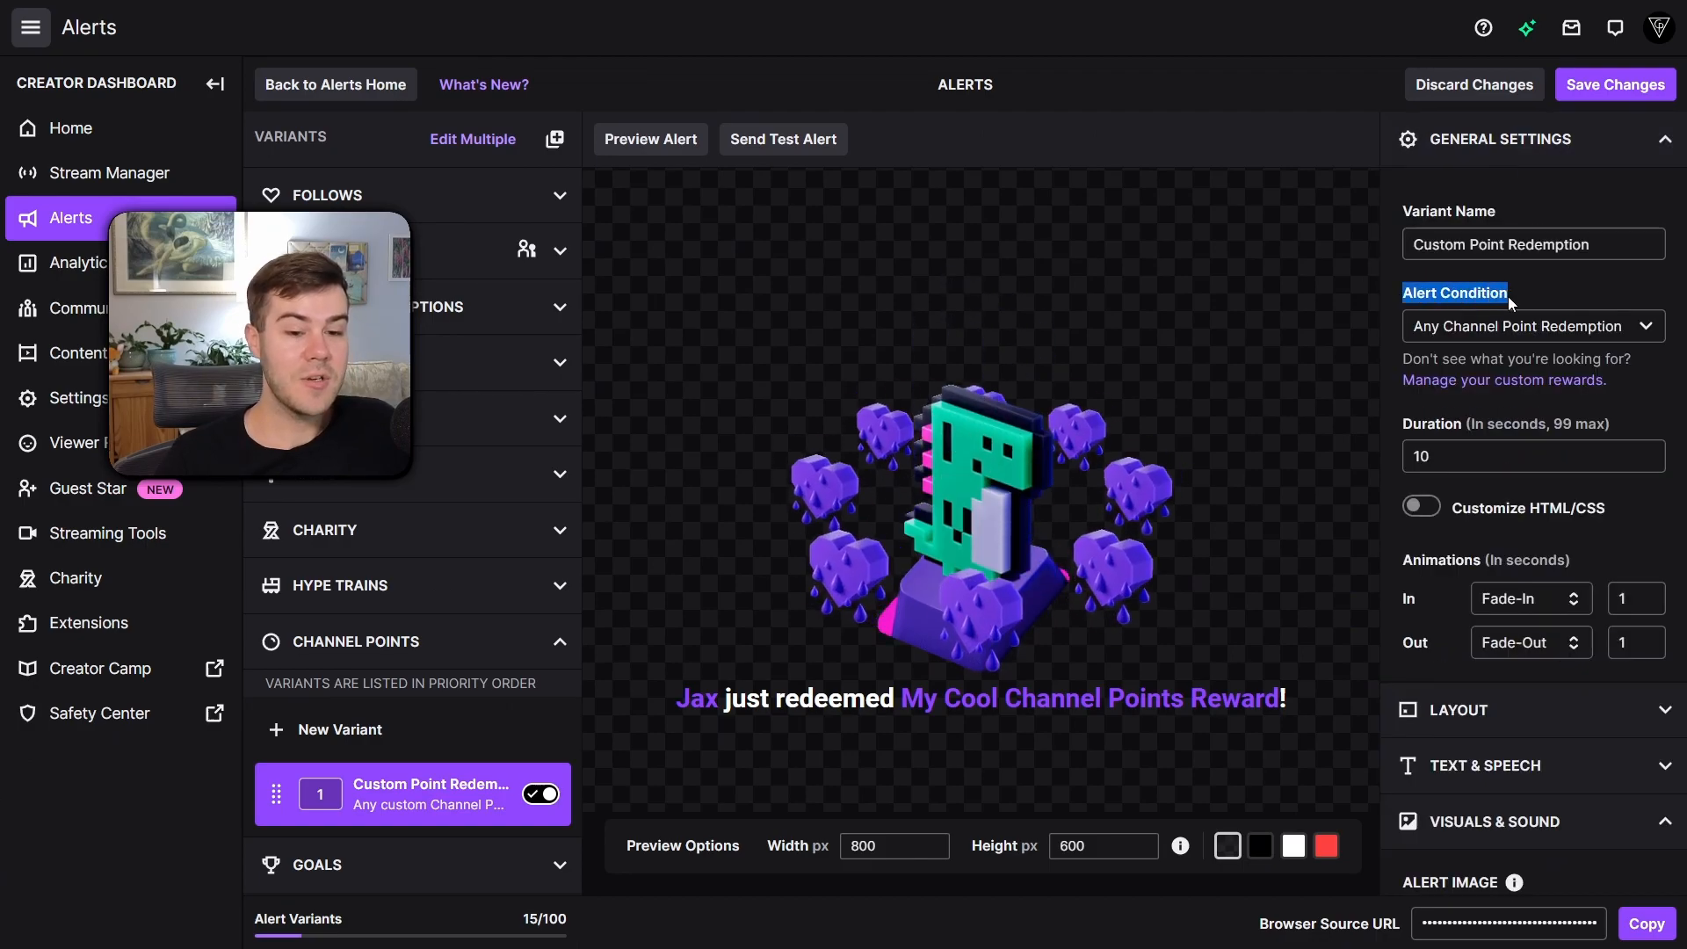
Step: Set the variant's alert condition to the Lurk reward by filtering conditions for 'lurk'
{"action": "left_click", "coordinate": [1529, 325]}
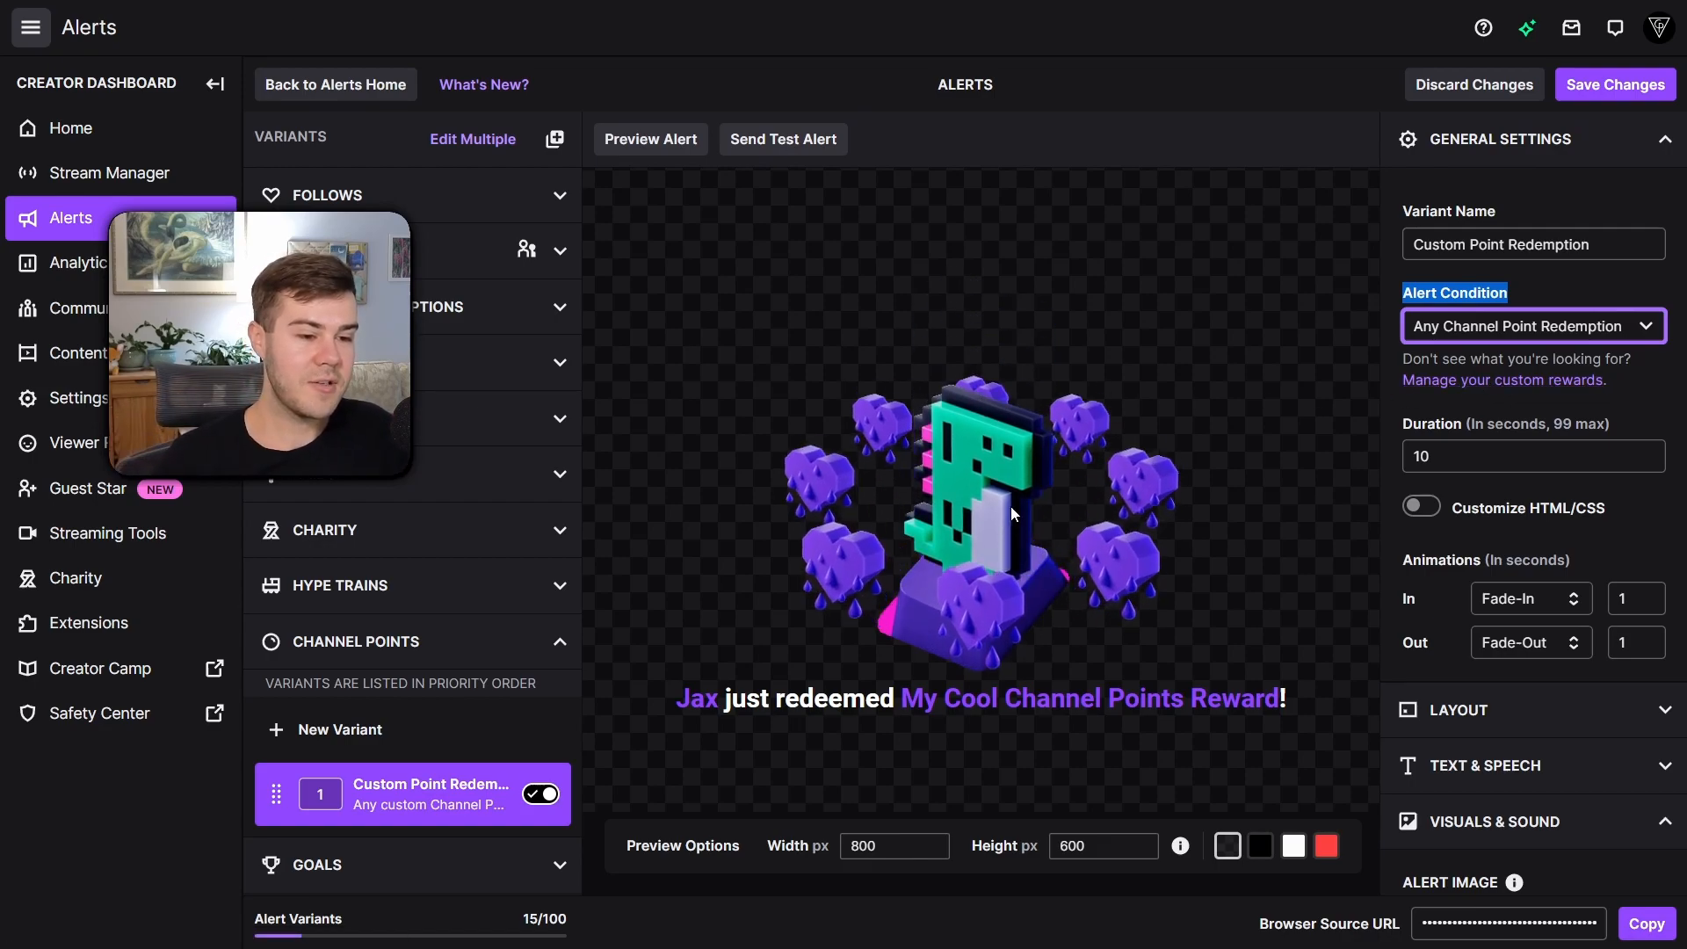
{"action": "left_click", "coordinate": [1527, 325]}
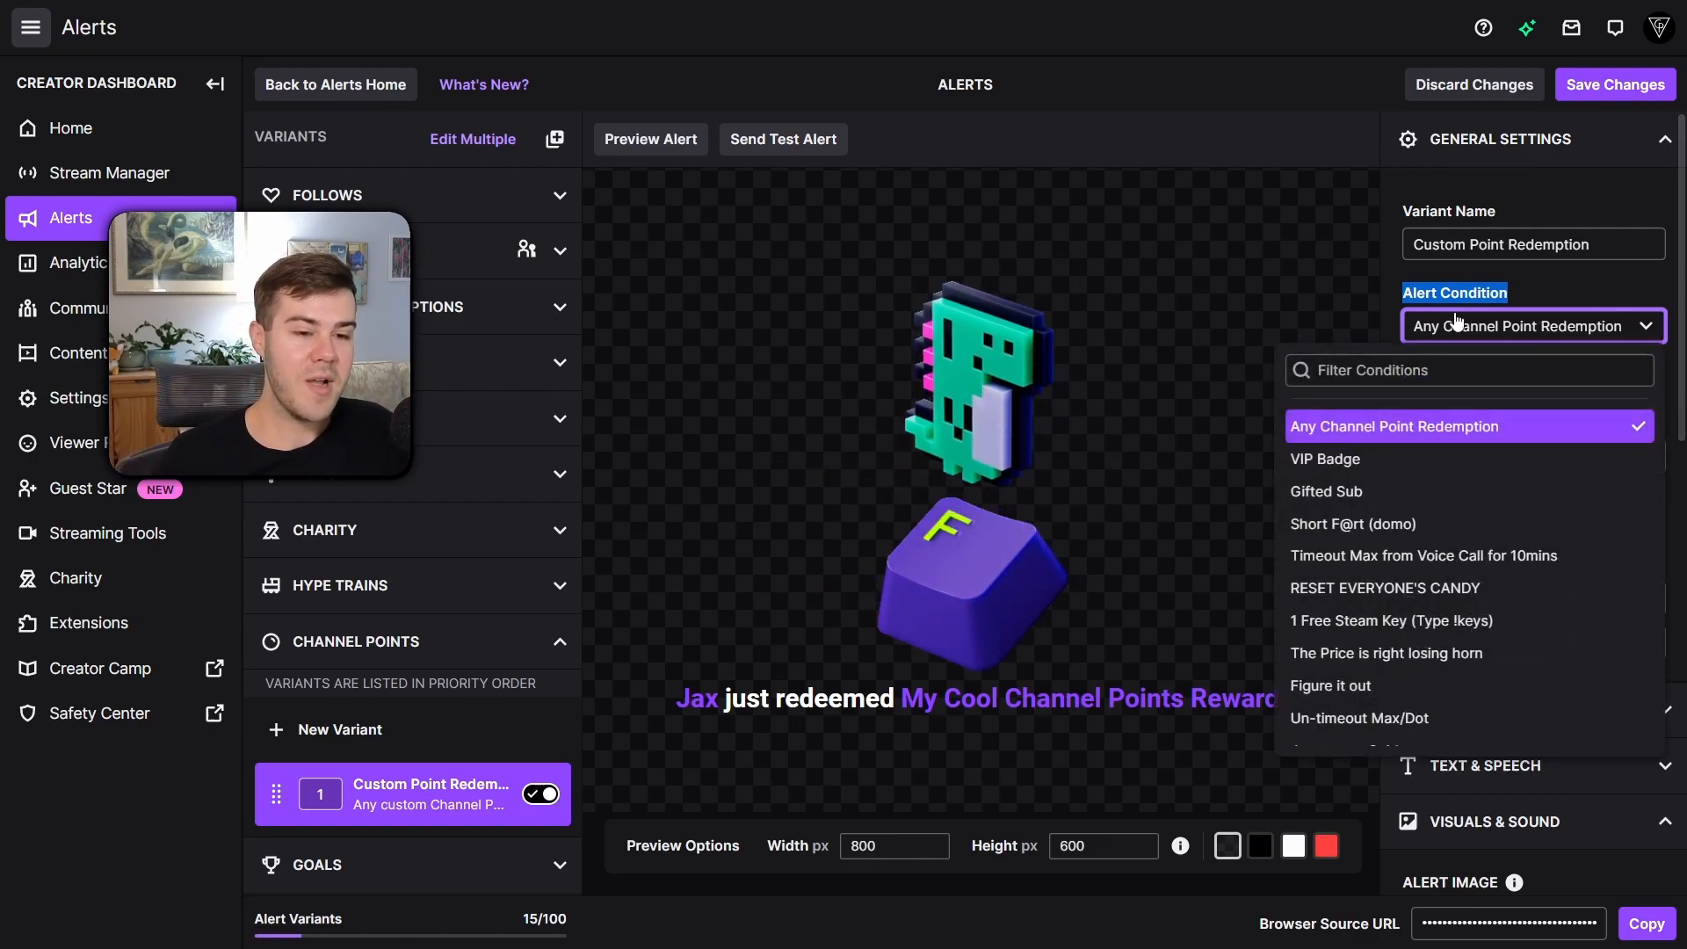
{"action": "mouse_move", "coordinate": [1460, 526]}
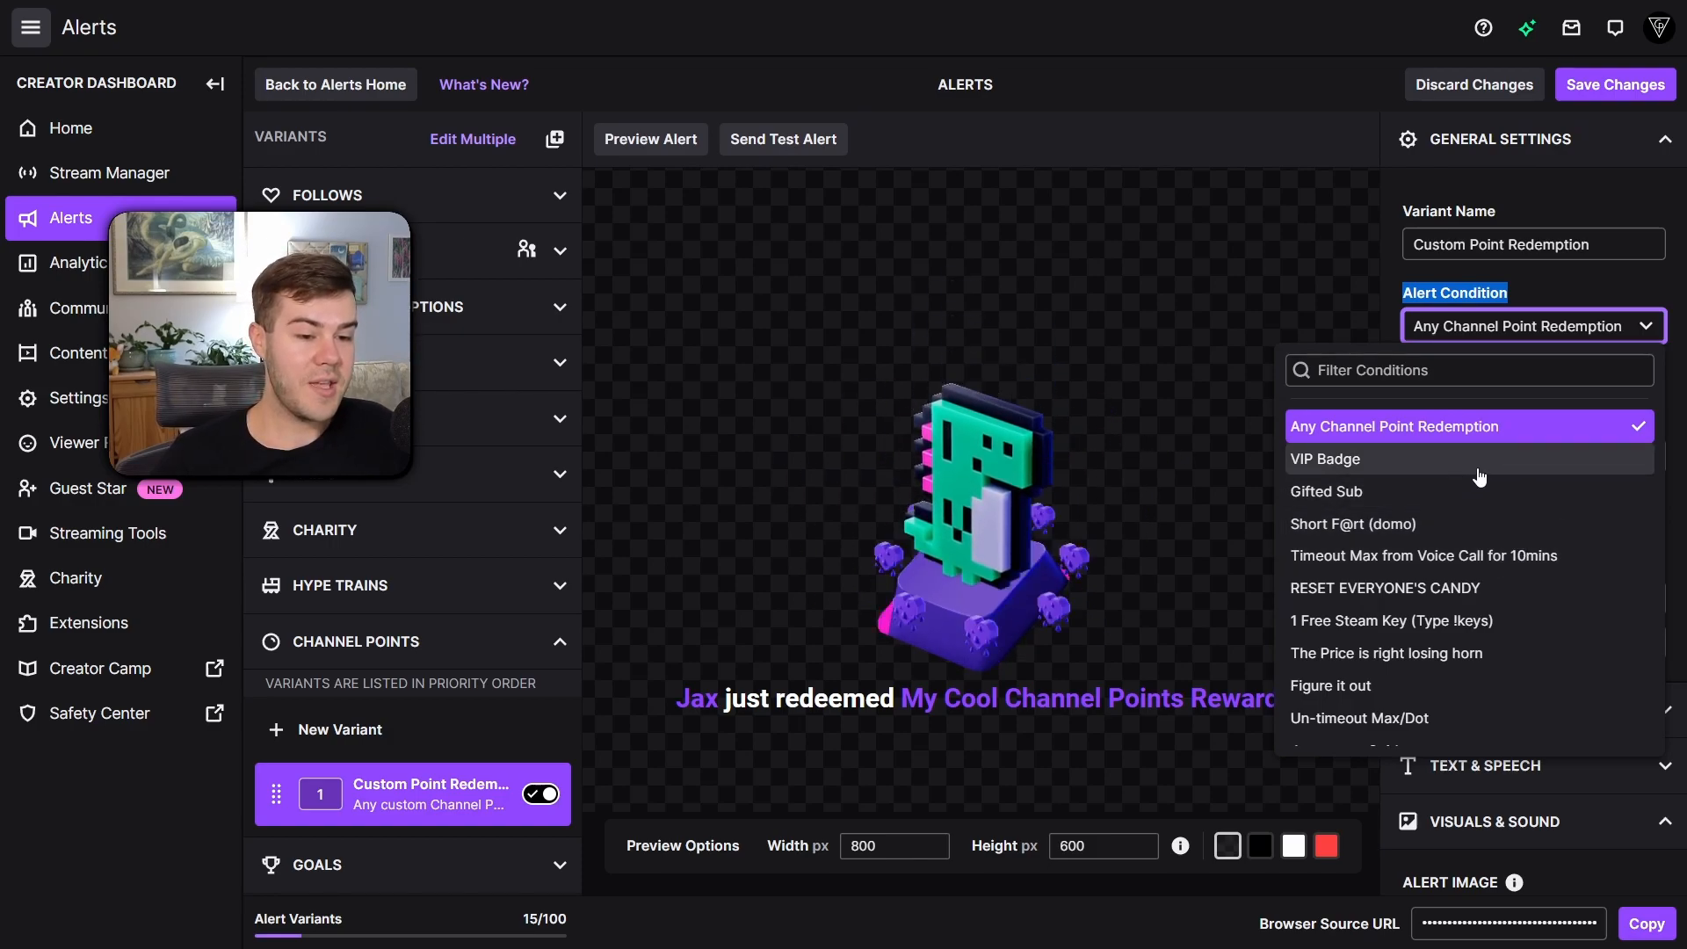
{"action": "left_click", "coordinate": [1325, 458]}
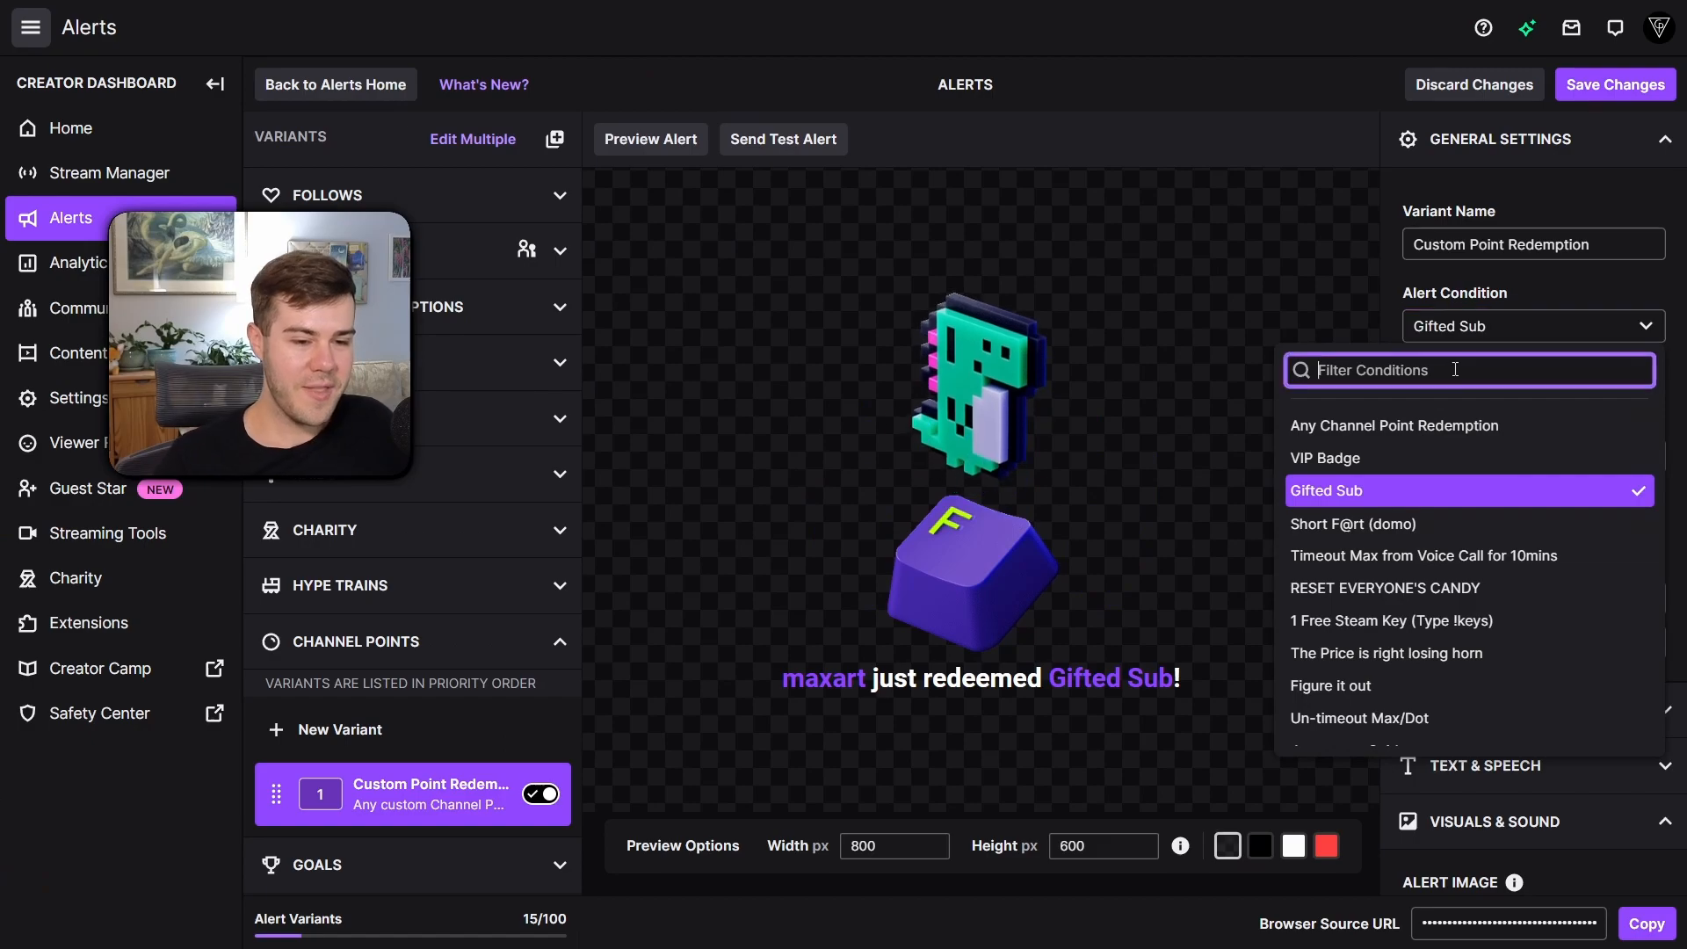
{"action": "type", "text": "lurk"}
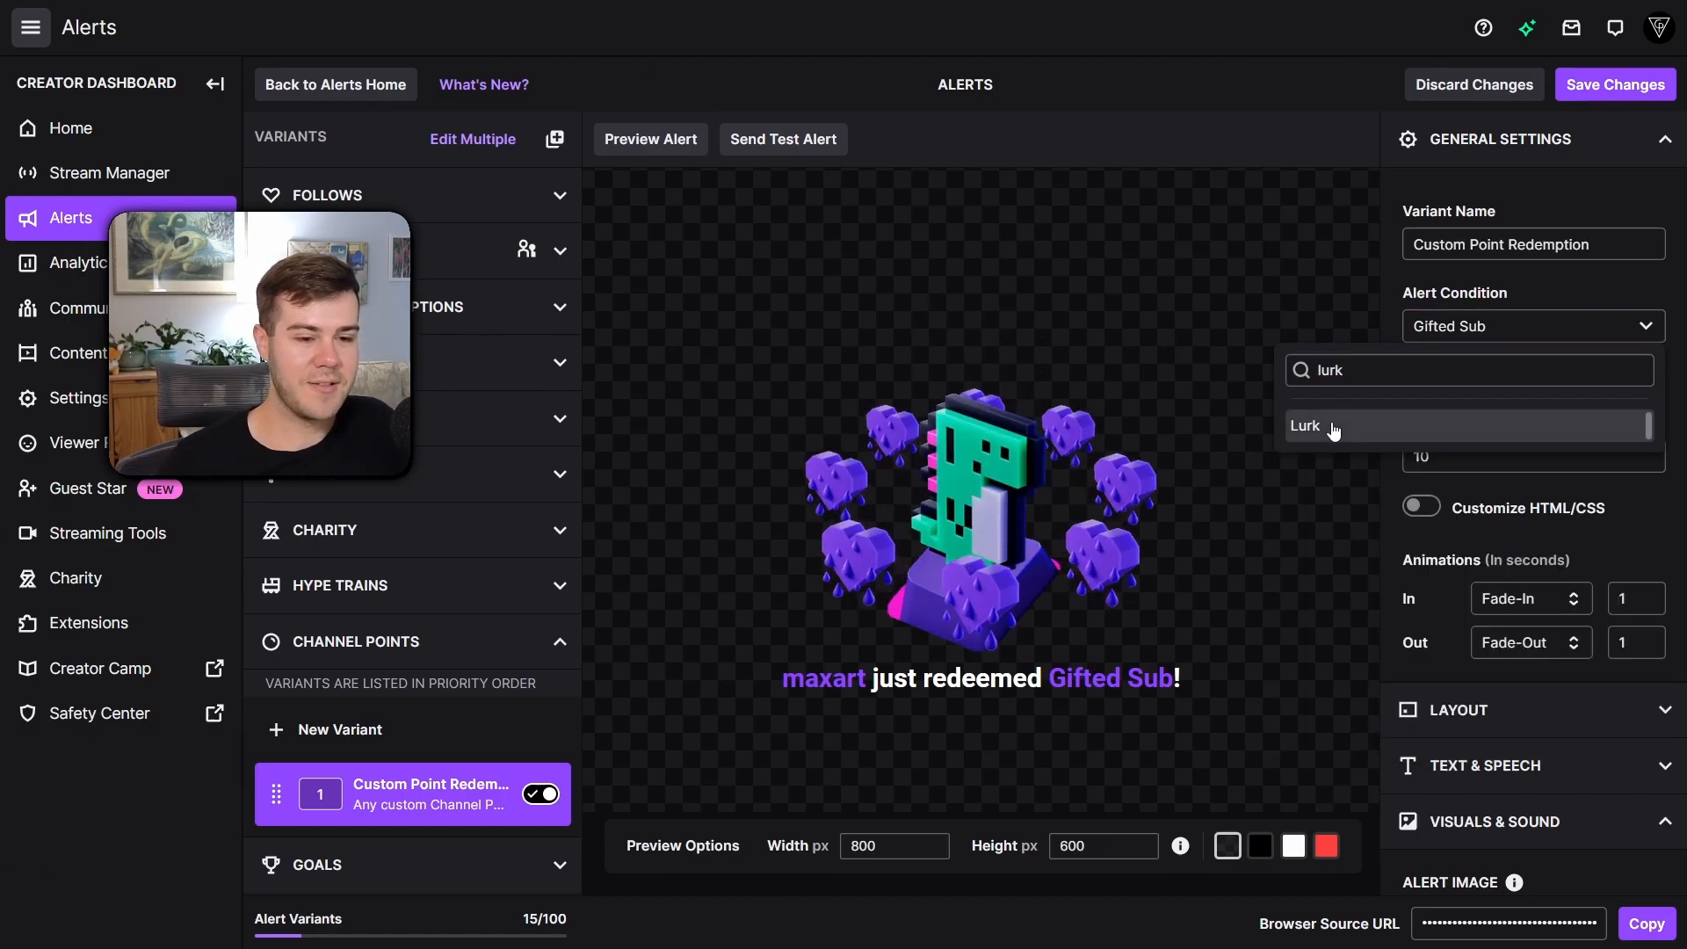
{"action": "left_click", "coordinate": [1304, 425]}
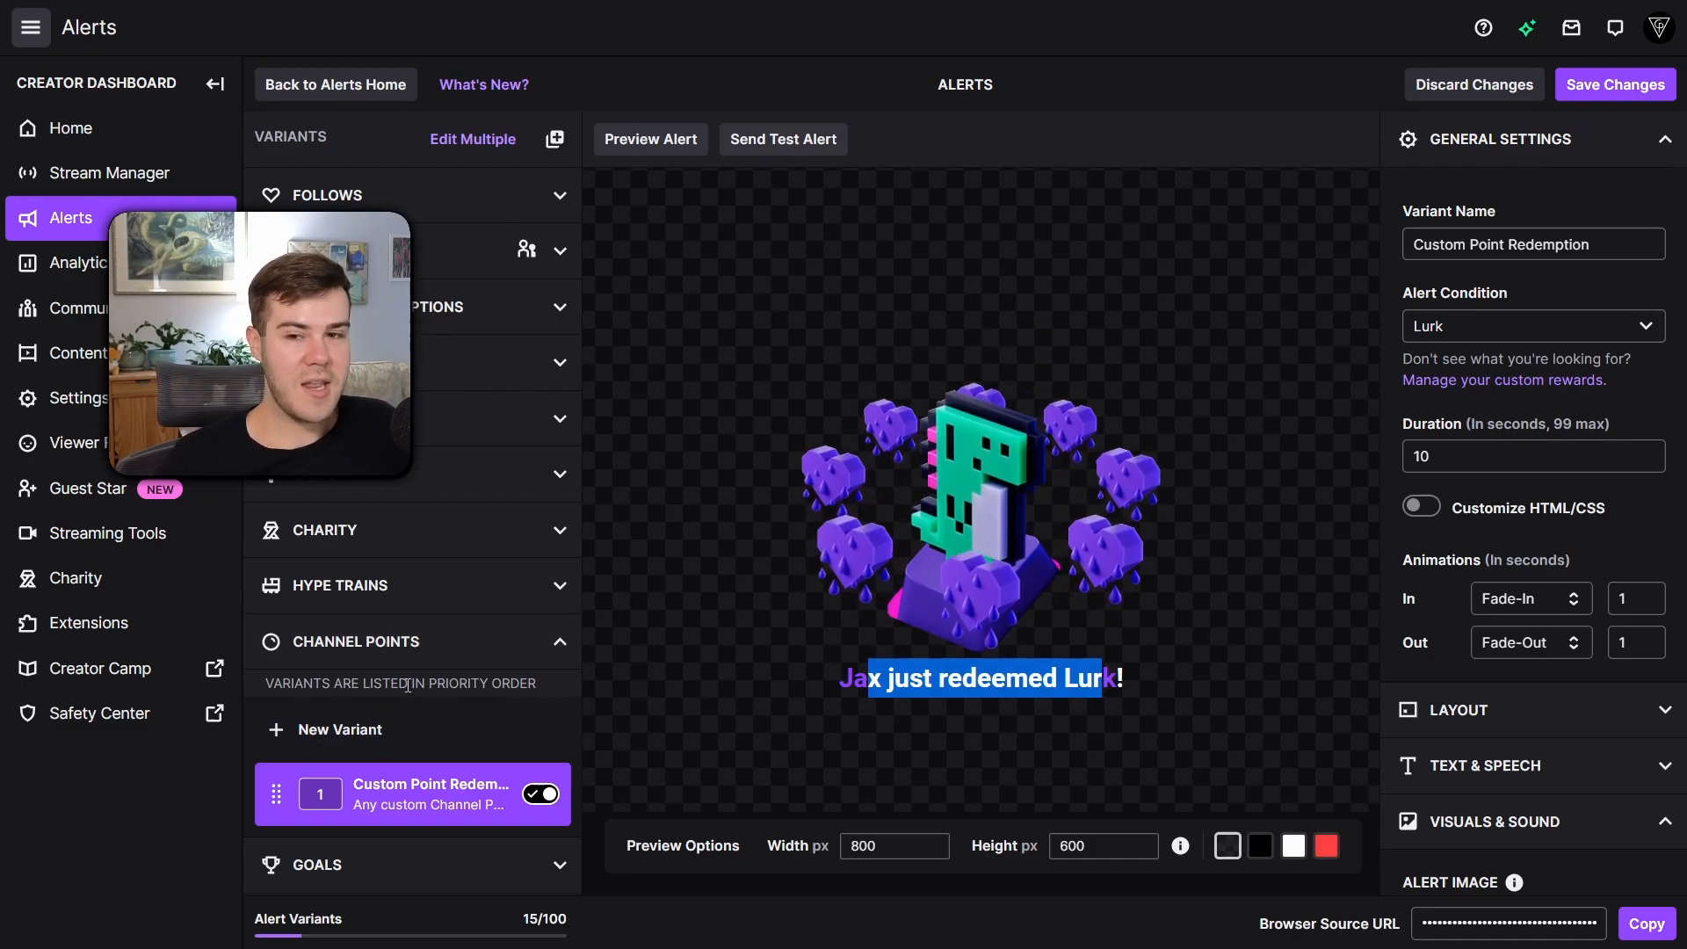
{"action": "mouse_move", "coordinate": [375, 743]}
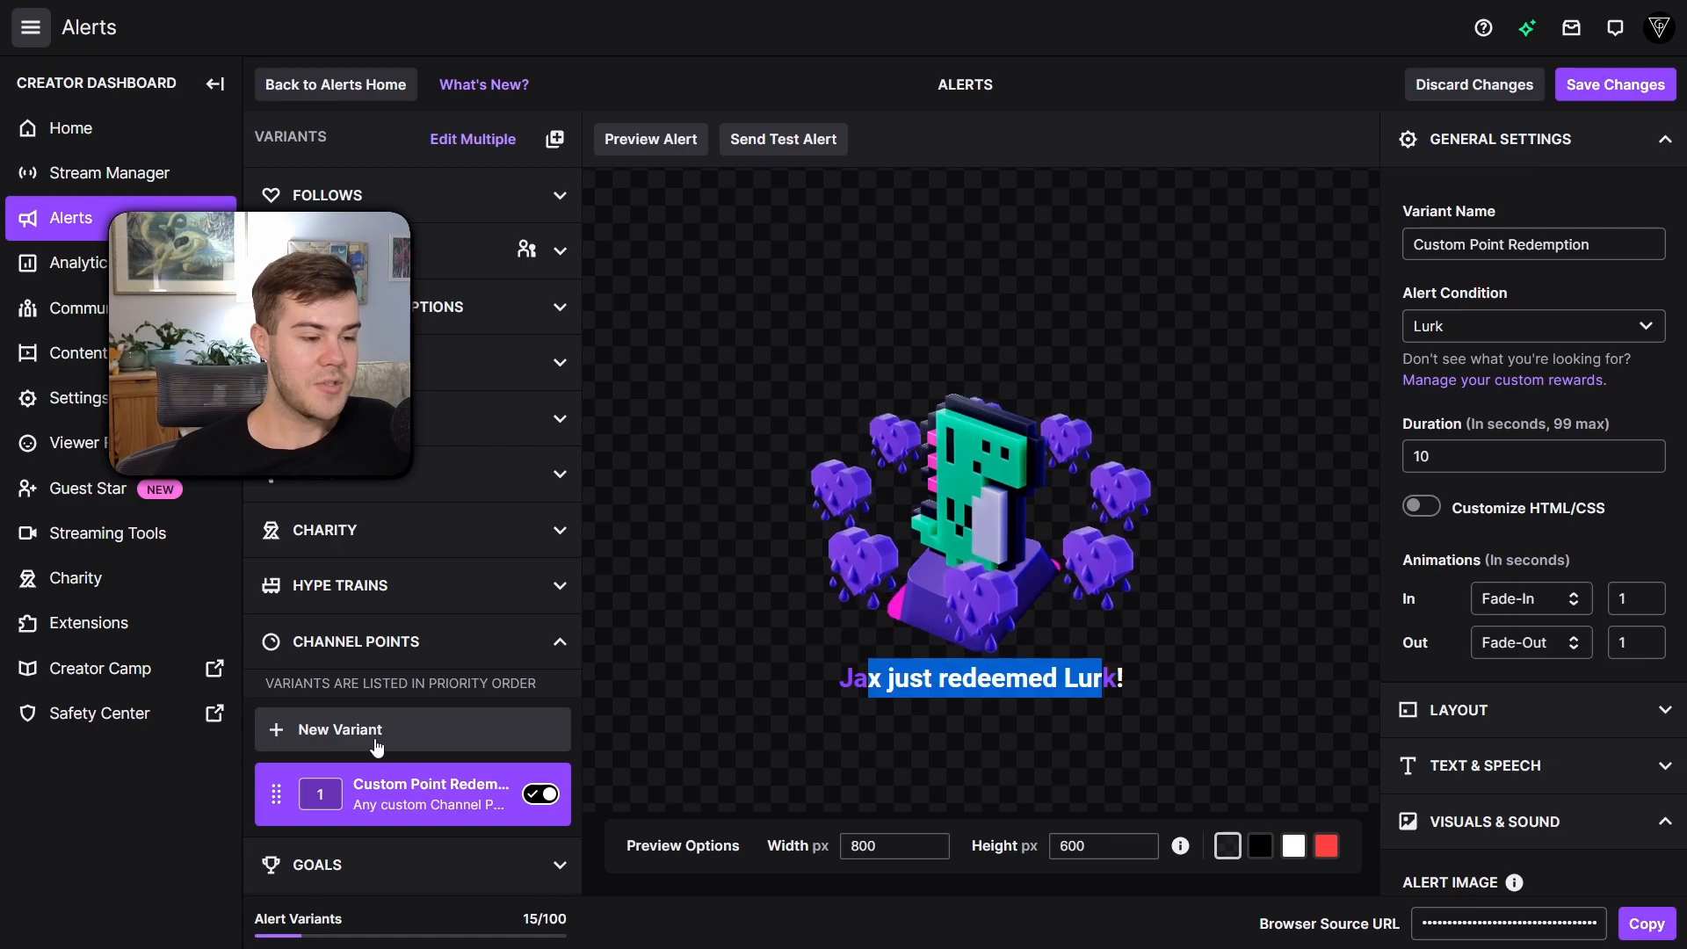
Step: Save the new variant, then rename the second variant to 'Lurk' and save again
{"action": "left_click", "coordinate": [1613, 84]}
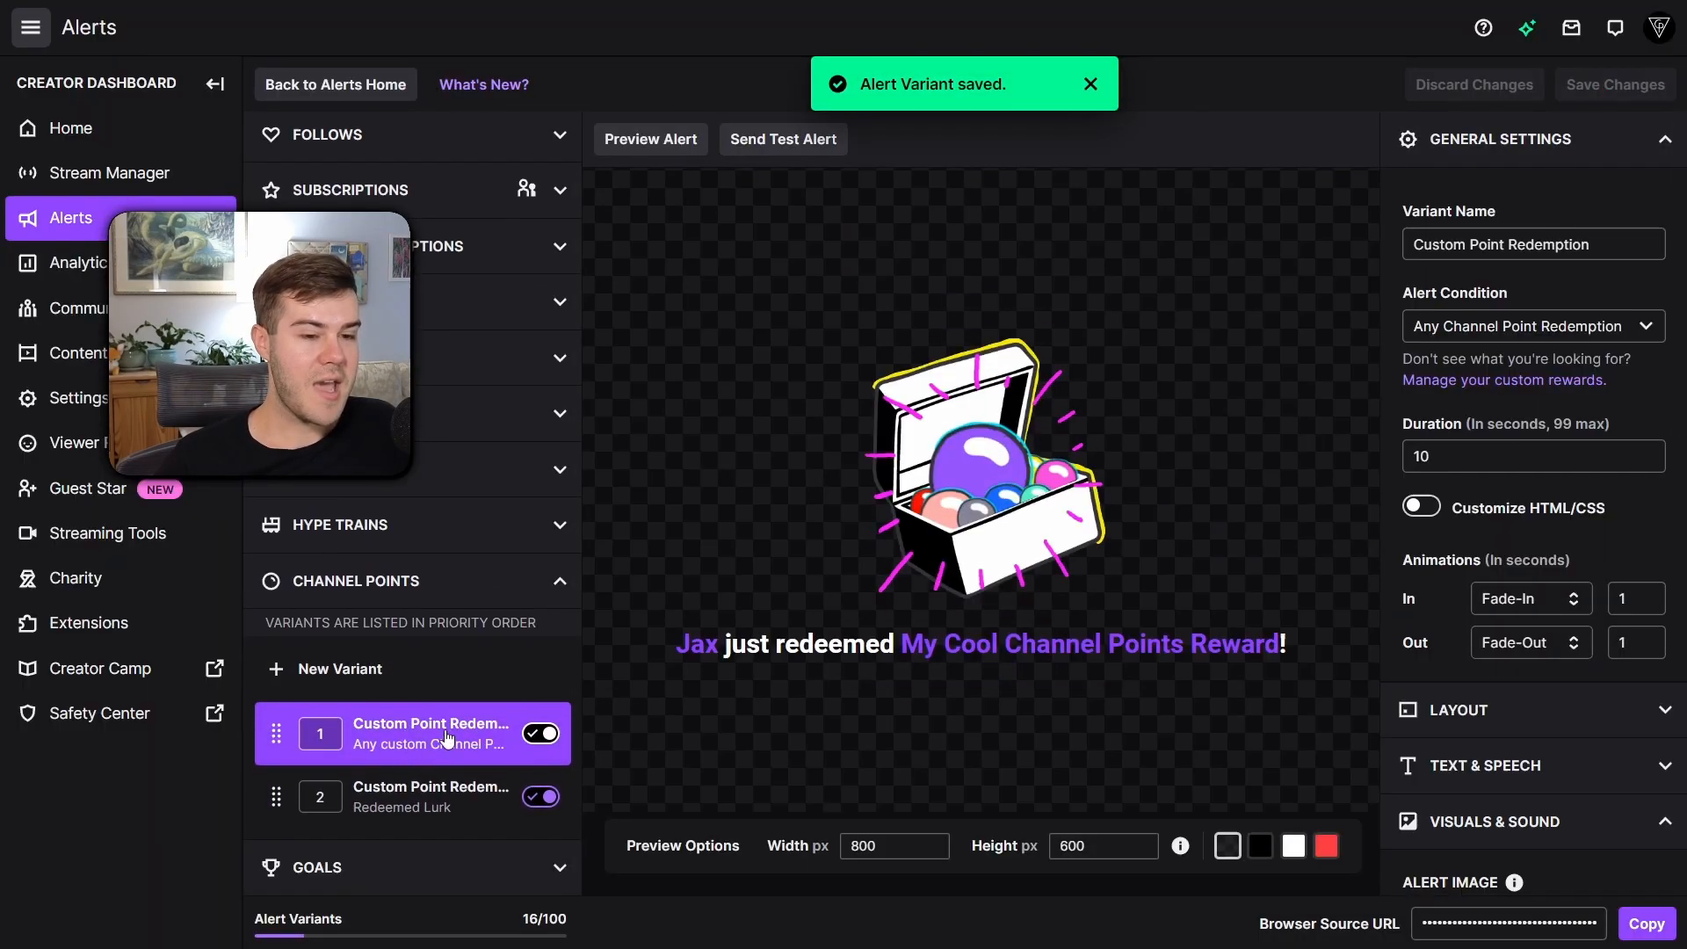
{"action": "left_click", "coordinate": [430, 796]}
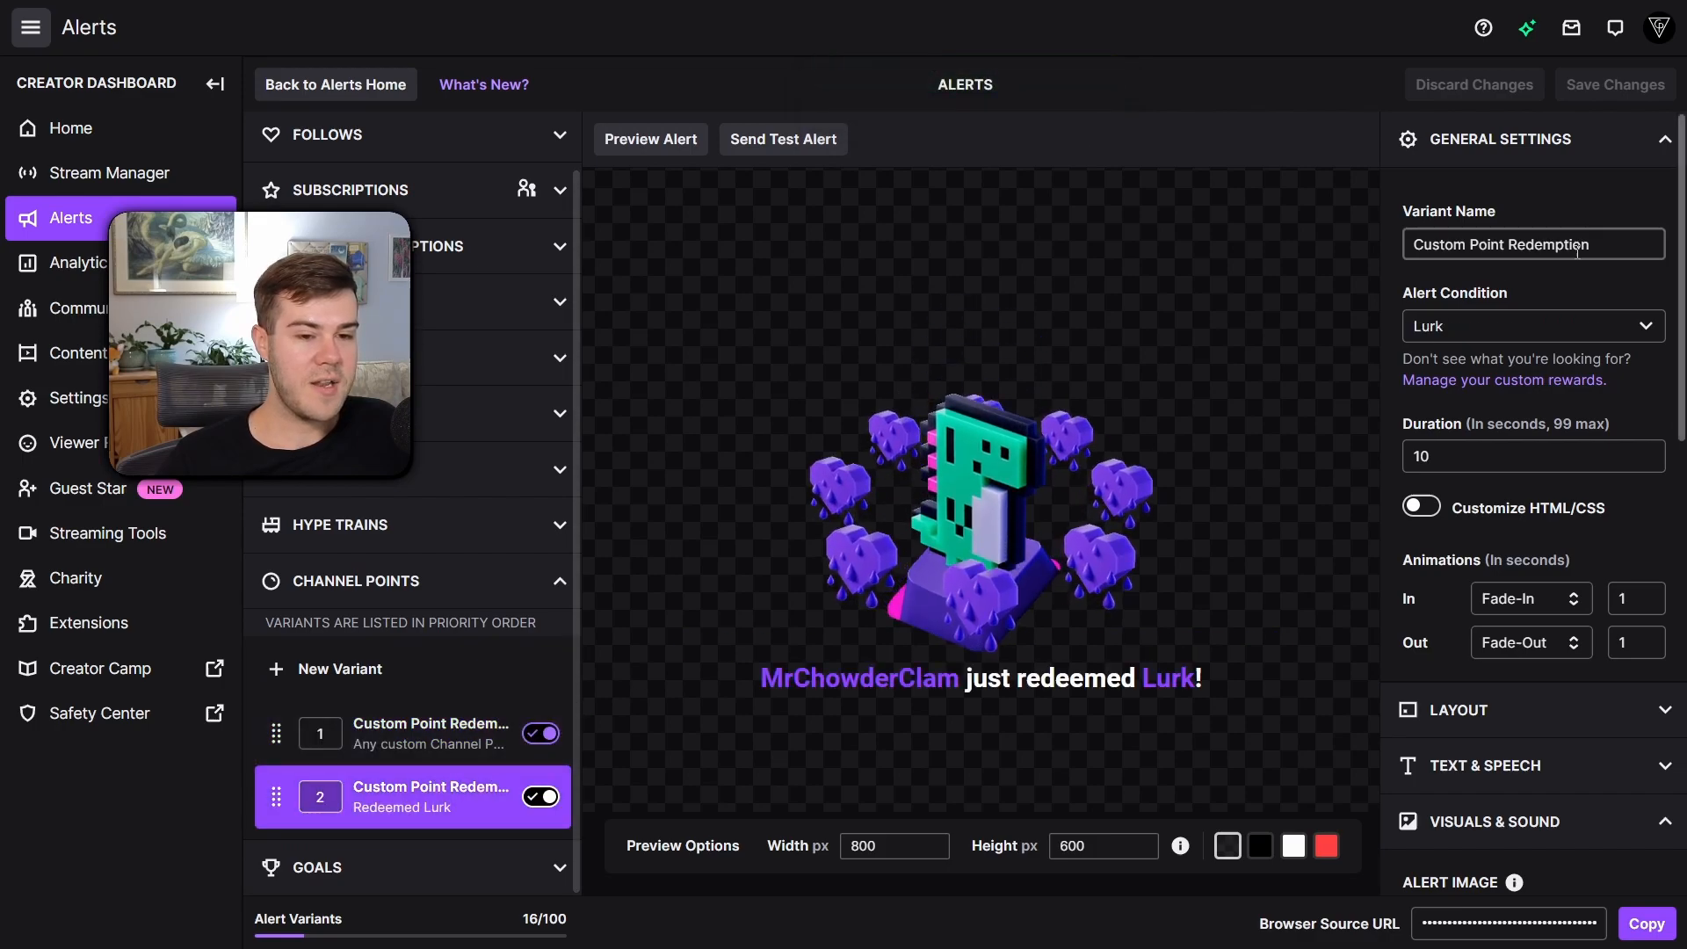
{"action": "type", "text": "Lurk"}
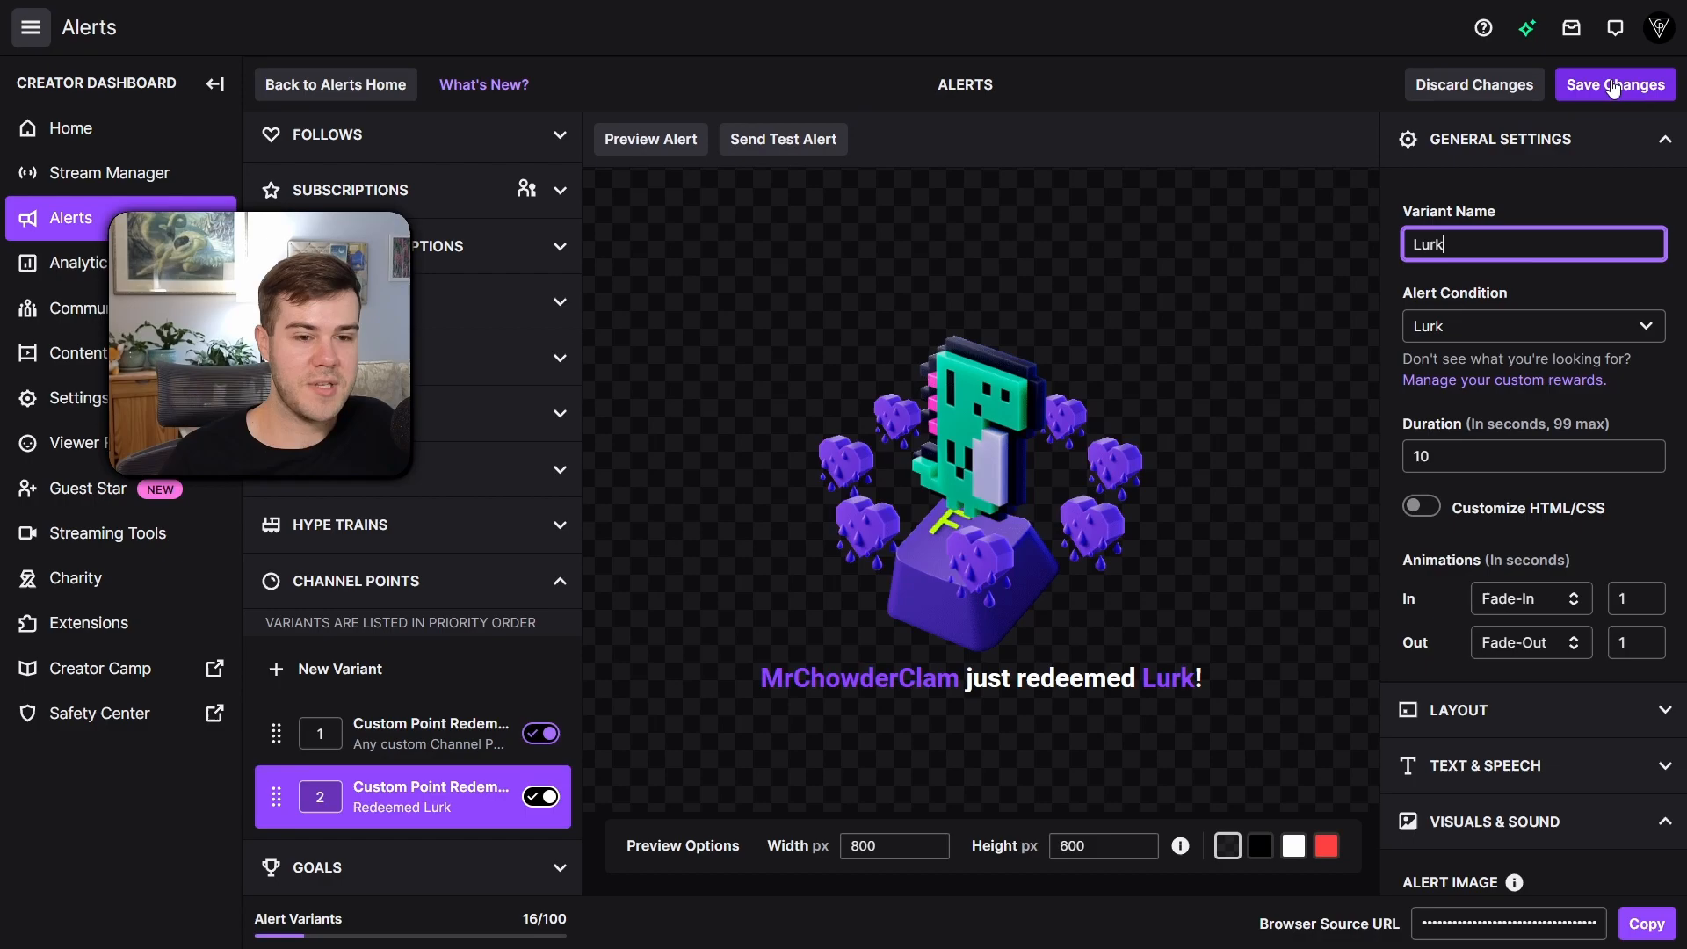
{"action": "left_click", "coordinate": [1614, 84]}
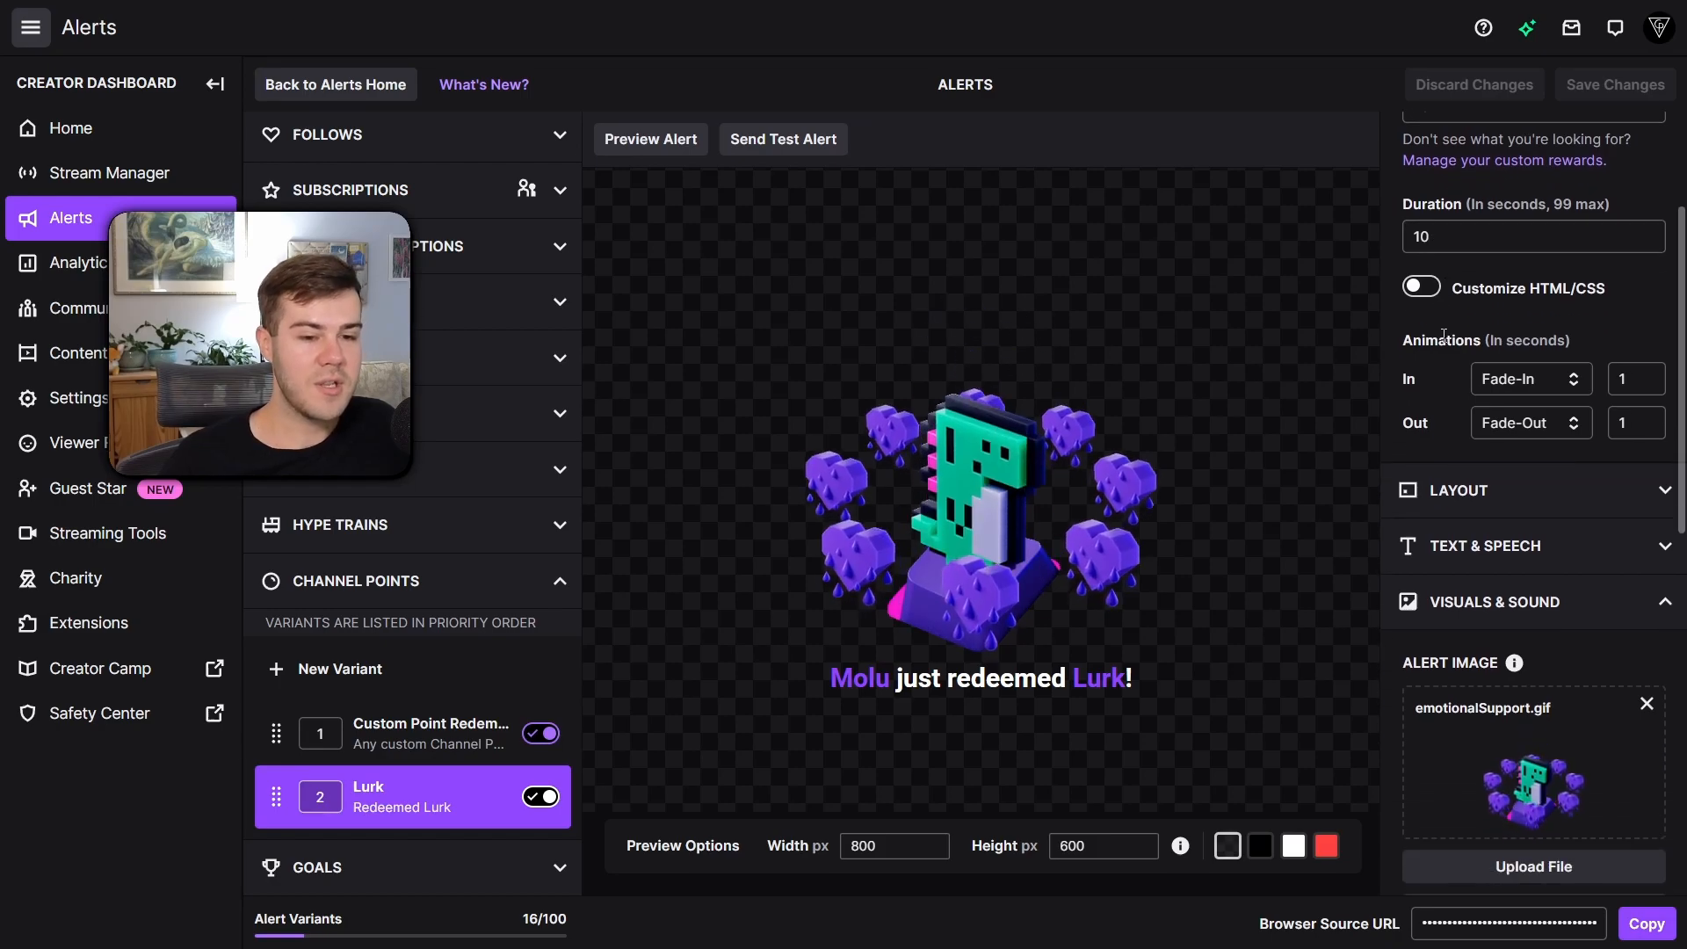
{"action": "left_click", "coordinate": [1457, 489]}
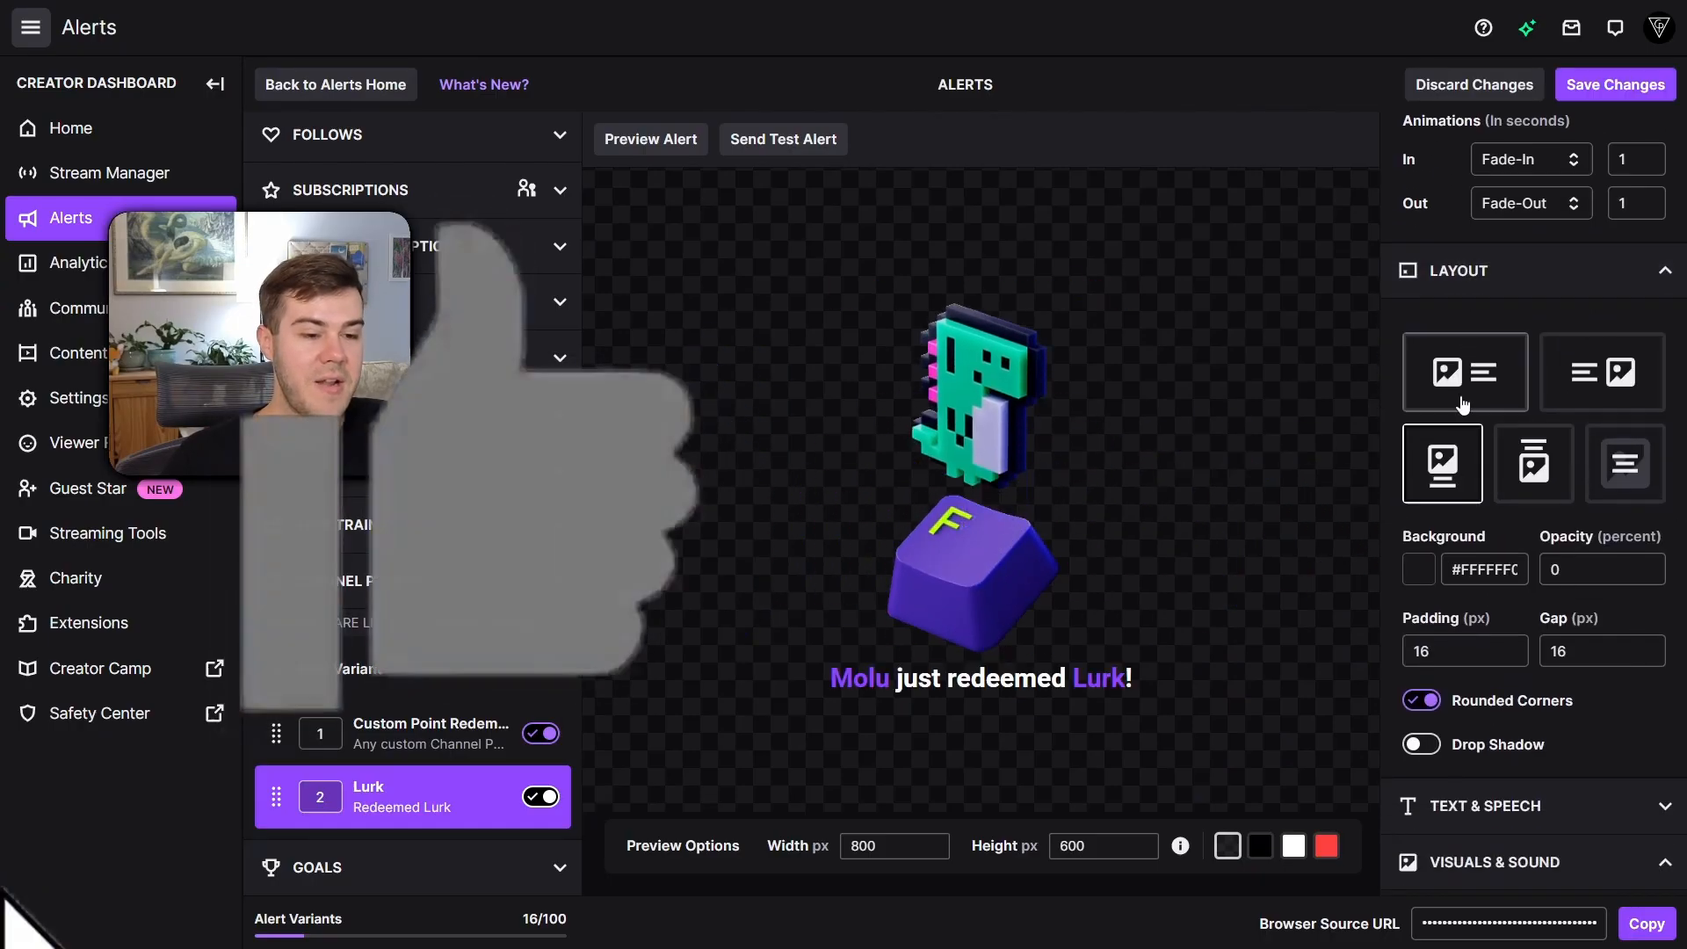
Step: Turn rounded corners off for the Lurk alert and expand Text & Speech
{"action": "left_click", "coordinate": [1601, 372]}
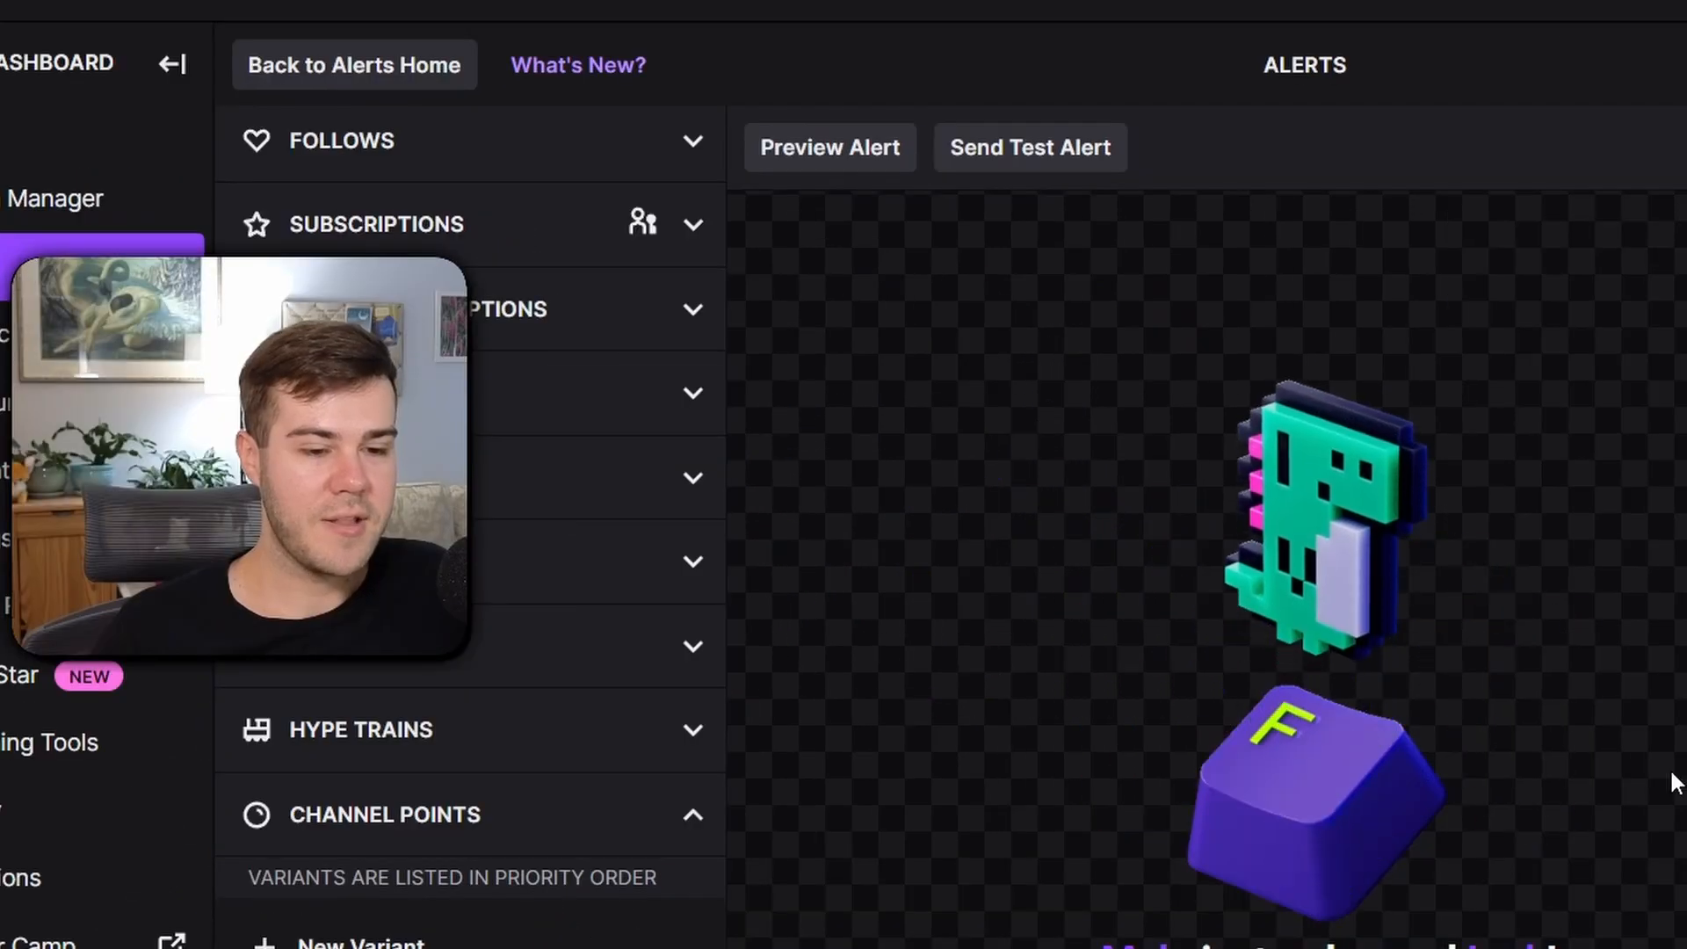
{"action": "left_click", "coordinate": [387, 796]}
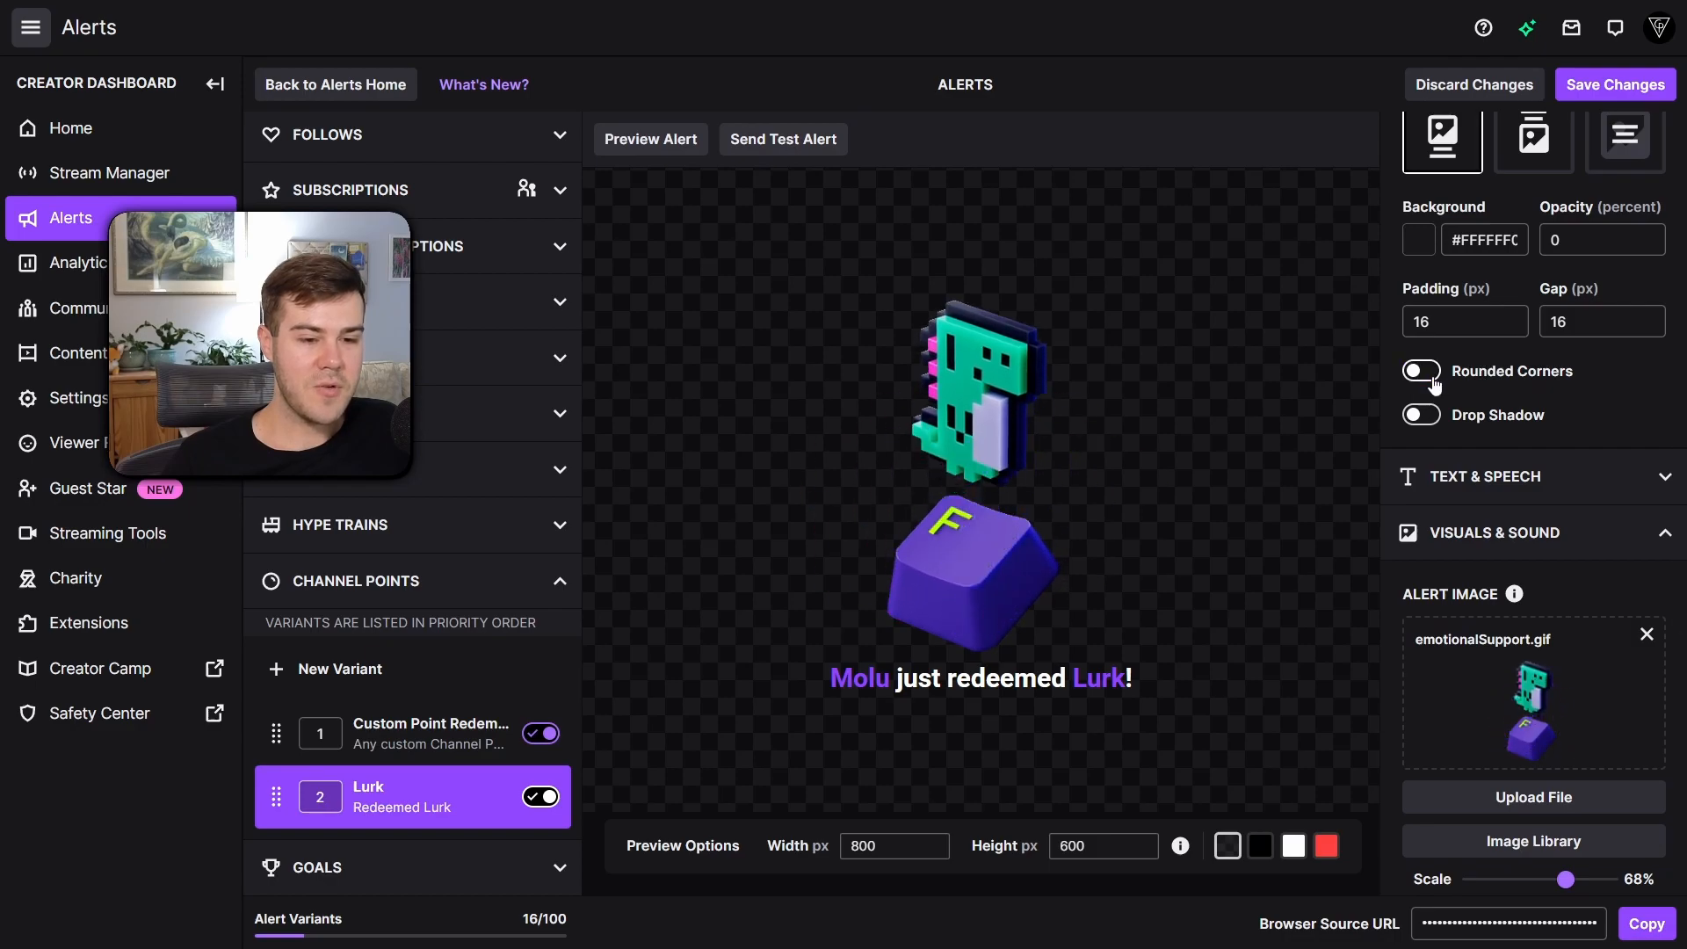
{"action": "left_click", "coordinate": [1419, 370]}
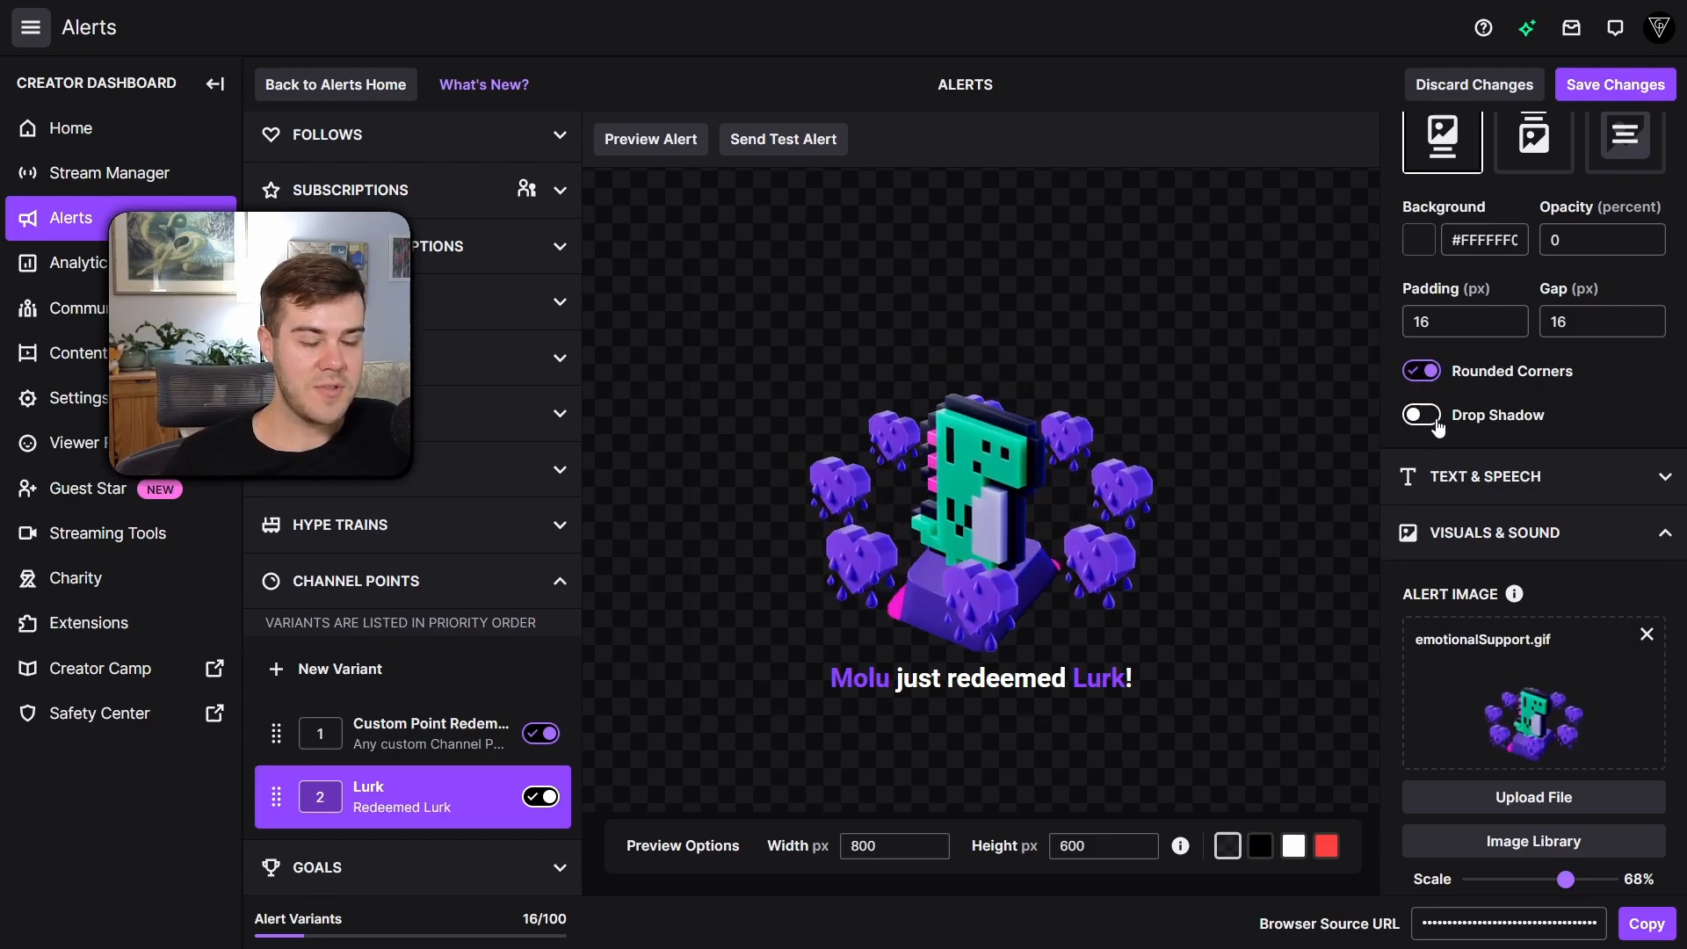
{"action": "left_click", "coordinate": [1419, 370]}
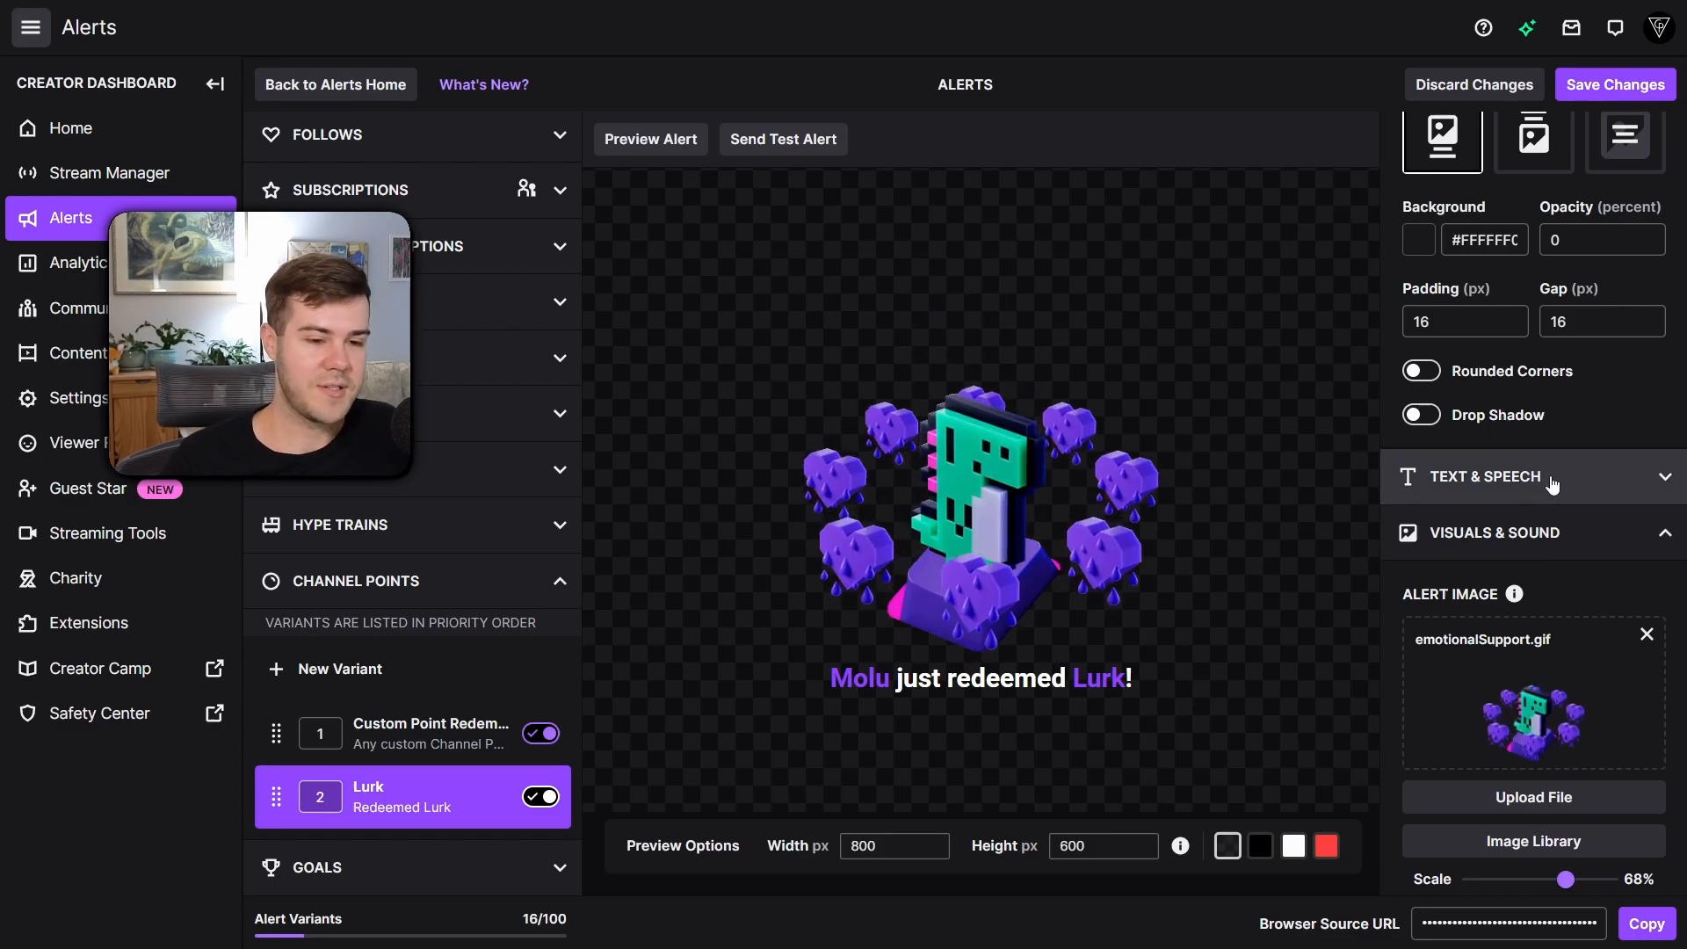
{"action": "left_click", "coordinate": [1484, 476]}
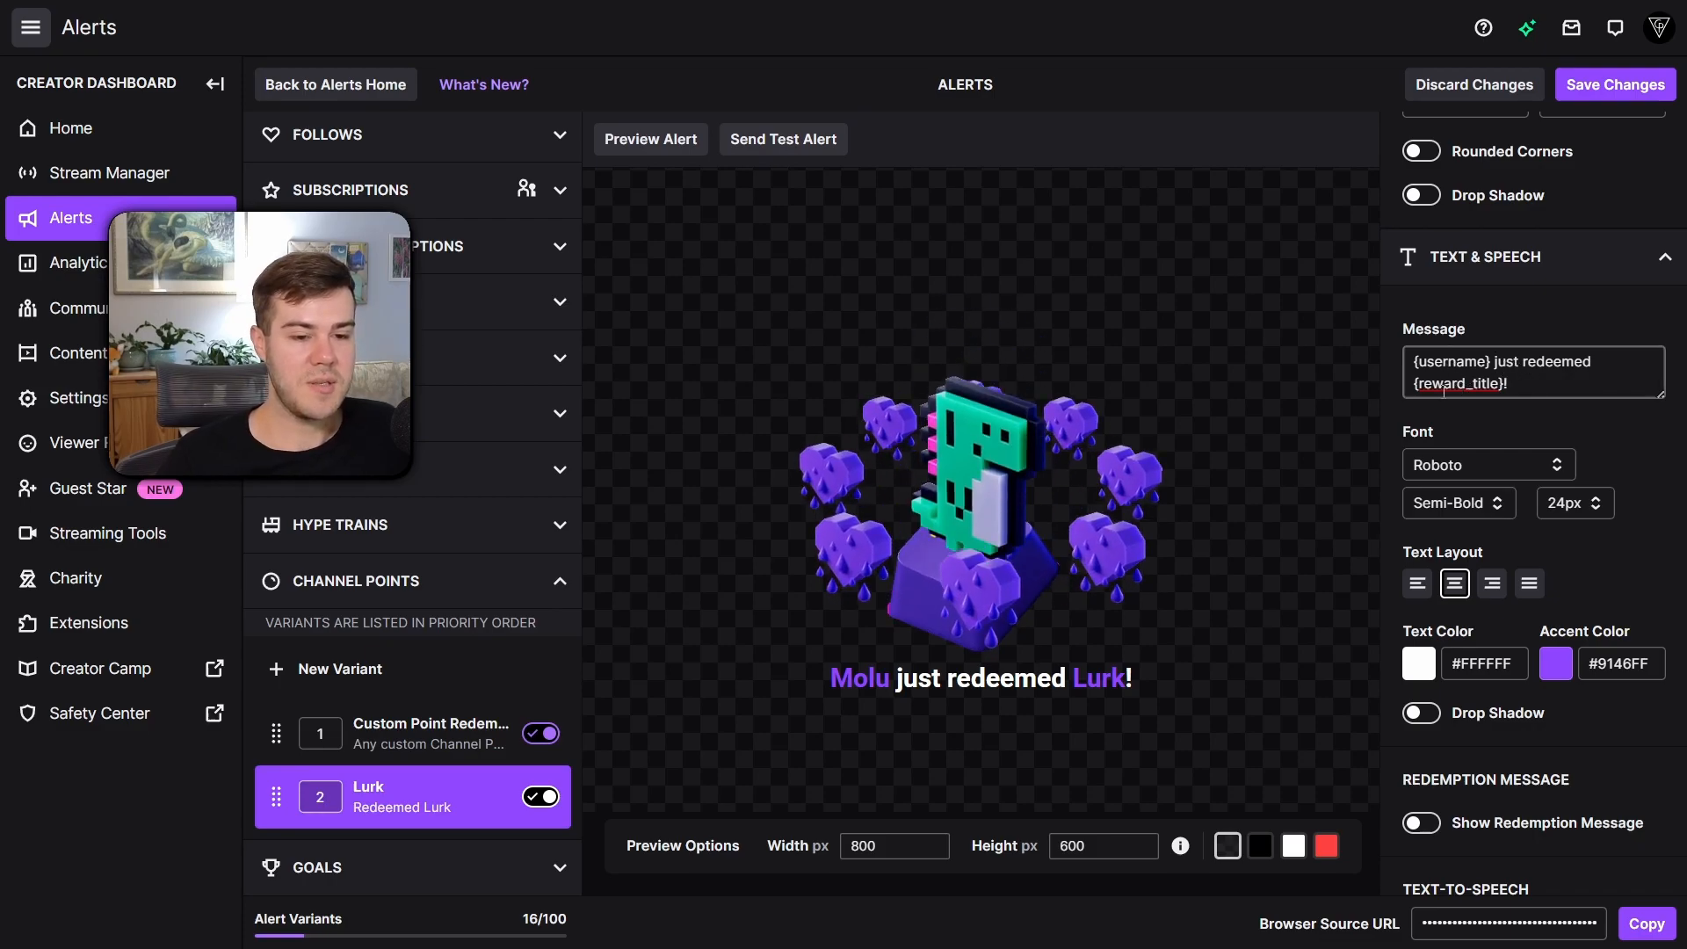
Step: Enable Show Redemption Message in the Lurk alert's Text & Speech settings
{"action": "scroll", "scroll_direction": "down", "scroll_amount": 3}
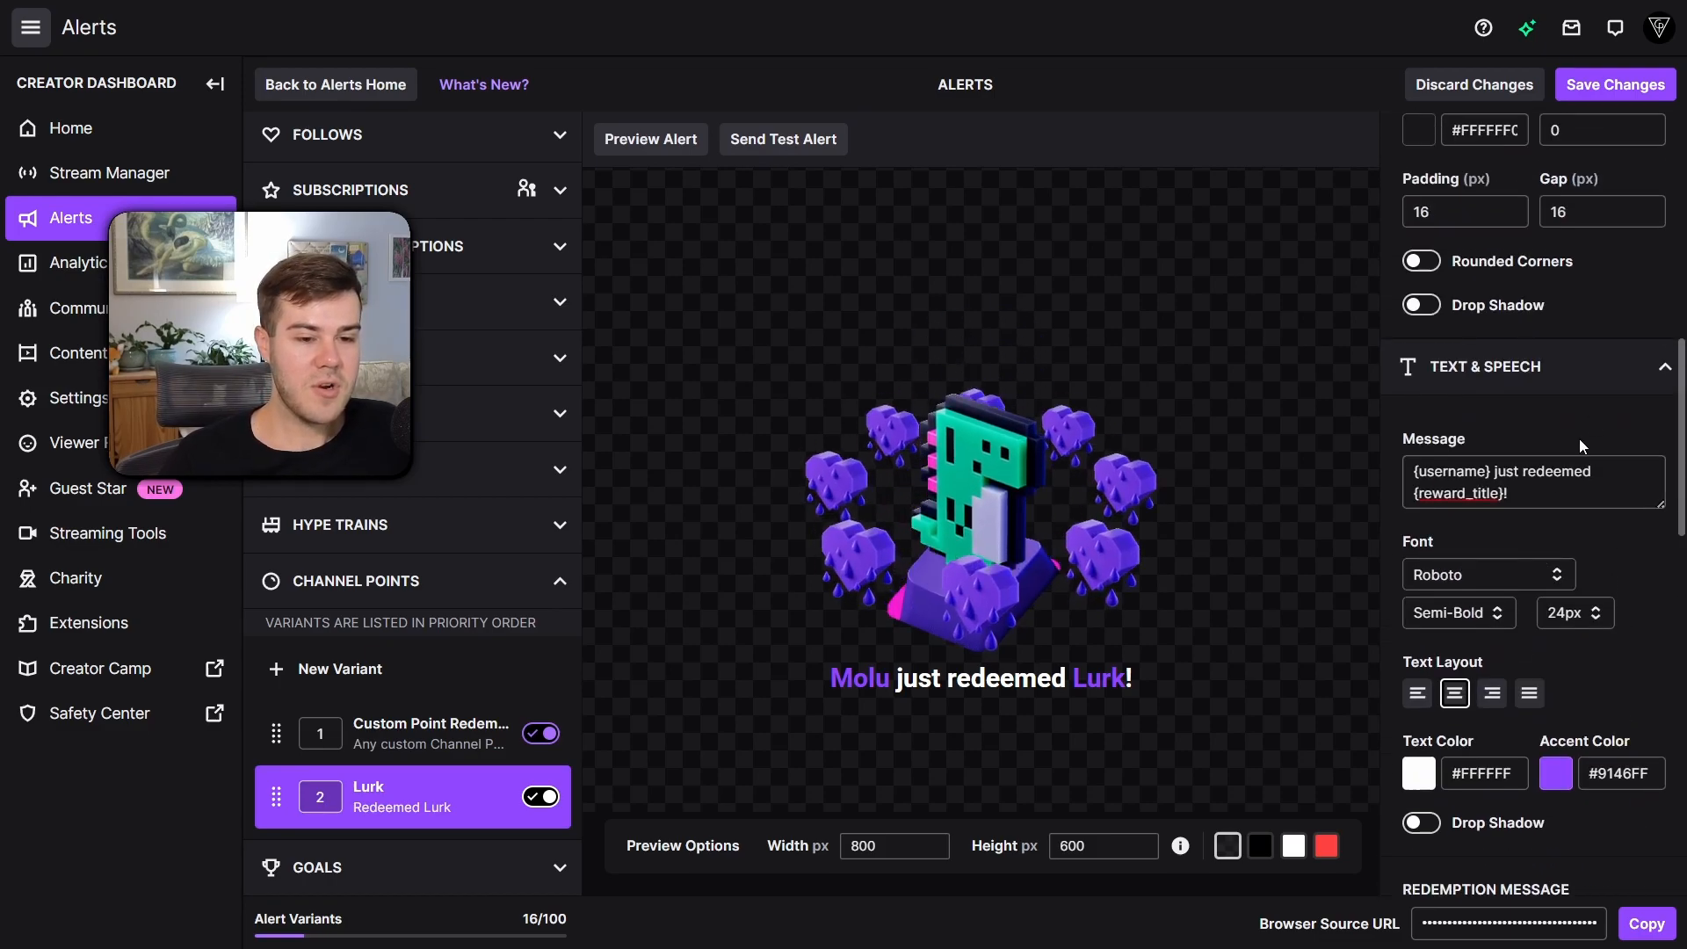
{"action": "scroll", "scroll_direction": "down", "scroll_amount": 3}
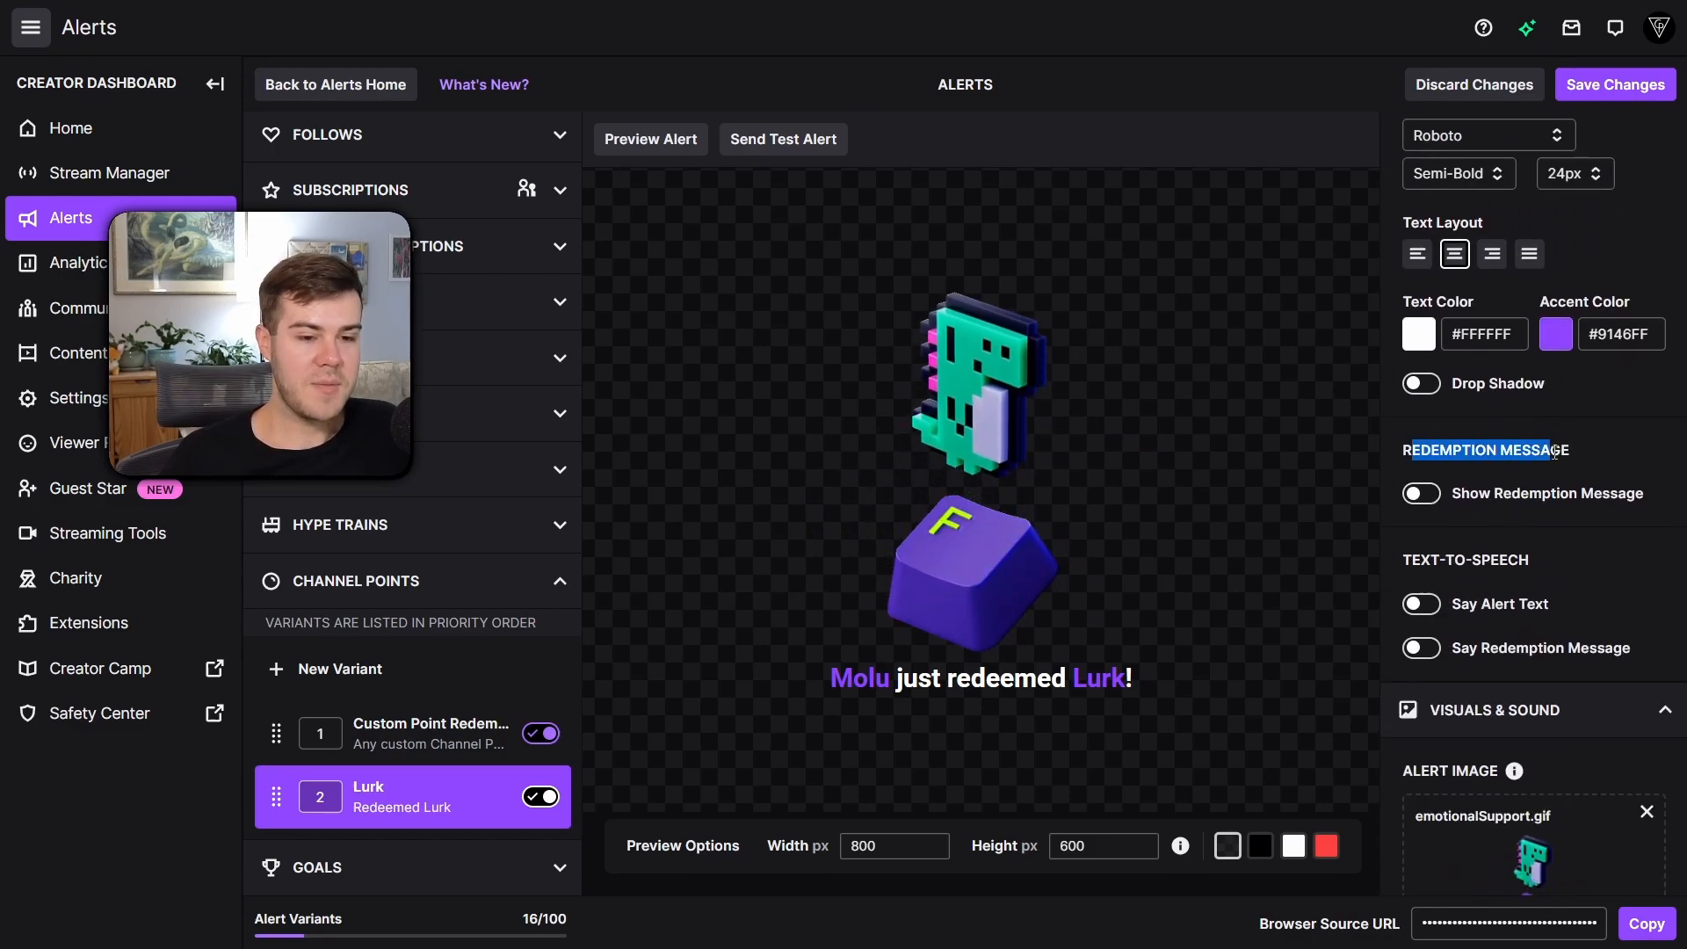
{"action": "left_click", "coordinate": [1419, 493]}
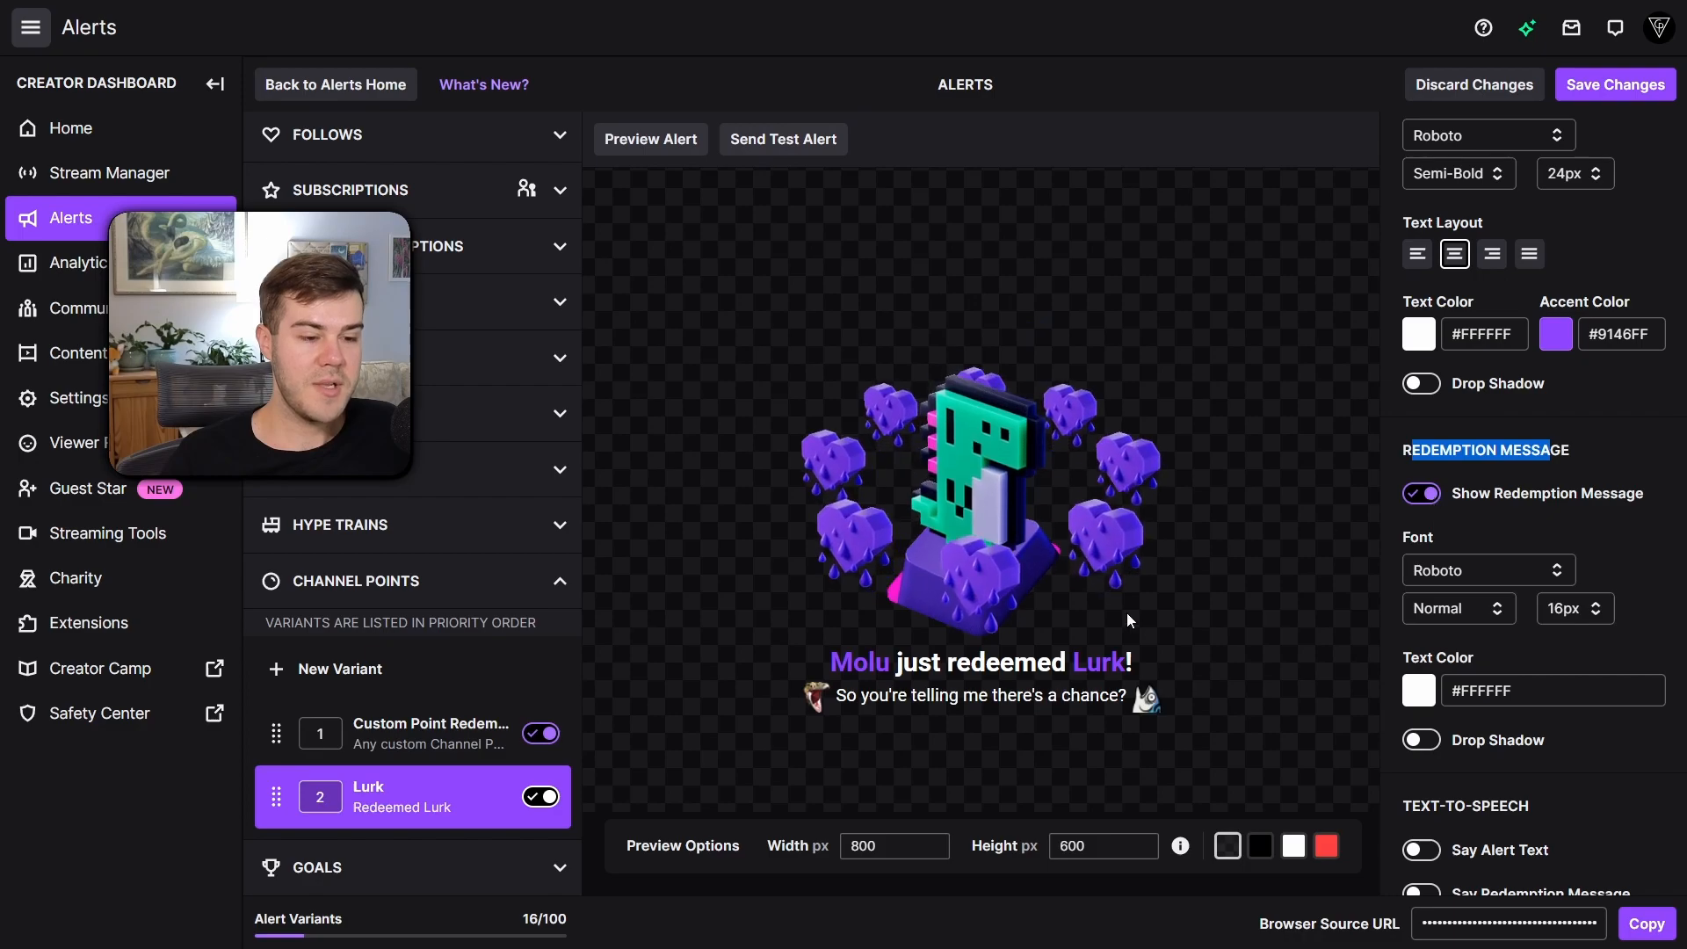
{"action": "left_click", "coordinate": [1420, 629]}
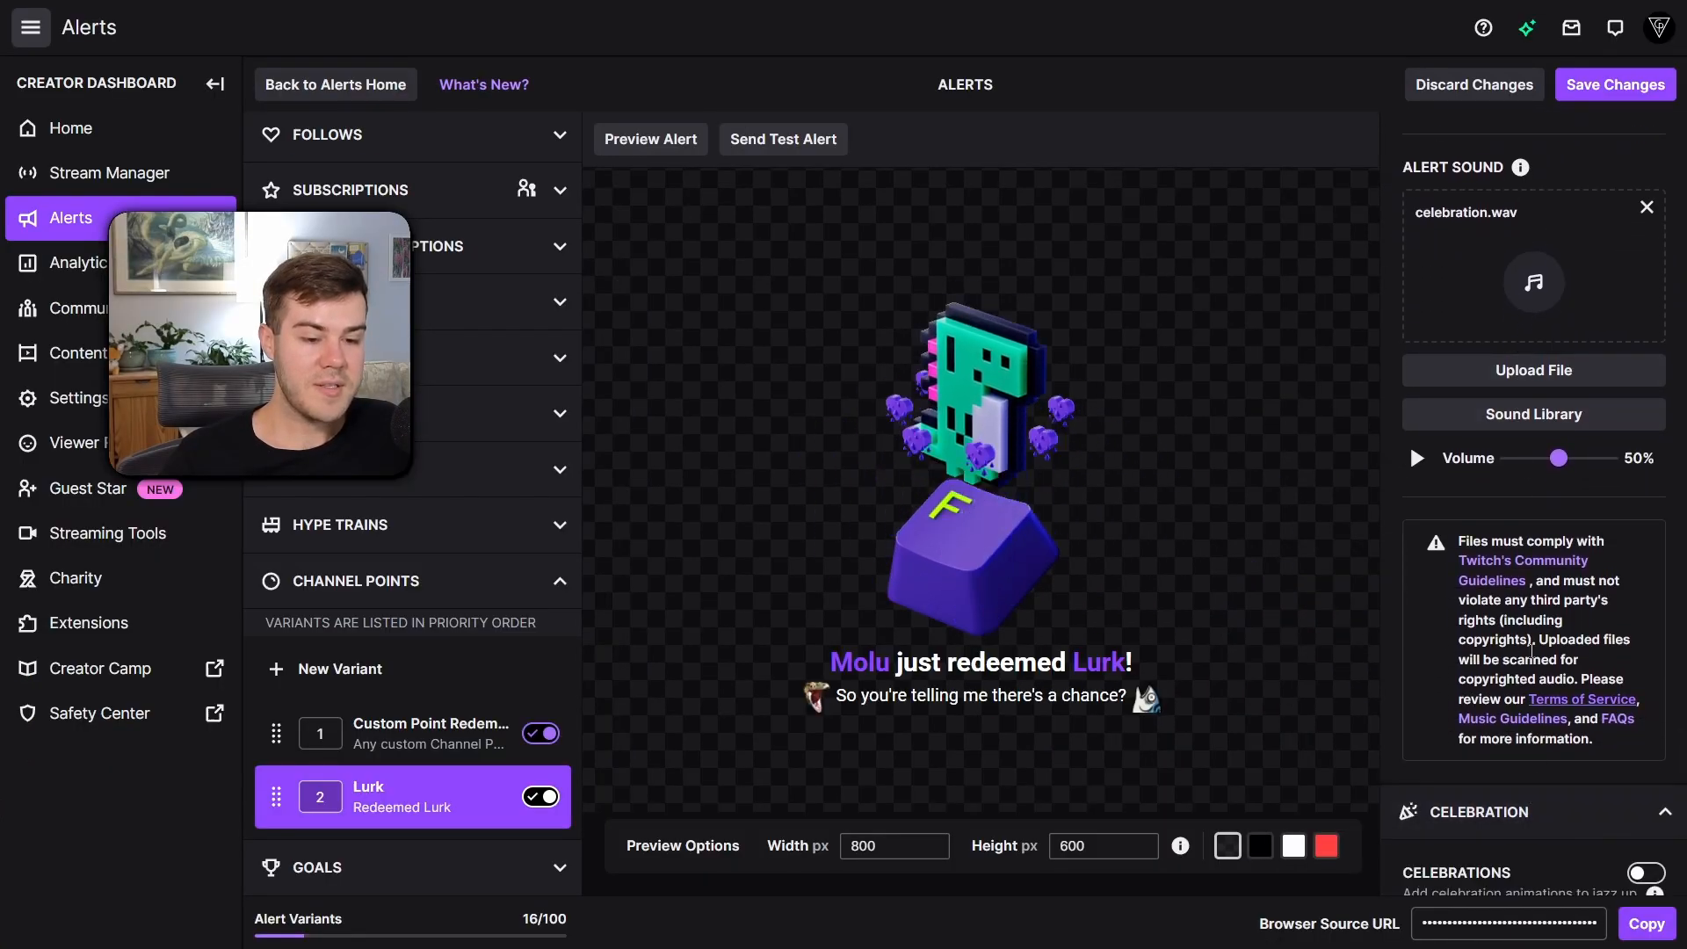
{"action": "scroll", "scroll_direction": "down", "scroll_amount": 3}
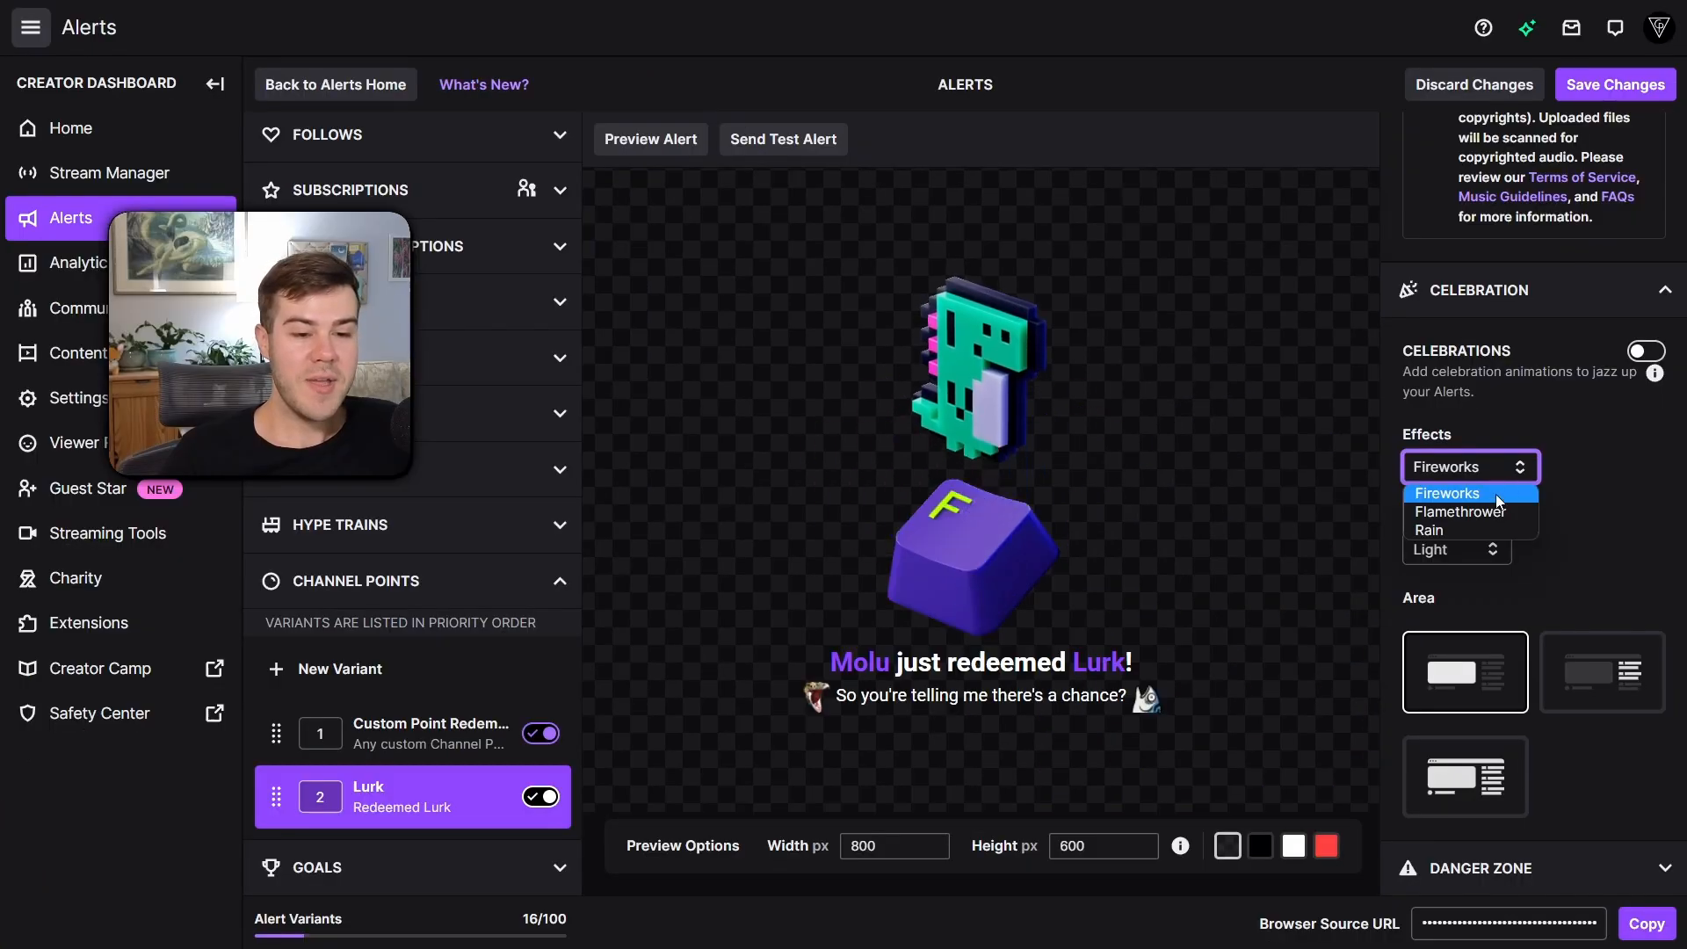
{"action": "left_click", "coordinate": [1445, 493]}
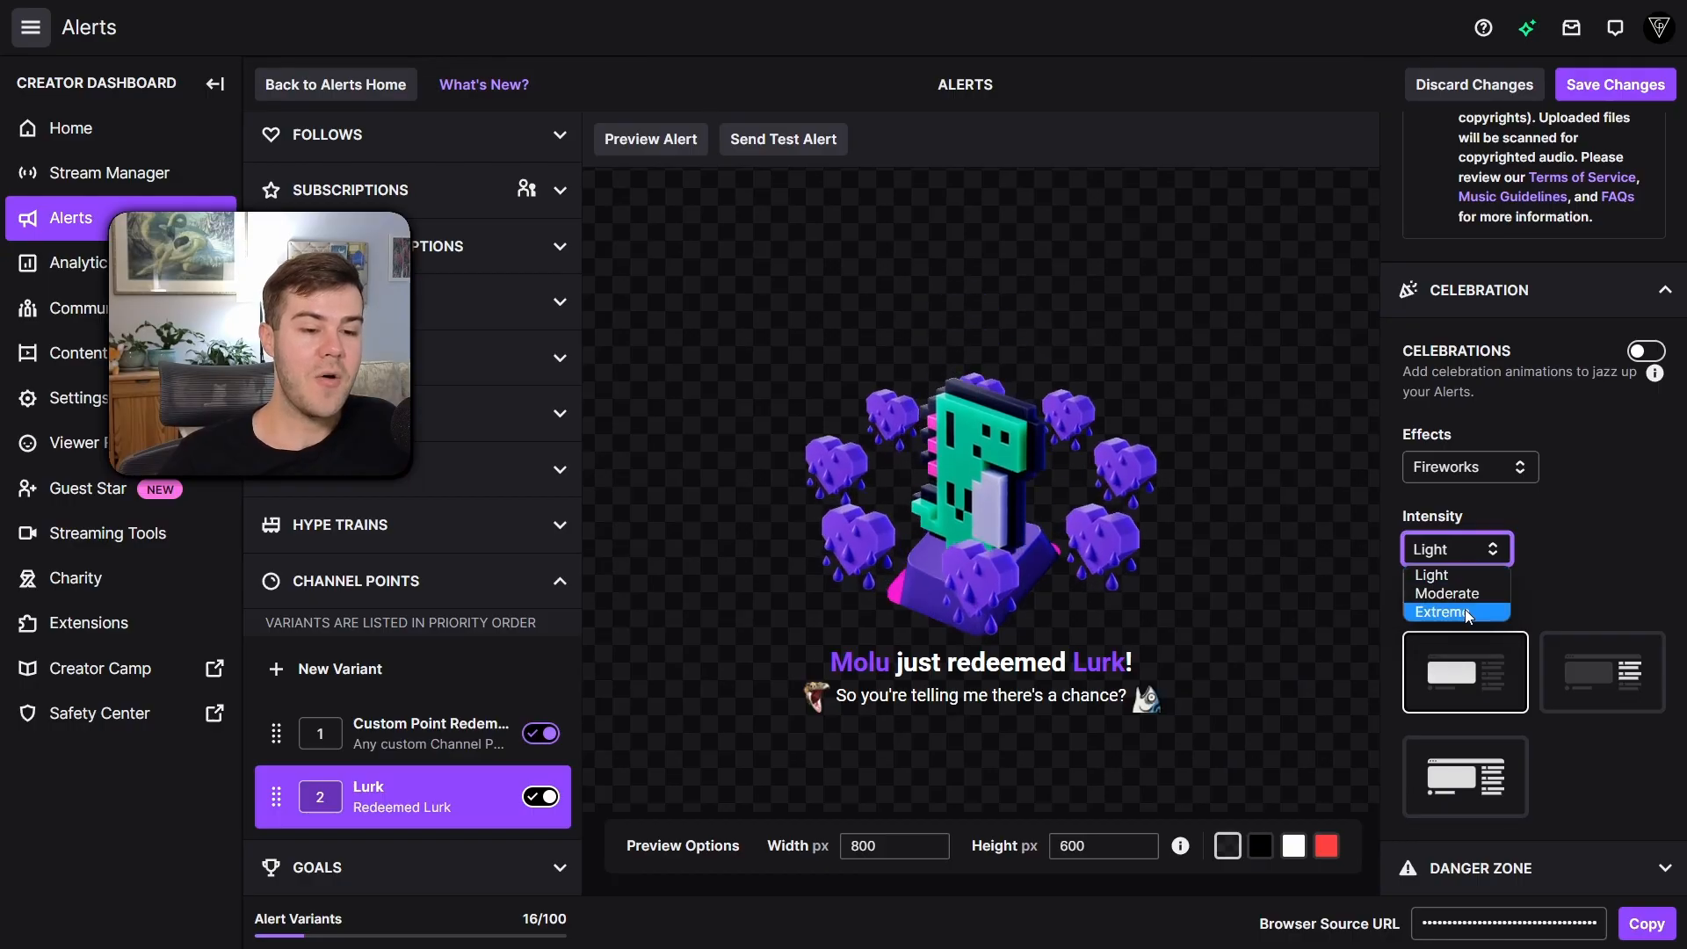
{"action": "left_click", "coordinate": [1446, 611]}
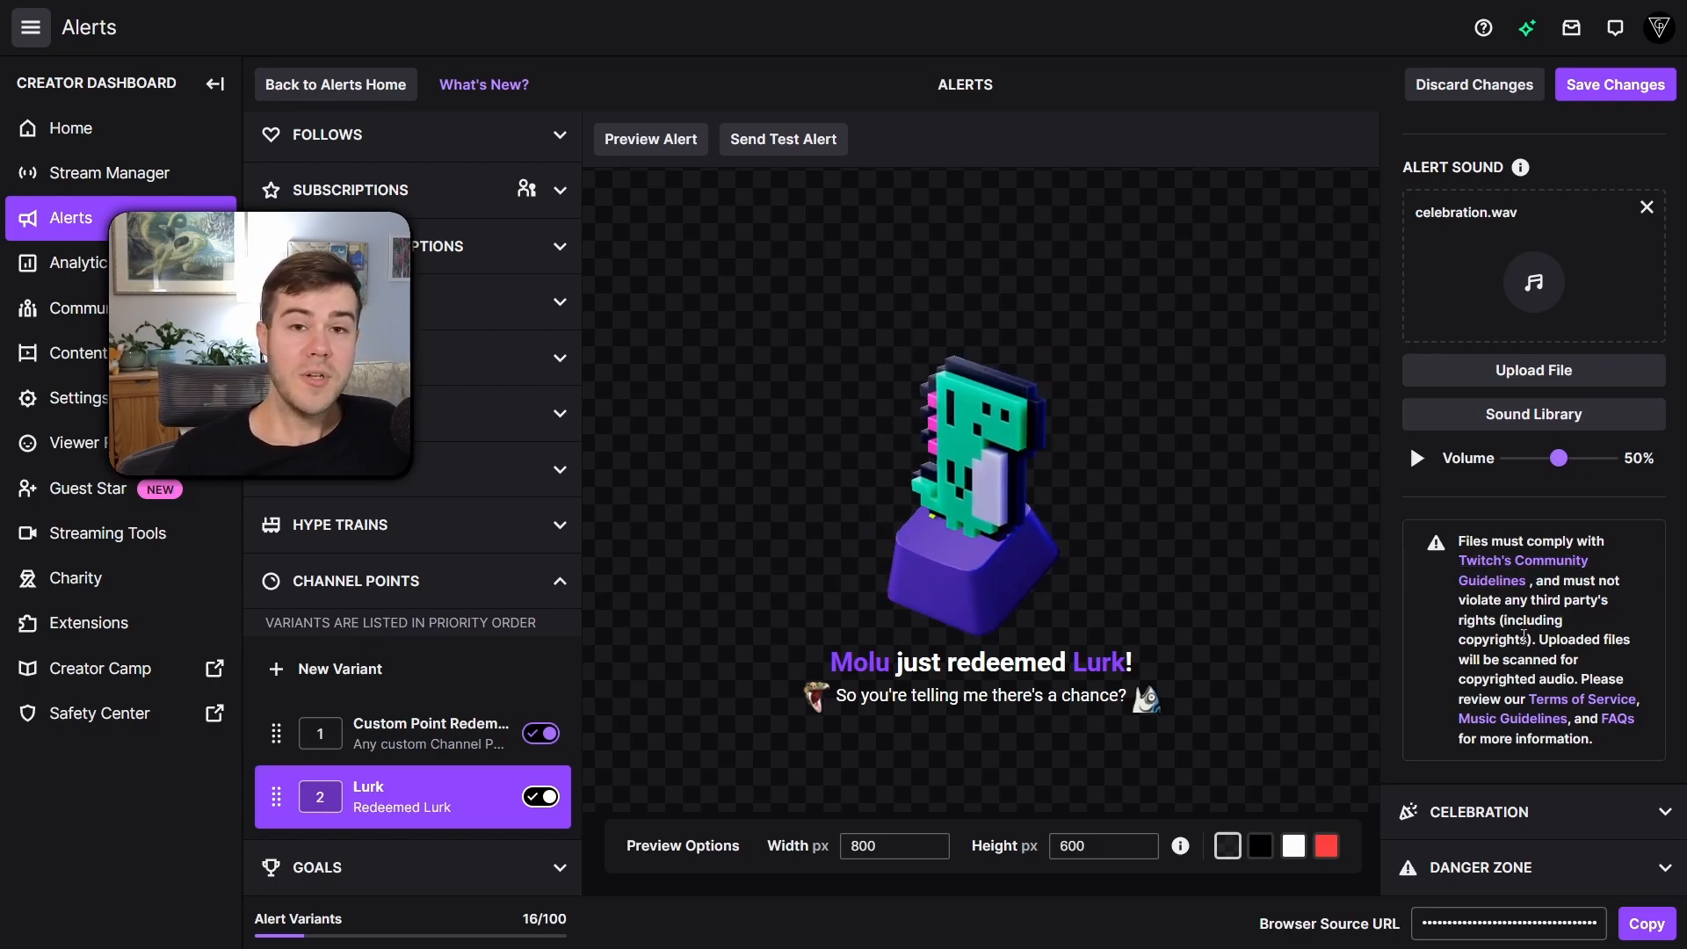
Step: Save the Lurk variant's changes and copy its Browser Source URL
{"action": "left_click", "coordinate": [1613, 84]}
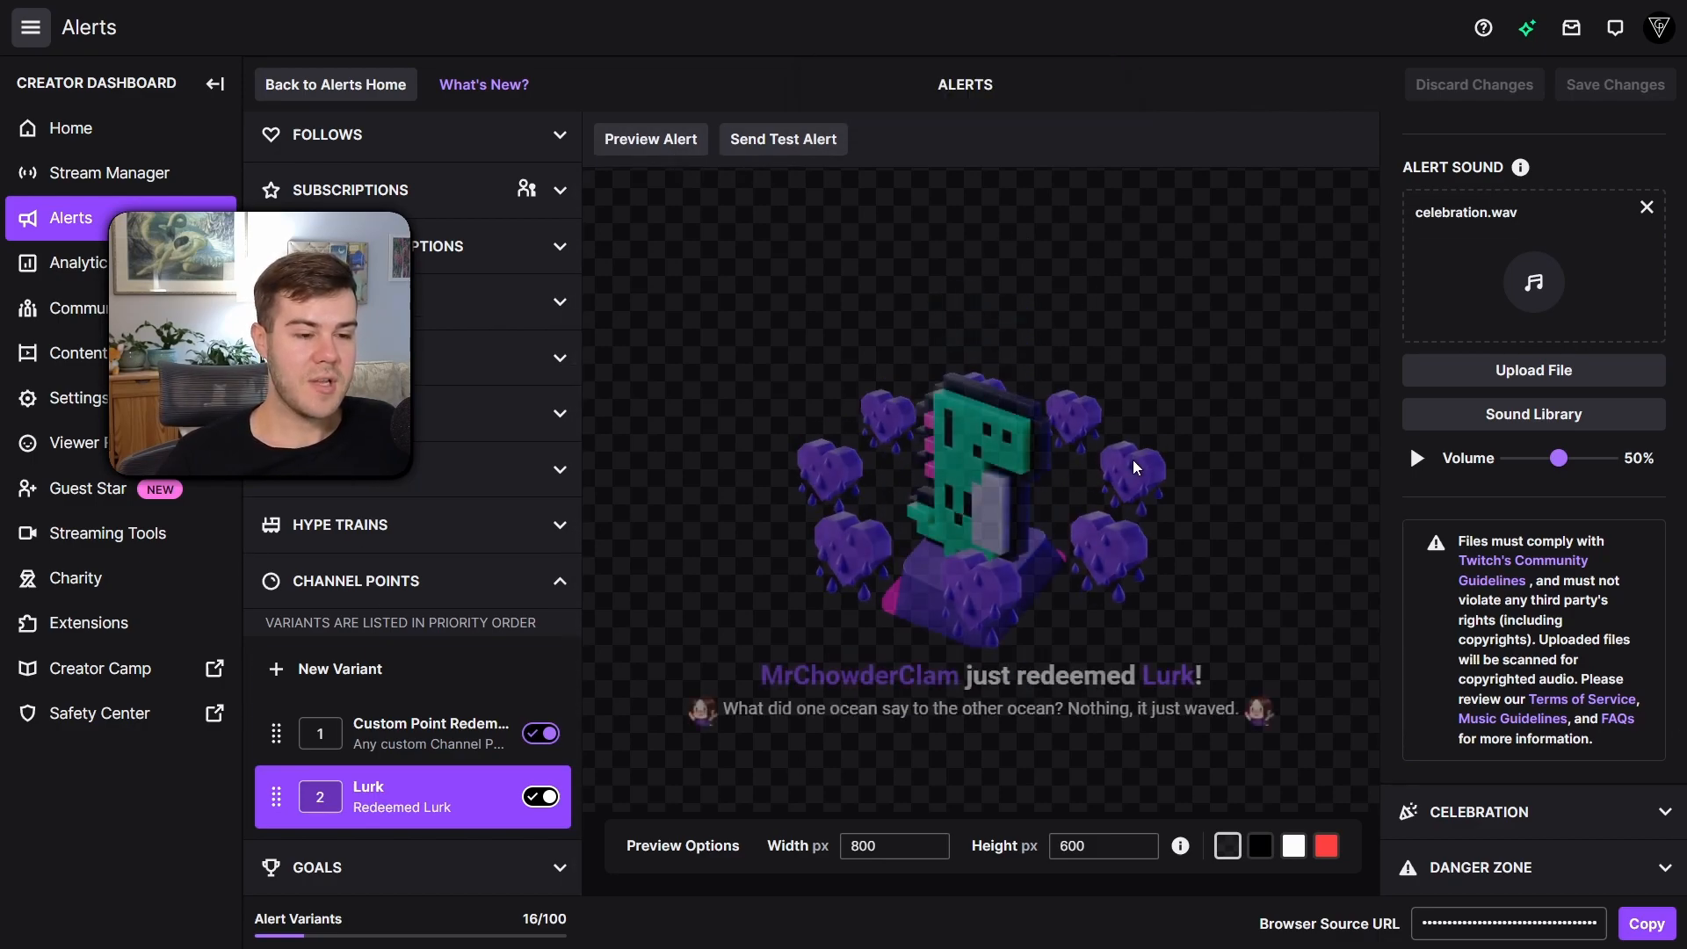
{"action": "left_click", "coordinate": [1326, 845]}
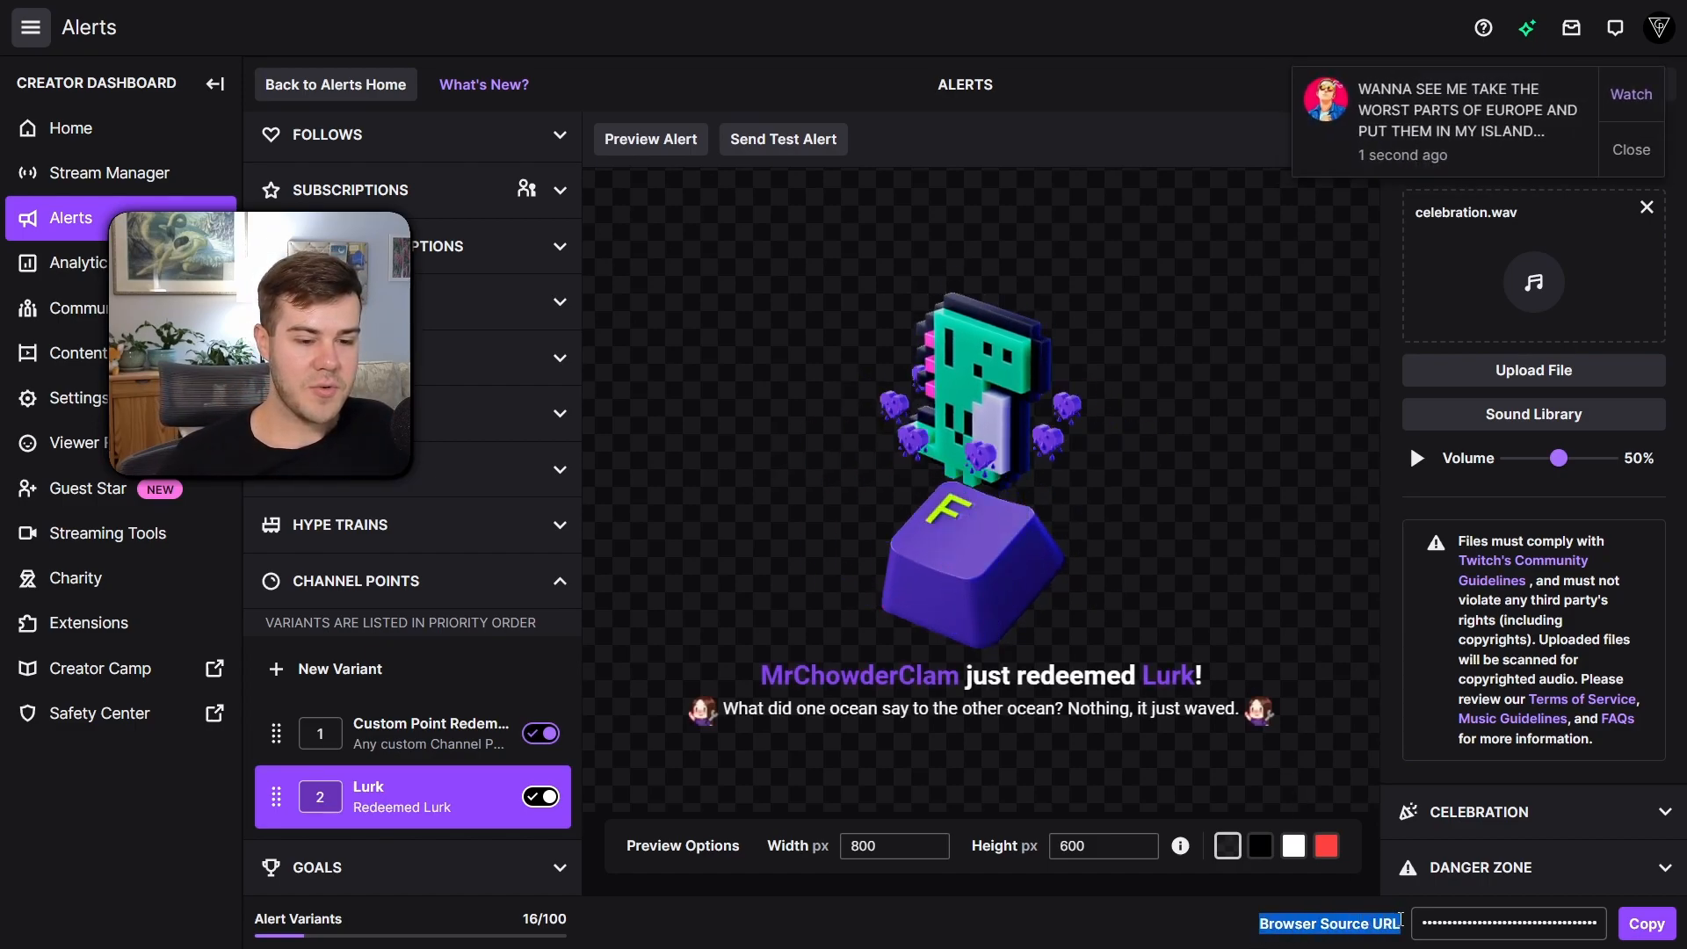
{"action": "left_click", "coordinate": [1643, 924]}
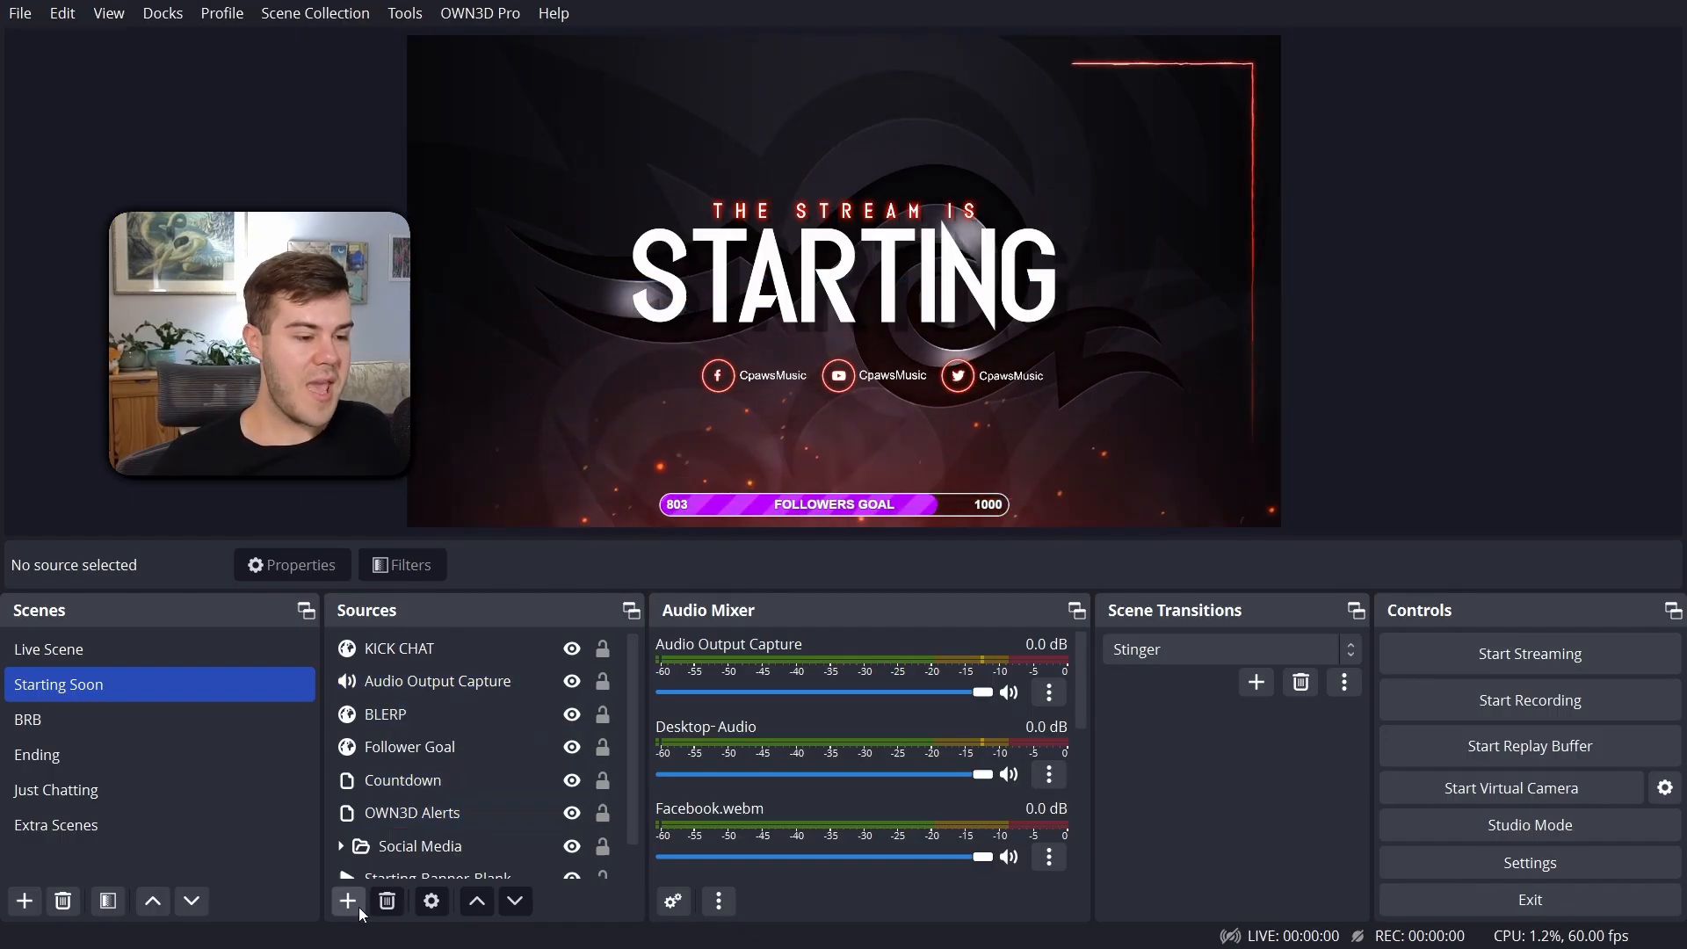
Step: Add a Browser source named TWITCH ALERTS using the copied alert URL at 800 by 600
{"action": "left_click", "coordinate": [346, 901]}
{"action": "type", "text": "TW"}
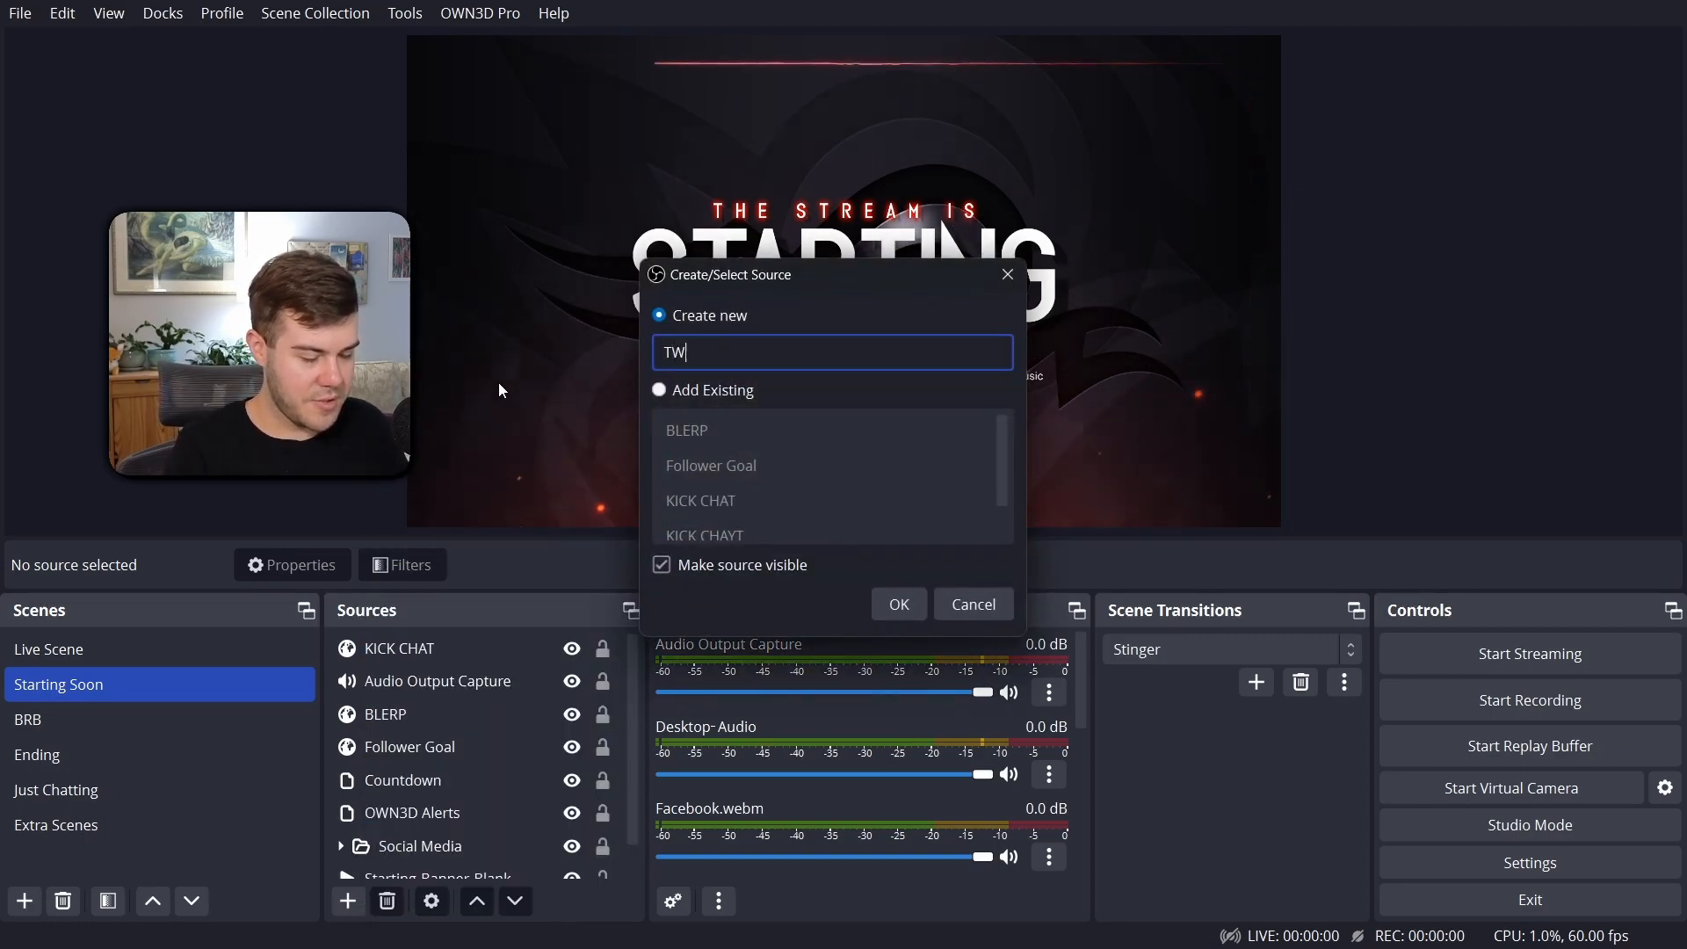
{"action": "left_click", "coordinate": [897, 603]}
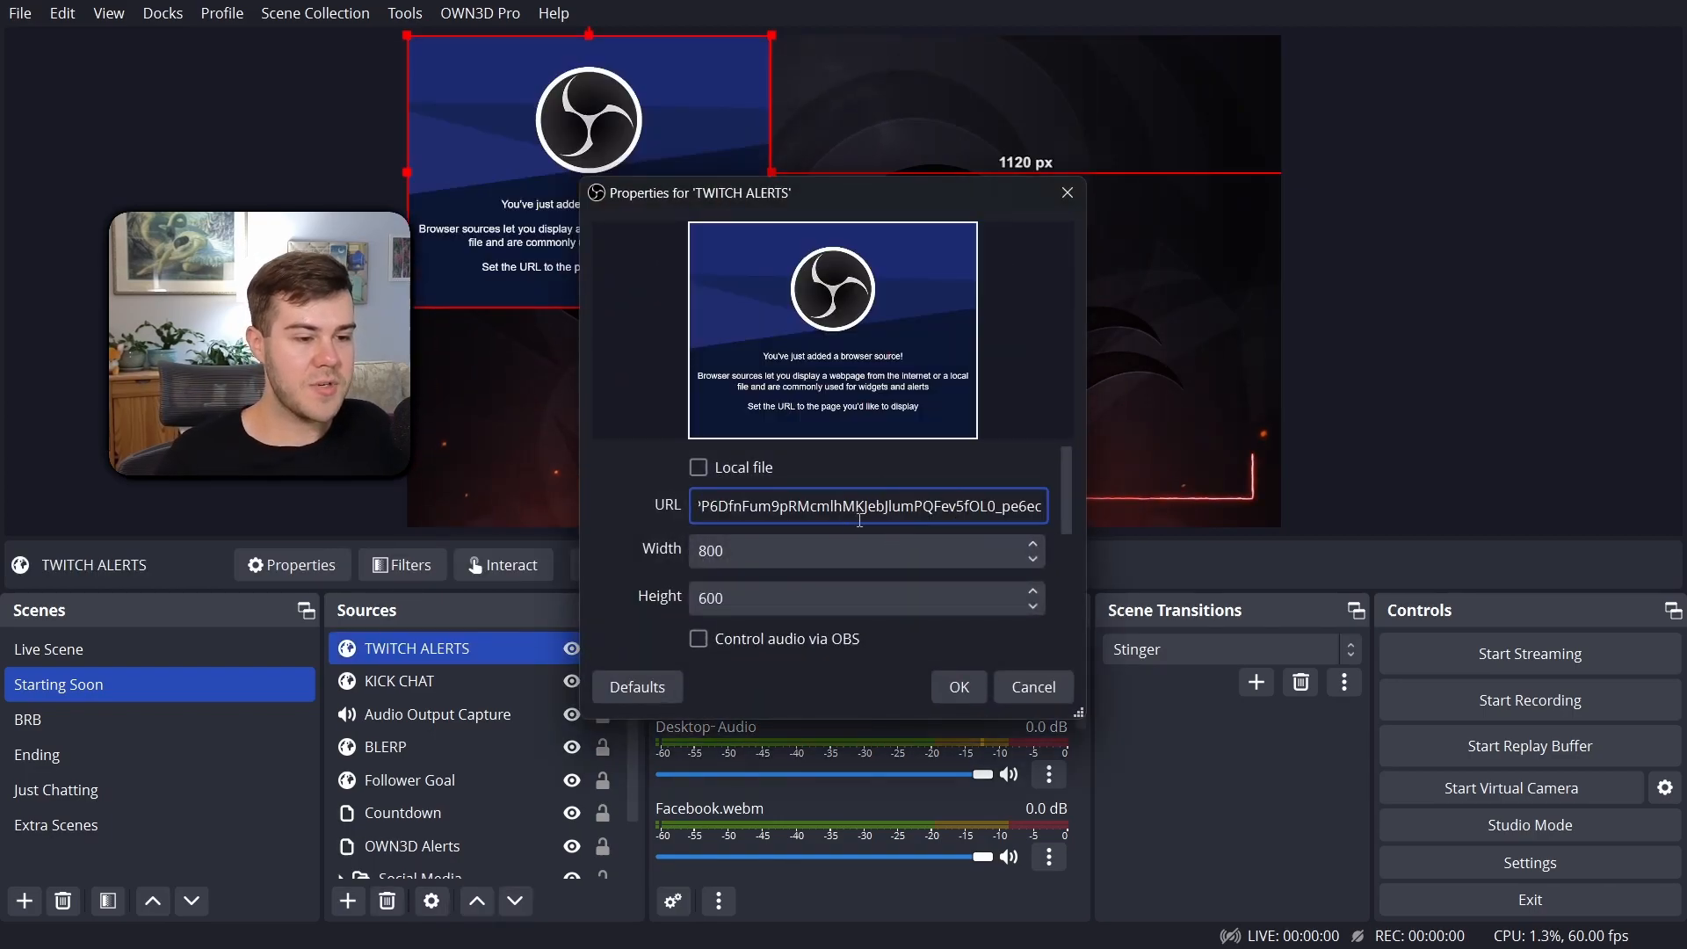
{"action": "left_click", "coordinate": [956, 686]}
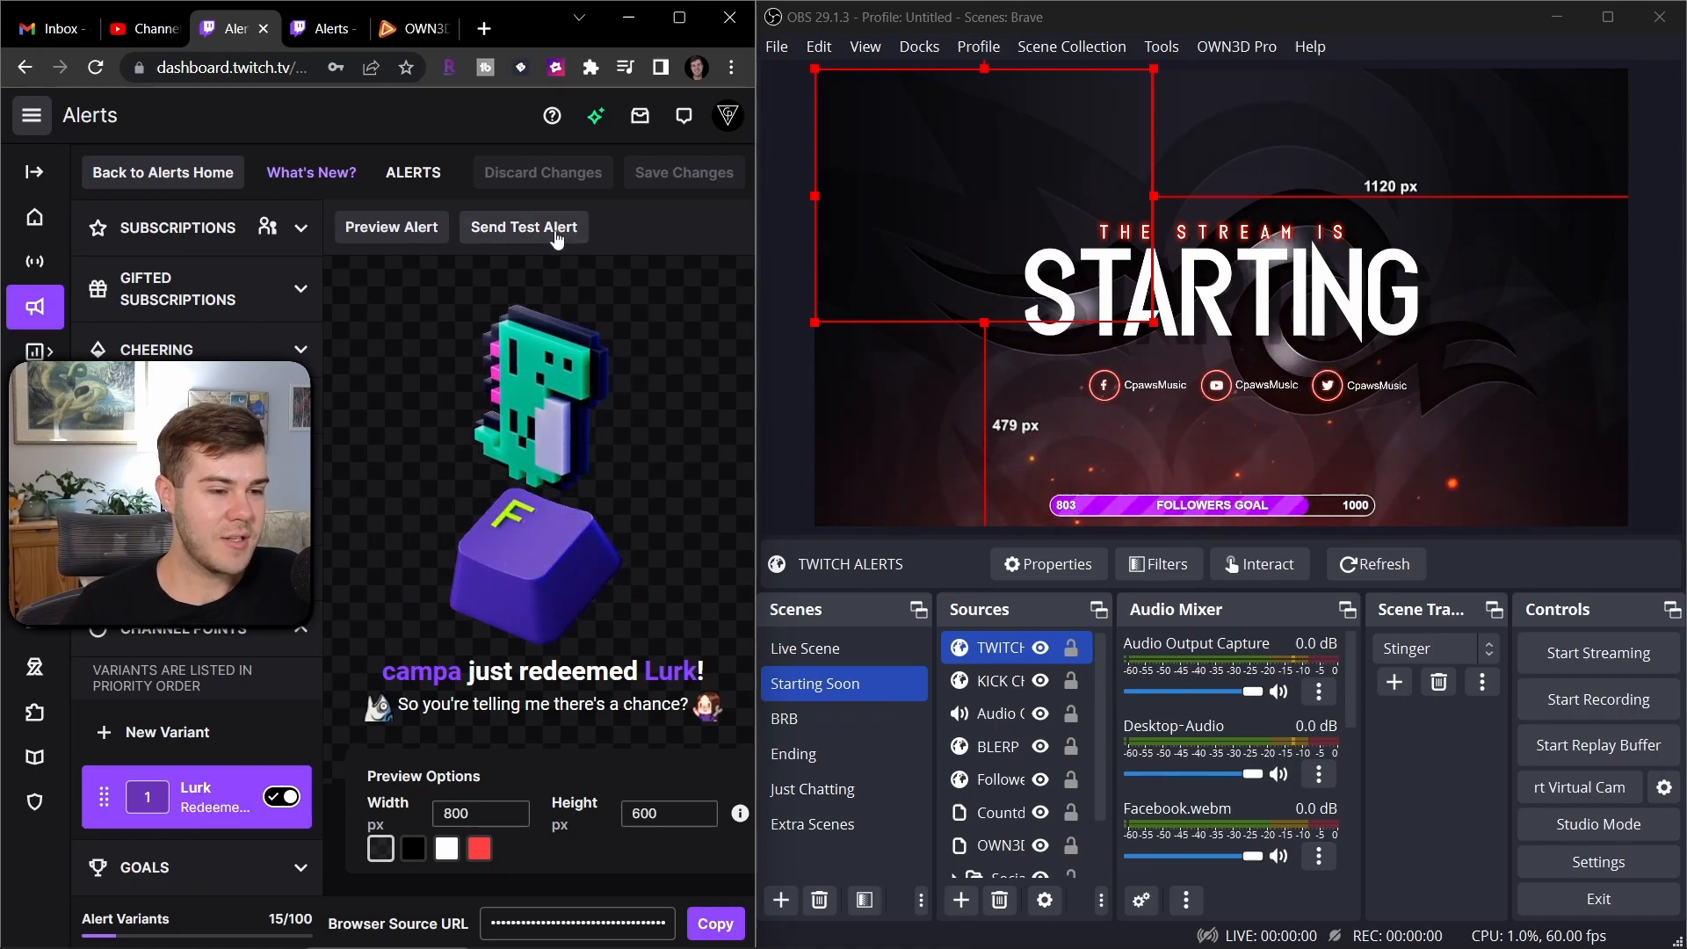
Step: Send test alerts repeatedly so they play in the OBS TWITCH ALERTS overlay
{"action": "left_click", "coordinate": [523, 226]}
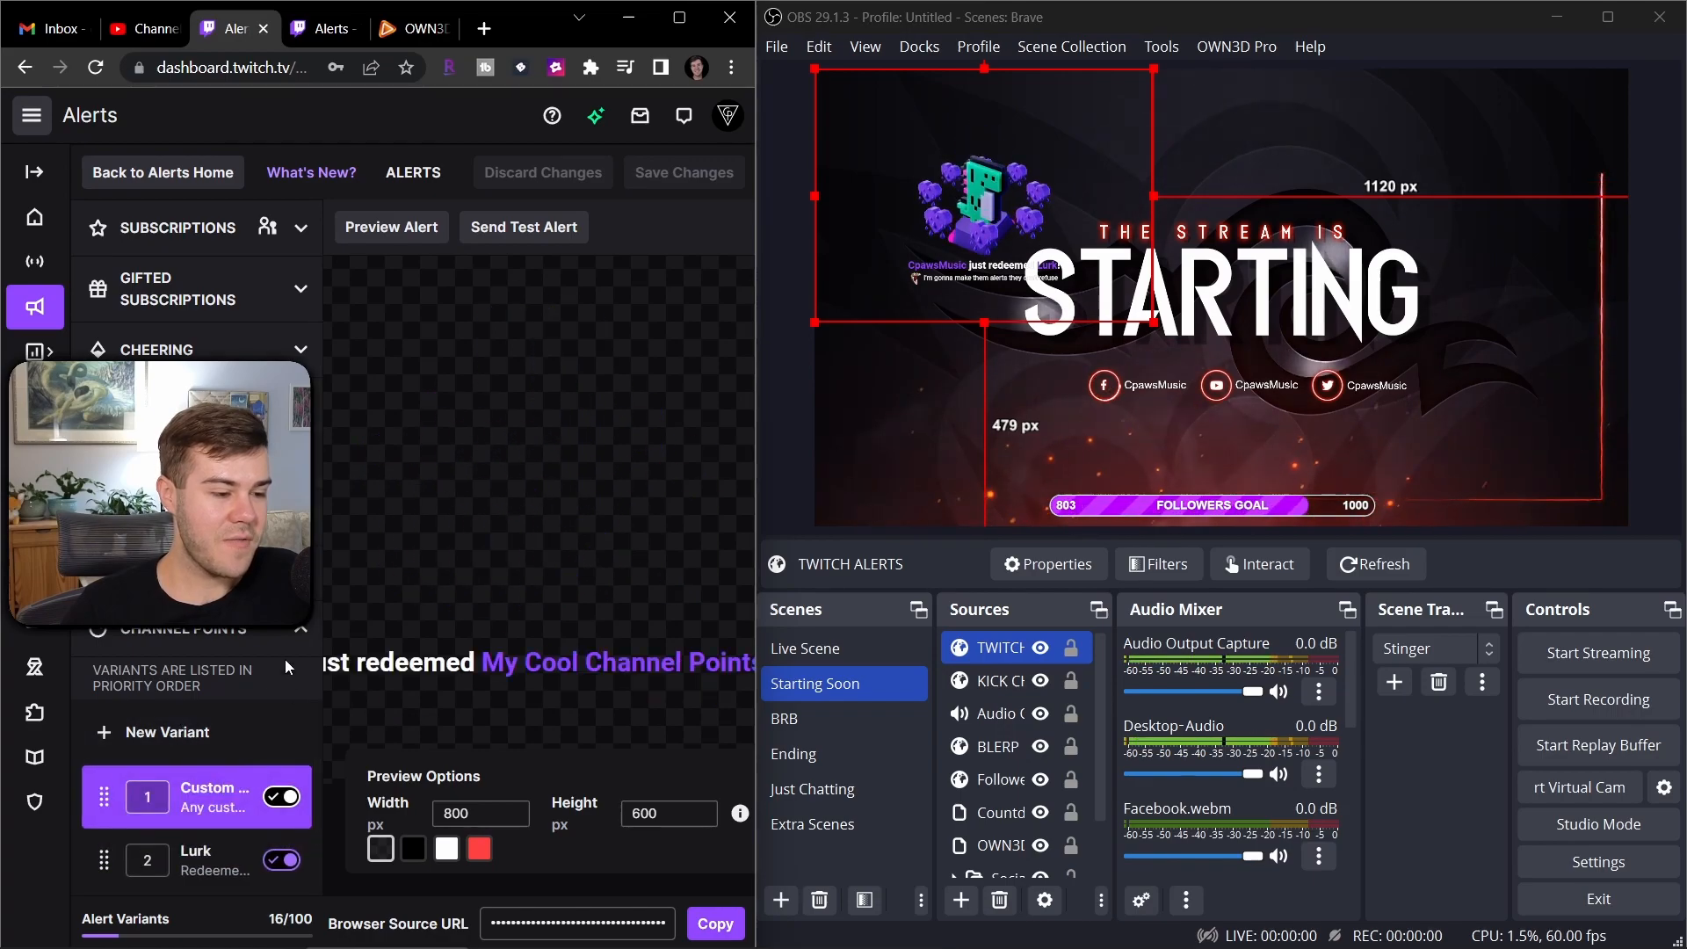
{"action": "left_click", "coordinate": [523, 227]}
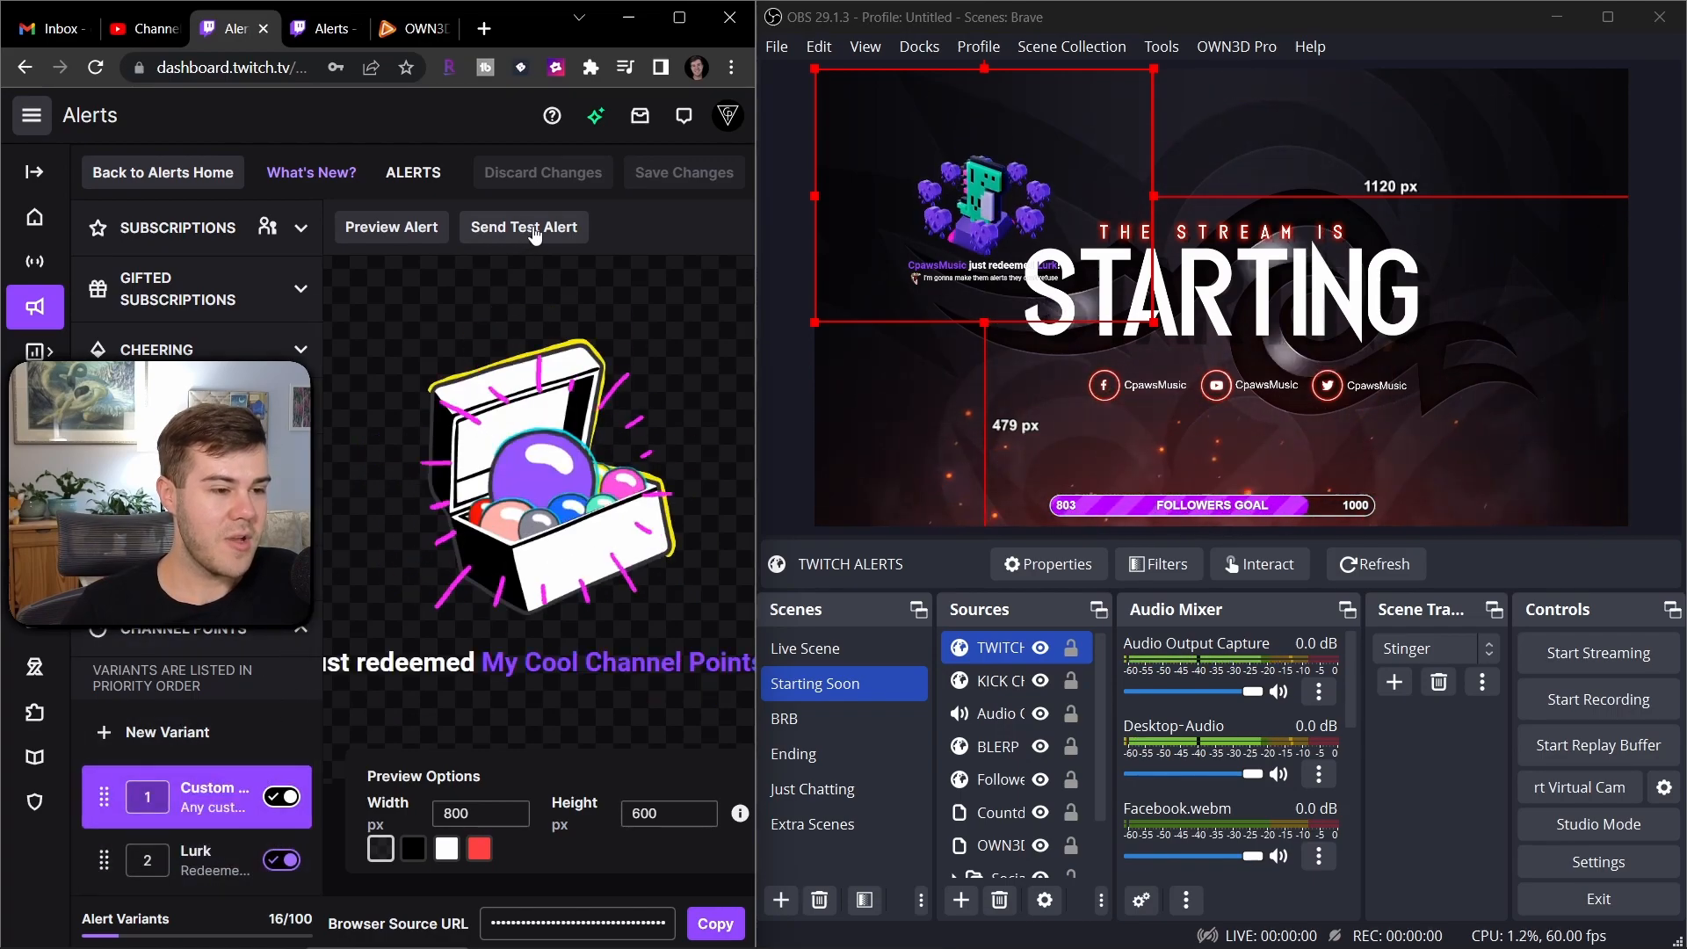
{"action": "left_click", "coordinate": [524, 227]}
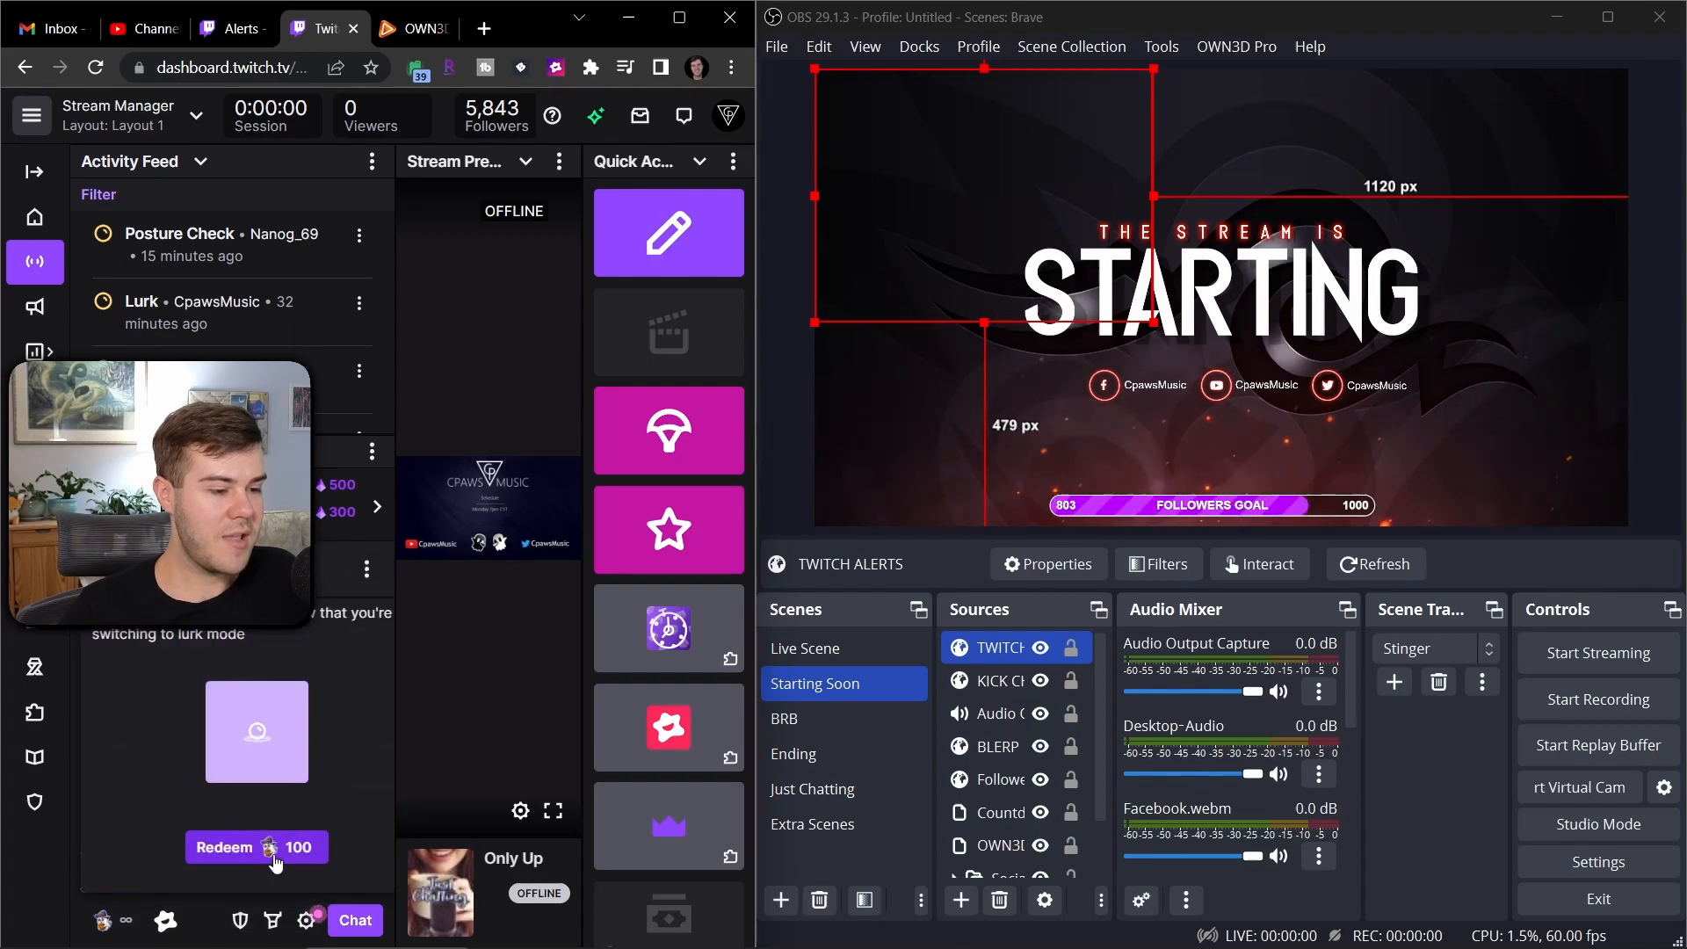
Step: Redeem the Lurk reward in Stream Manager and return to the Alerts overview
{"action": "left_click", "coordinate": [256, 847]}
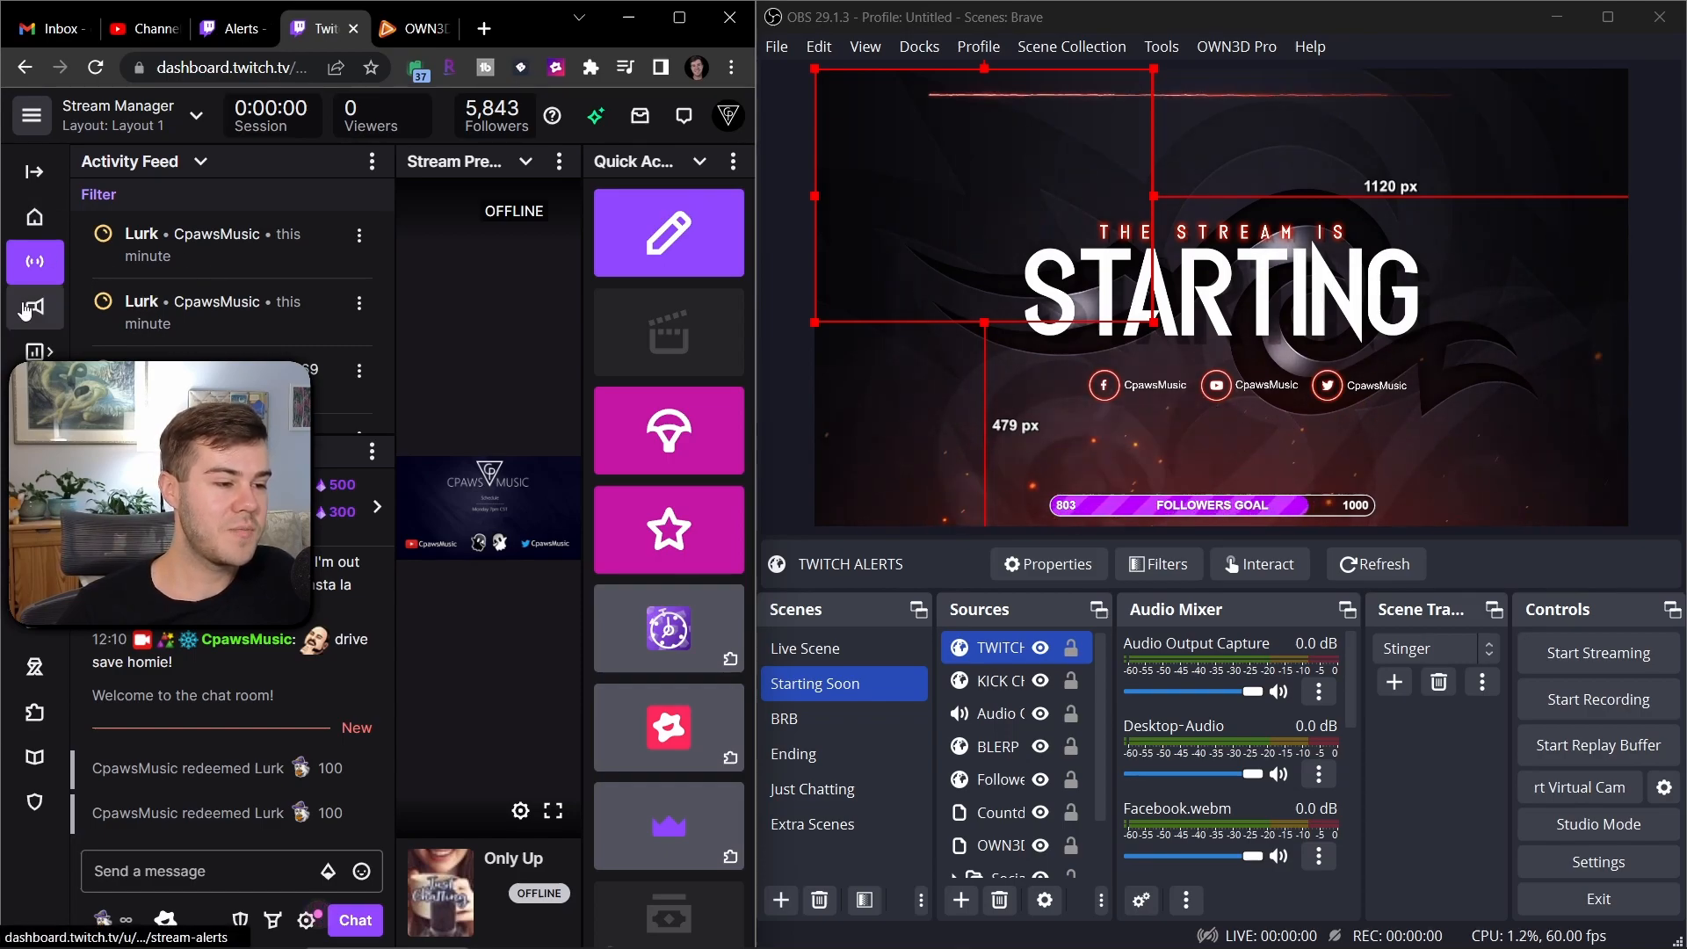
{"action": "left_click", "coordinate": [35, 306]}
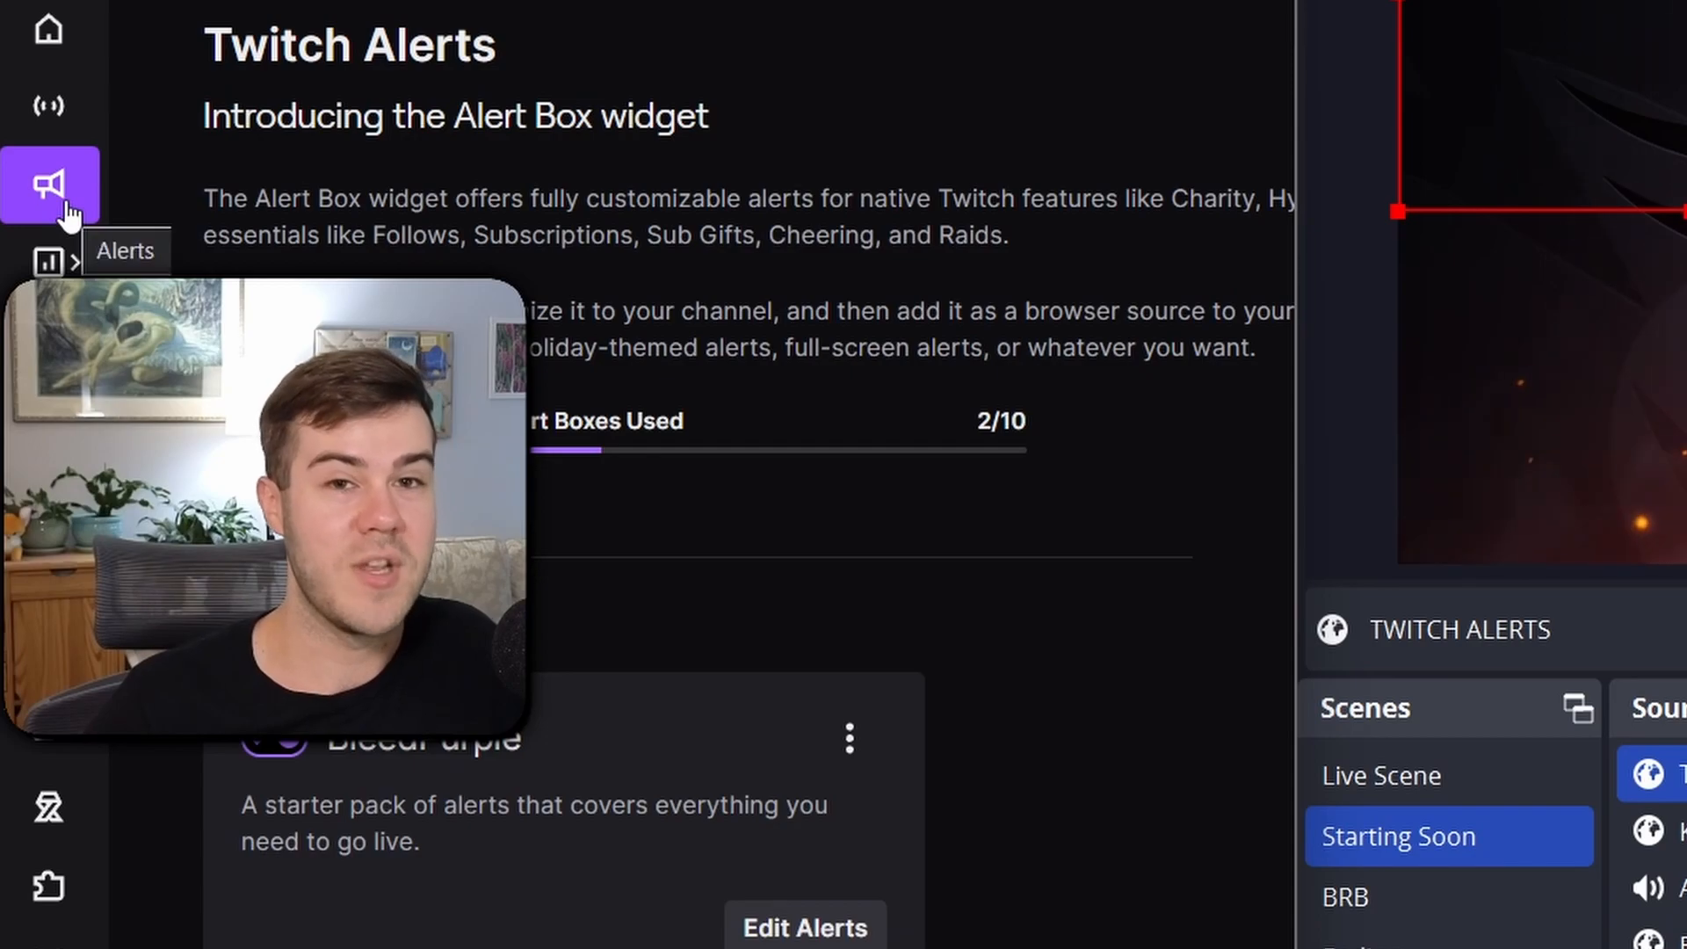
{"action": "mouse_move", "coordinate": [296, 166]}
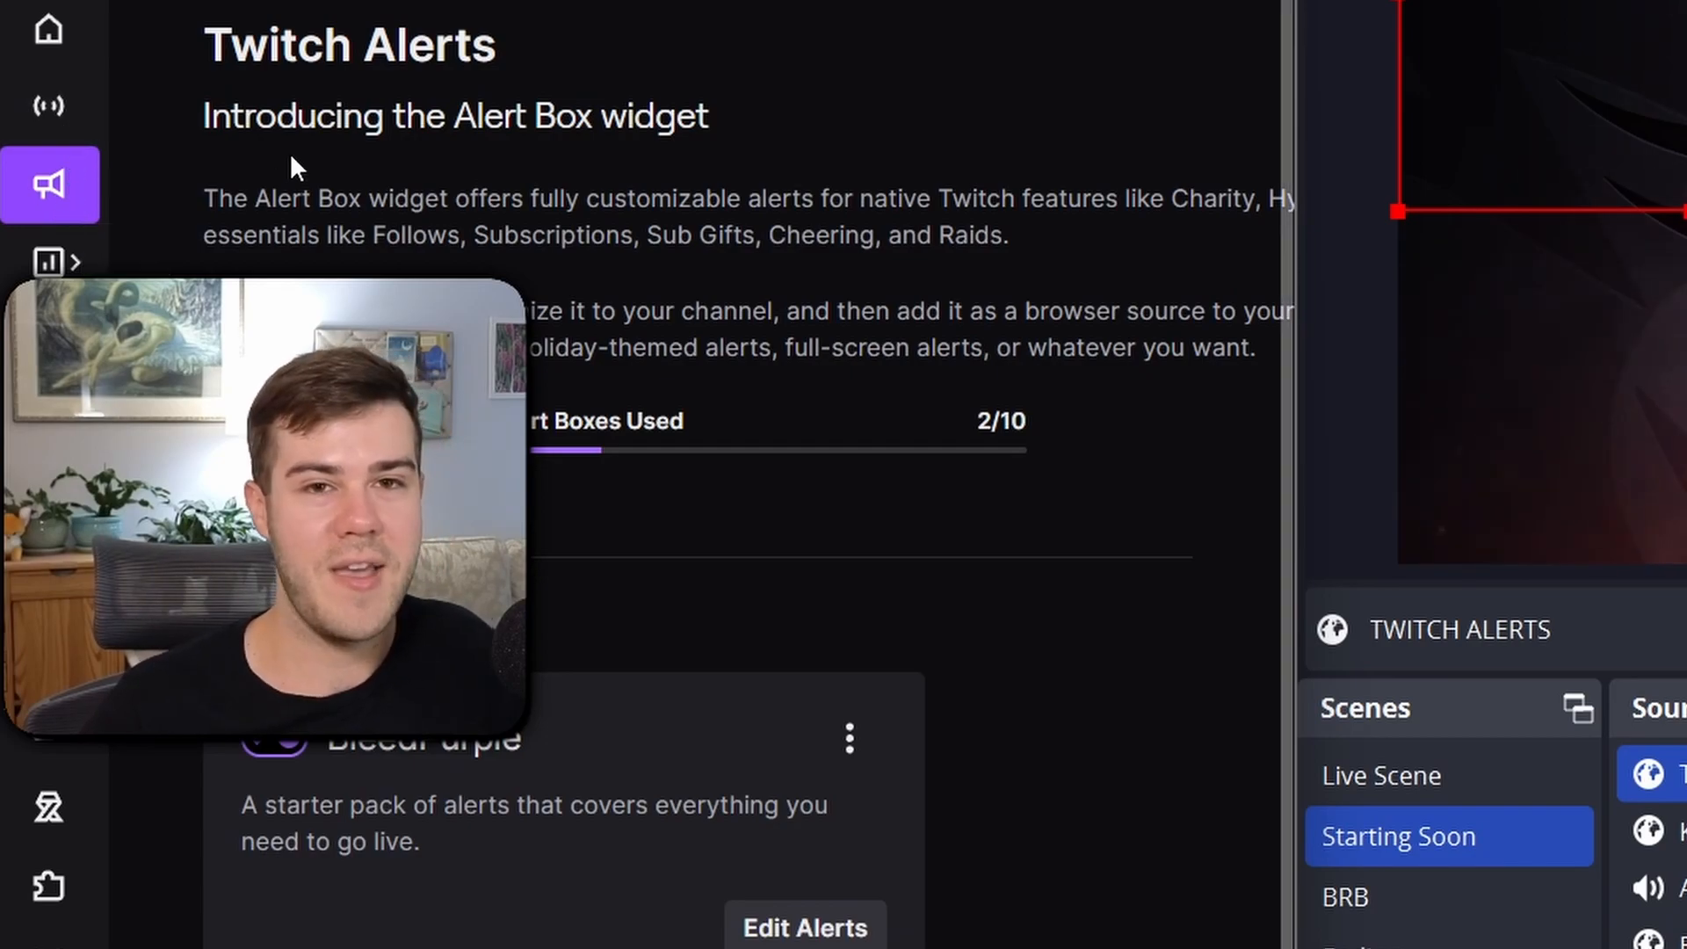